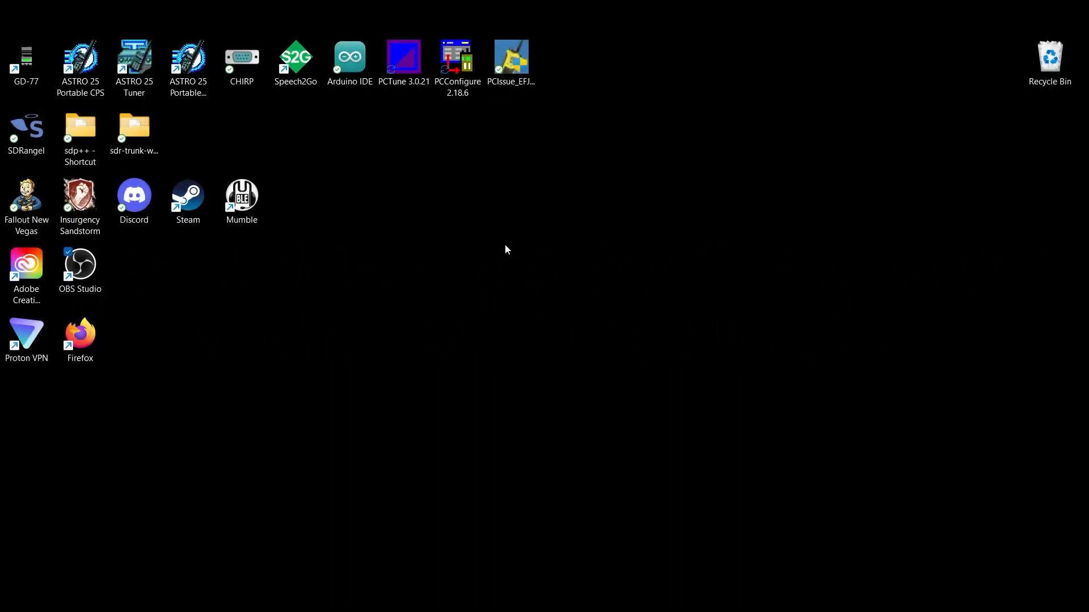
{"action": "mouse_move", "coordinate": [513, 248]}
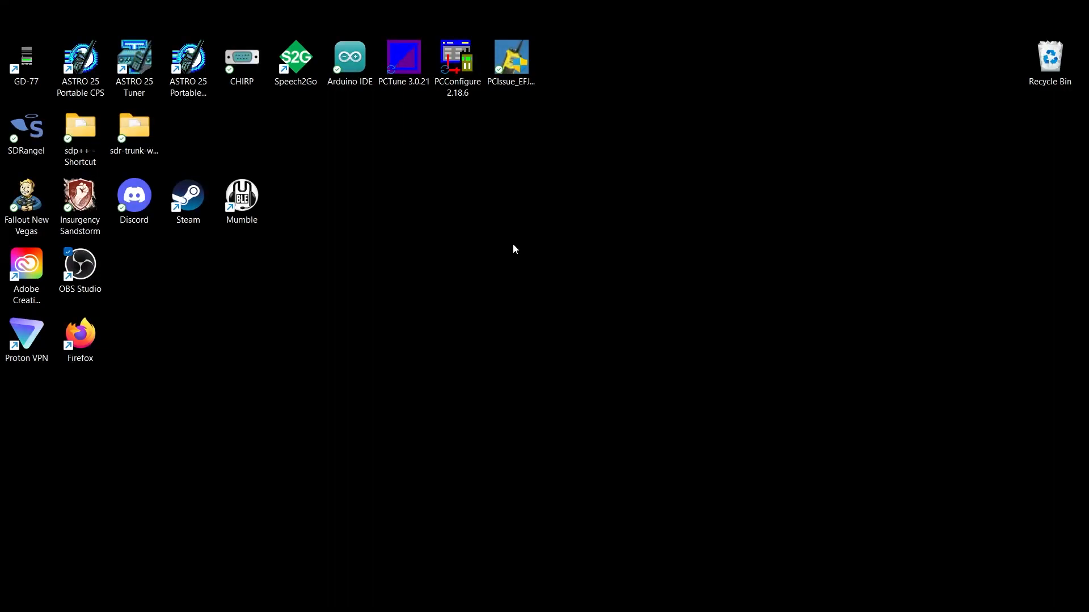
{"action": "mouse_move", "coordinate": [417, 229]}
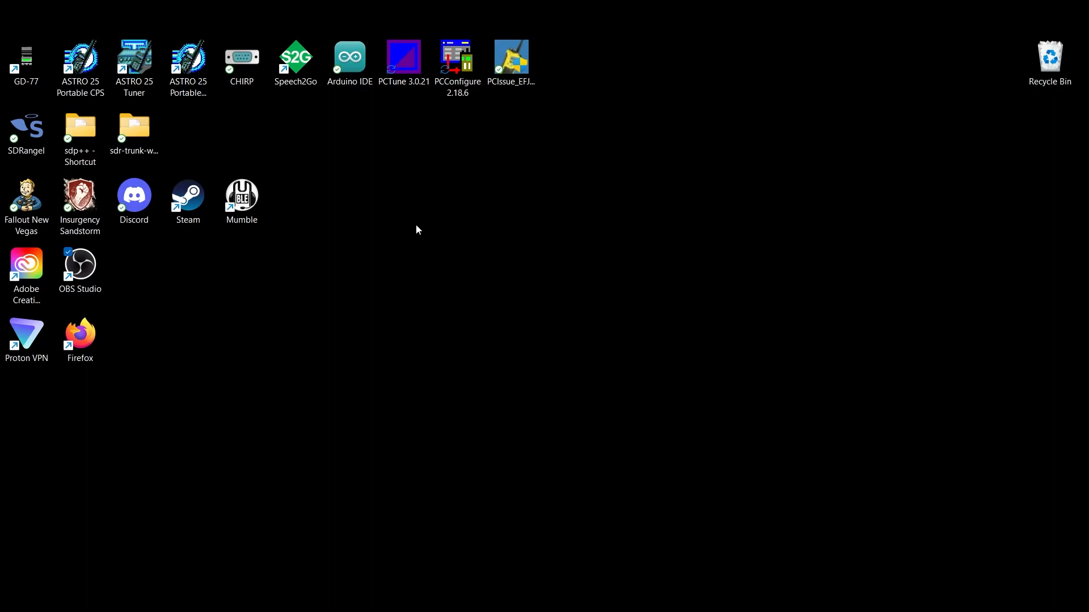
{"action": "mouse_move", "coordinate": [664, 419]}
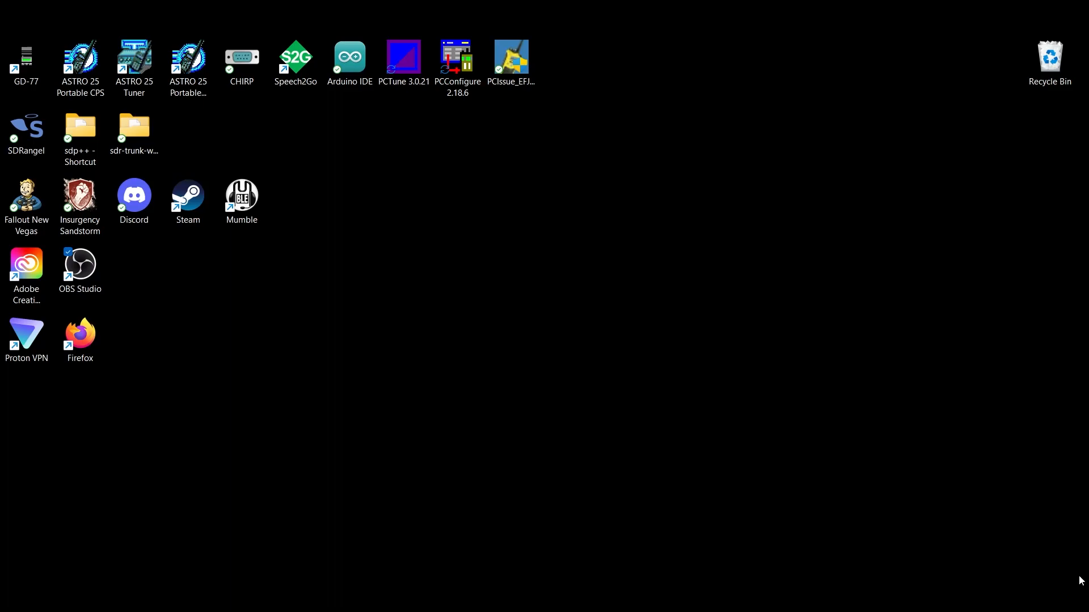
{"action": "mouse_move", "coordinate": [1075, 581]}
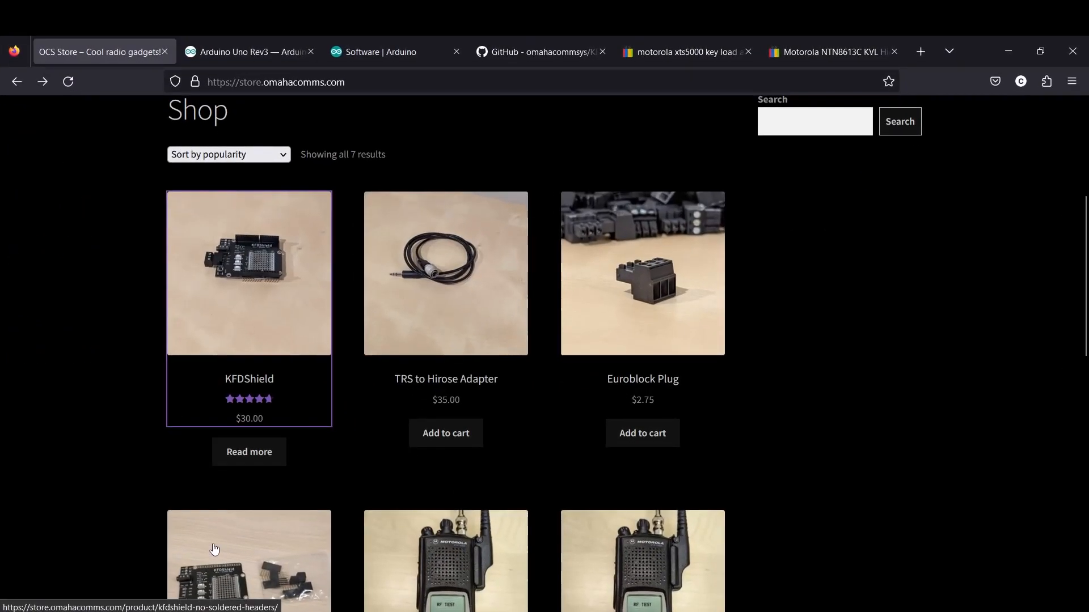
{"action": "mouse_move", "coordinate": [263, 553]}
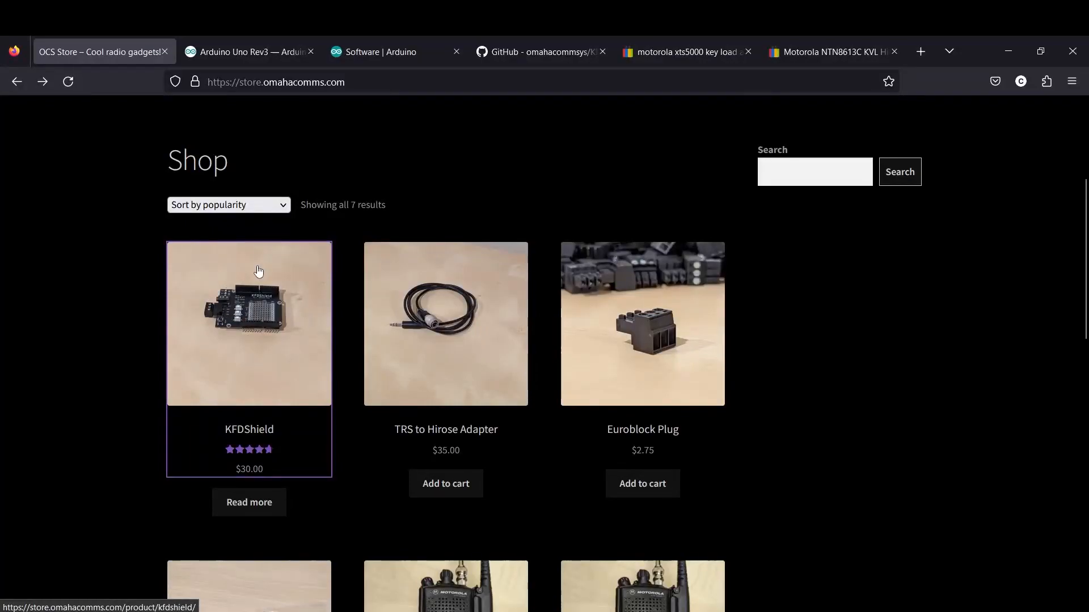
{"action": "mouse_move", "coordinate": [278, 330]}
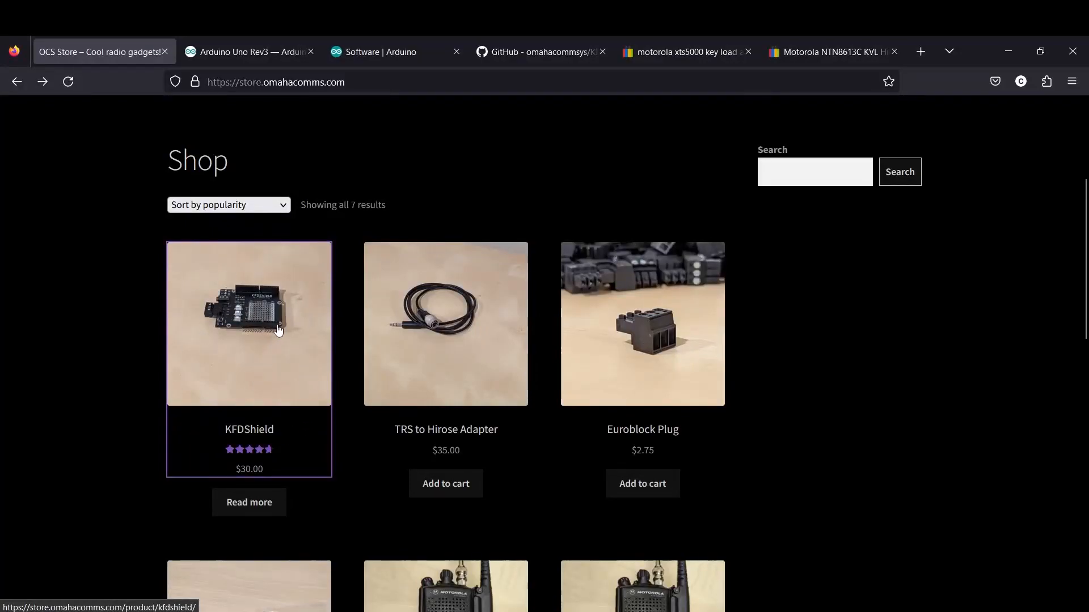
{"action": "mouse_move", "coordinate": [428, 337]}
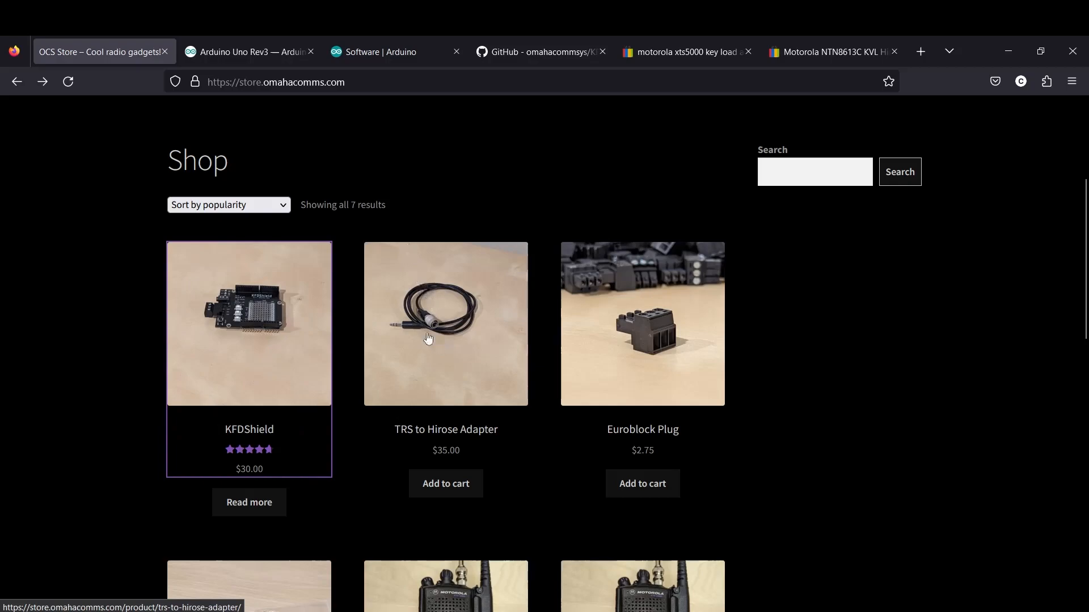
{"action": "mouse_move", "coordinate": [434, 327]}
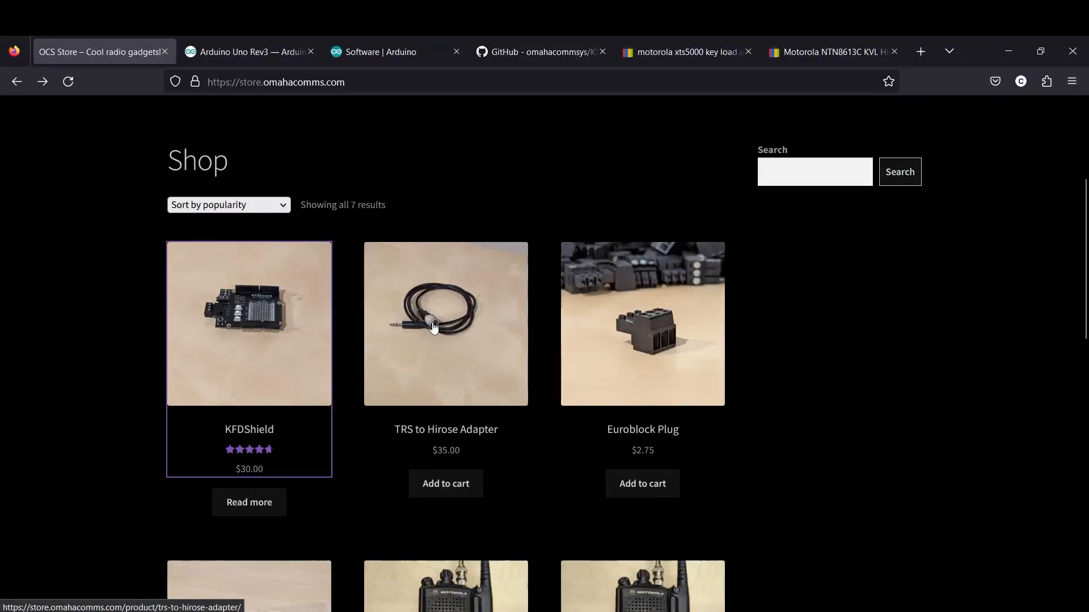
{"action": "mouse_move", "coordinate": [411, 332]}
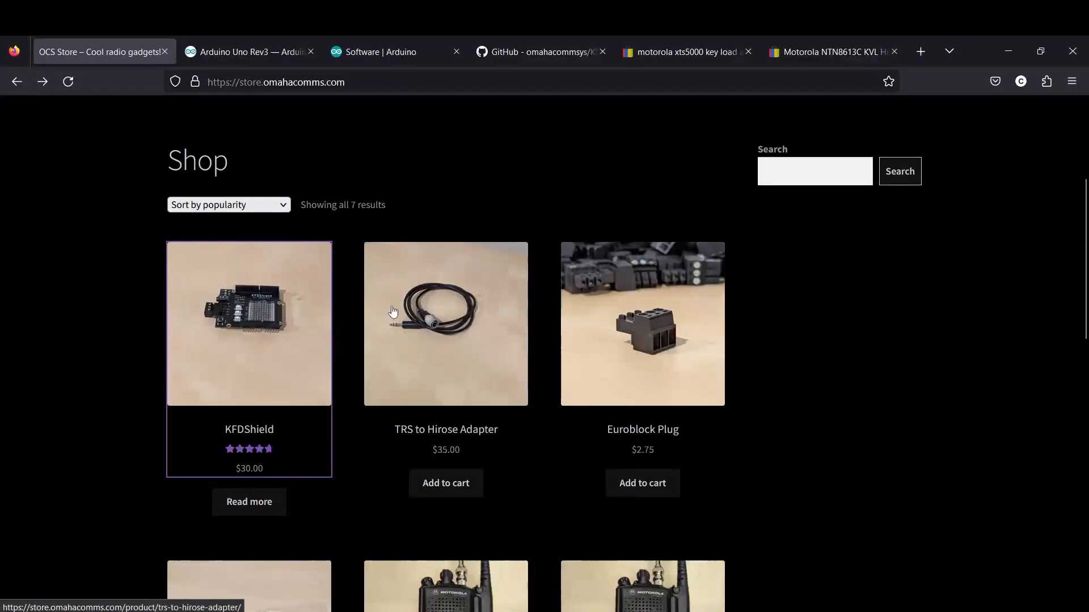
- Open the KFDShield product page in OCS Store, then view the KFDtool GitHub repository
{"action": "left_click", "coordinate": [276, 81]}
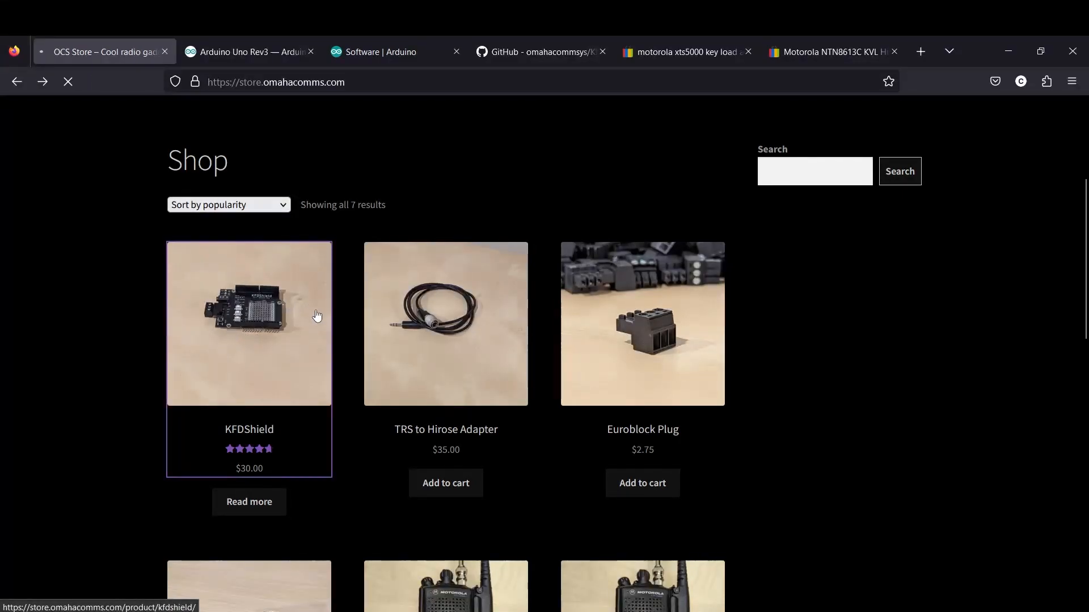
{"action": "left_click", "coordinate": [248, 322]}
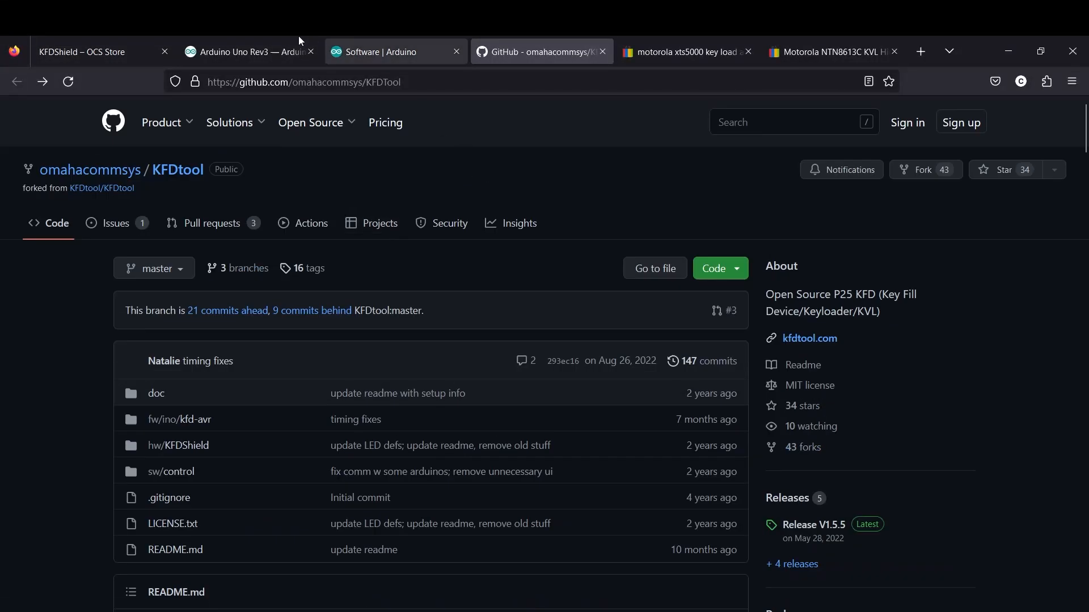
- View the Arduino Uno Rev3 product page ($27.60) and highlight its product name
{"action": "left_click", "coordinate": [250, 51]}
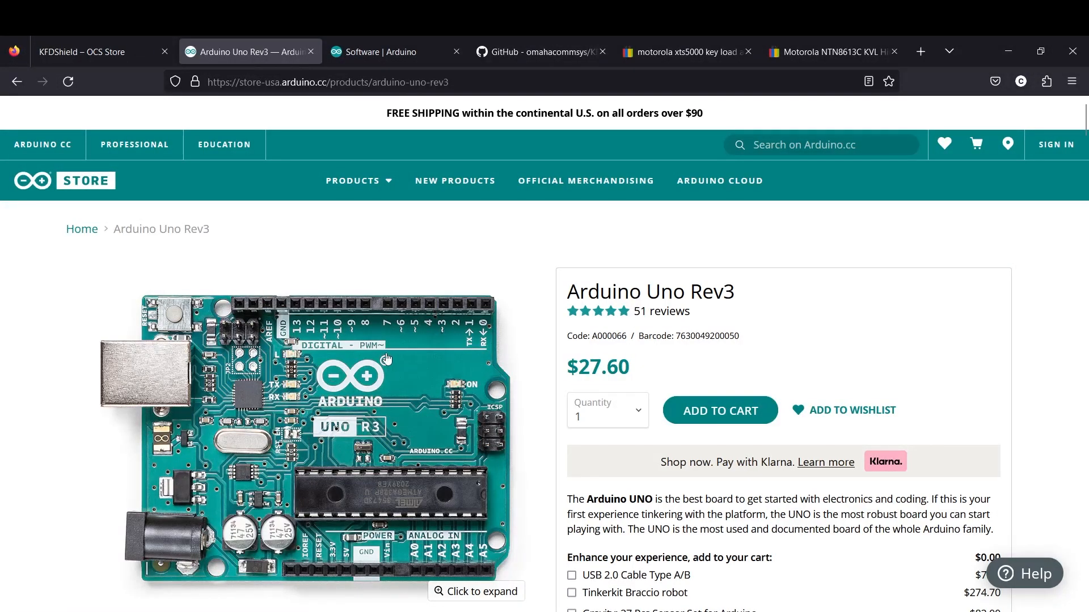
{"action": "scroll", "scroll_direction": "down", "scroll_amount": 3}
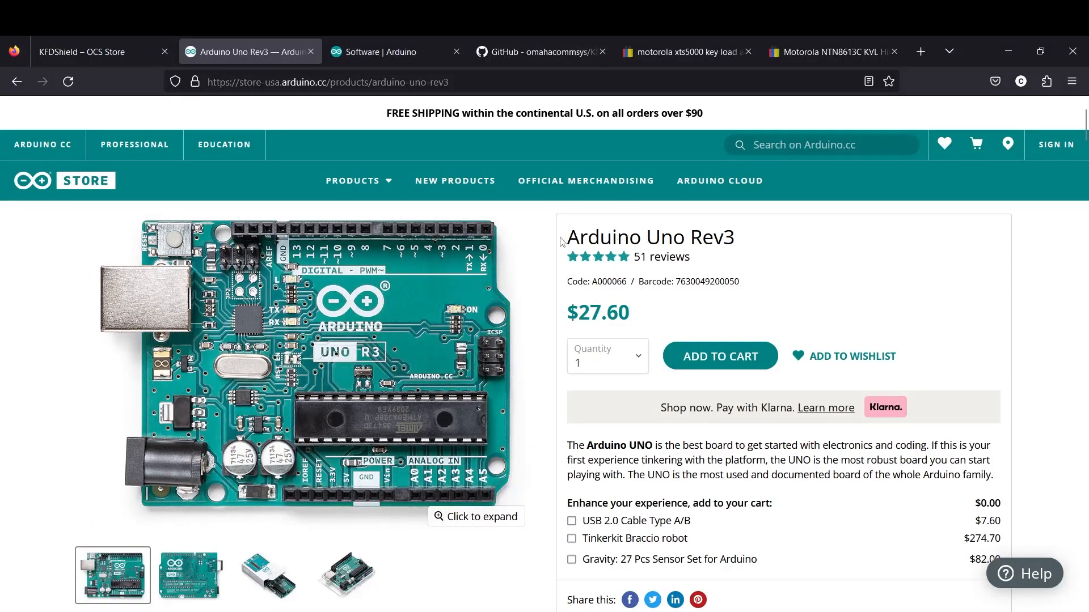
{"action": "left_click_drag", "start_coordinate": [567, 237], "coordinate": [724, 237]}
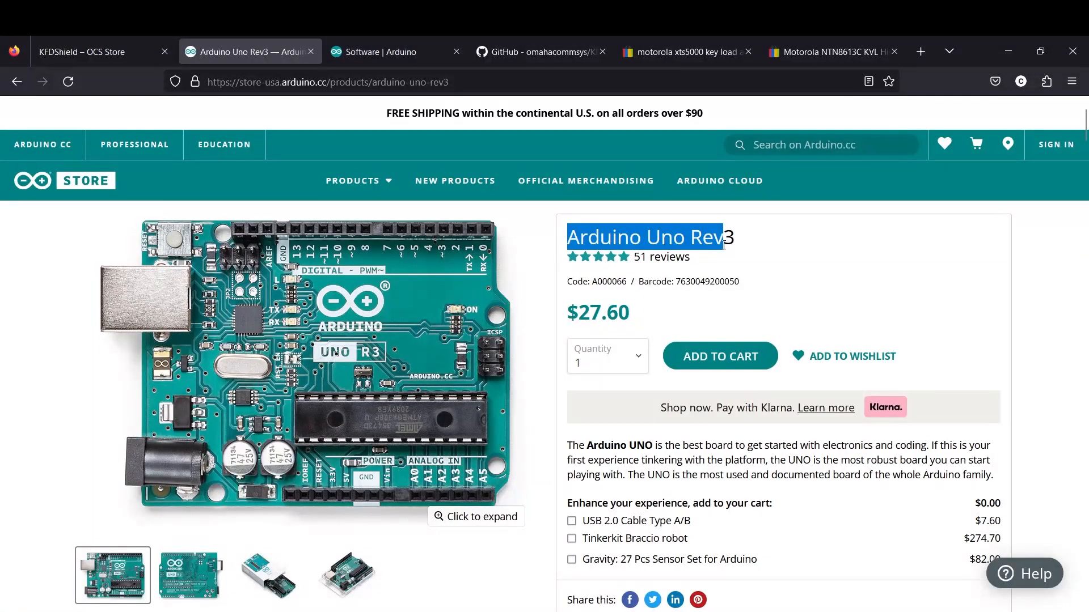
{"action": "left_click", "coordinate": [663, 257]}
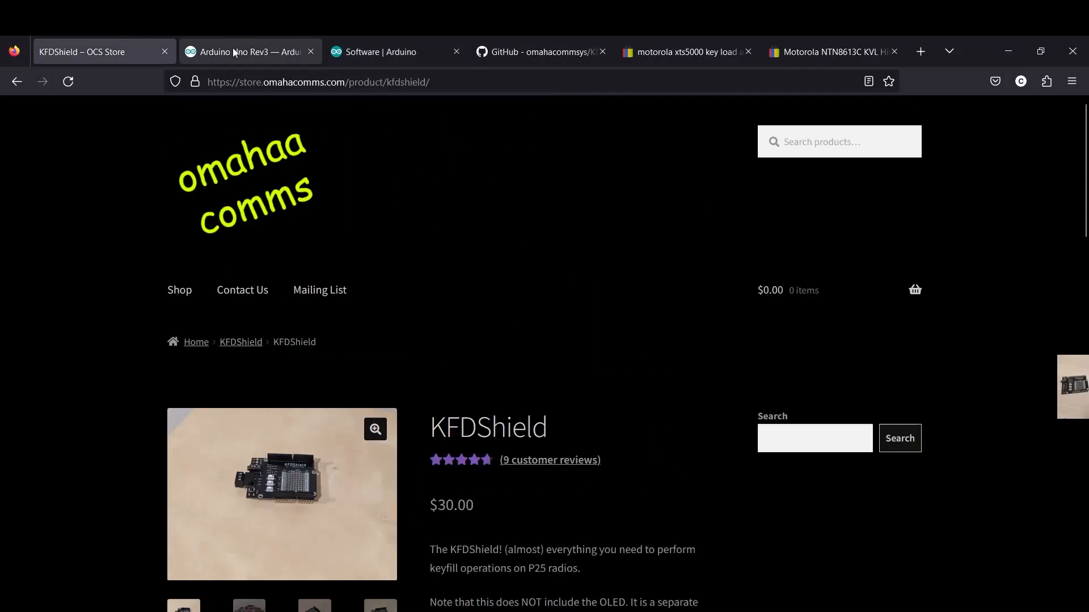
{"action": "left_click", "coordinate": [248, 52]}
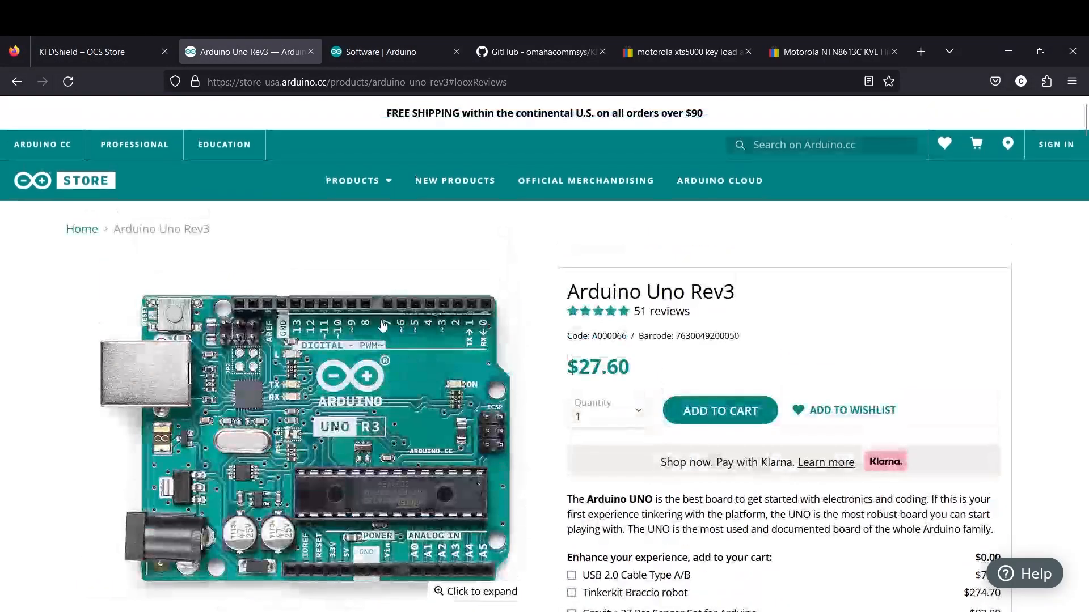
{"action": "mouse_move", "coordinate": [396, 52]}
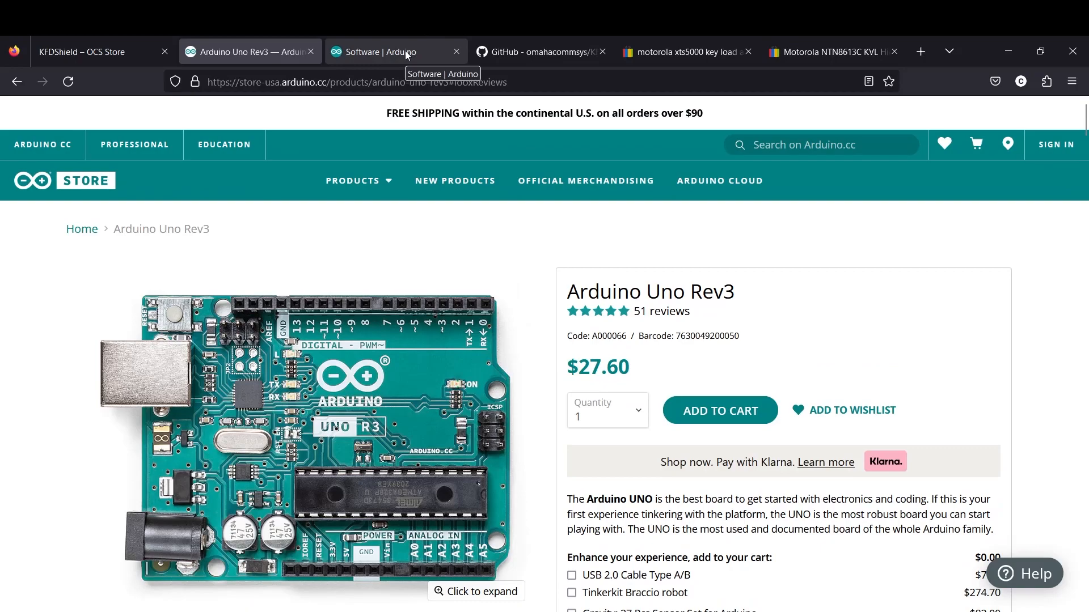
- Show the Arduino Software downloads section offering Arduino IDE 2.0.4 for Windows, Linux and macOS
{"action": "left_click", "coordinate": [385, 52]}
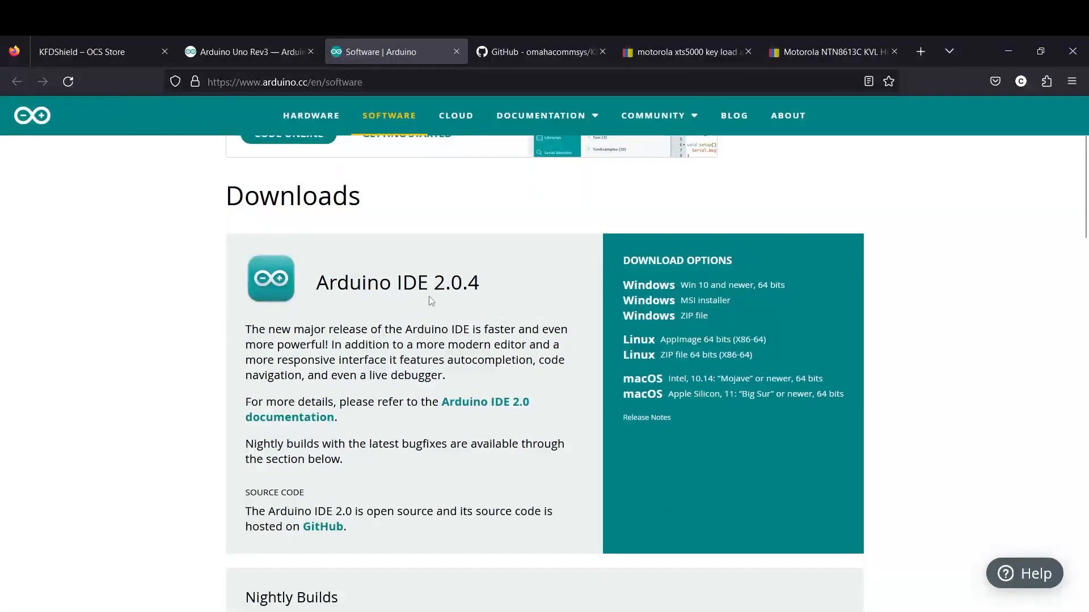
{"action": "mouse_move", "coordinate": [561, 304]}
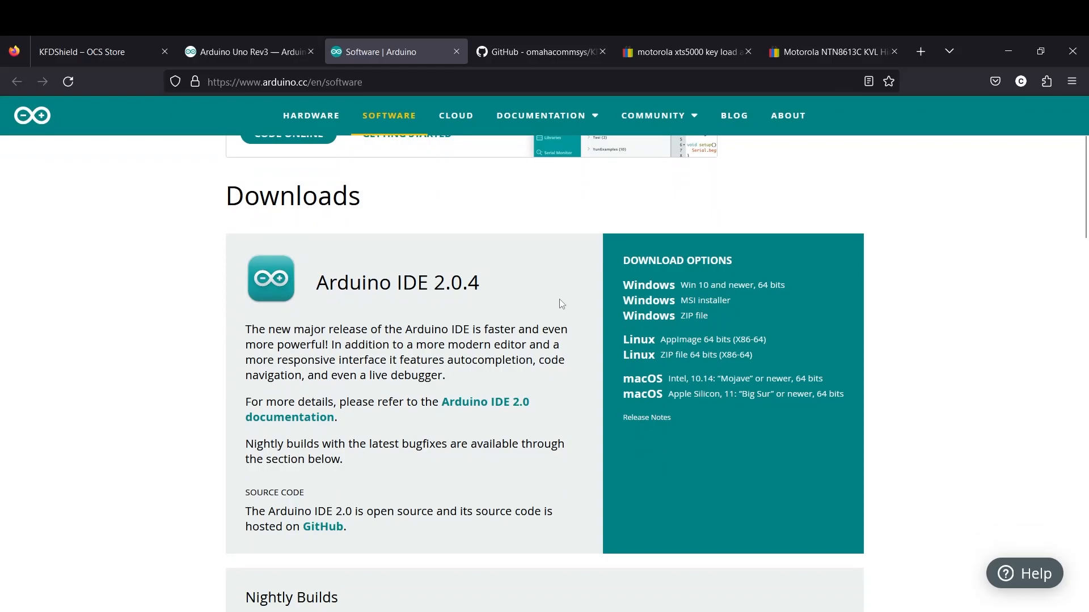
{"action": "mouse_move", "coordinate": [359, 431]}
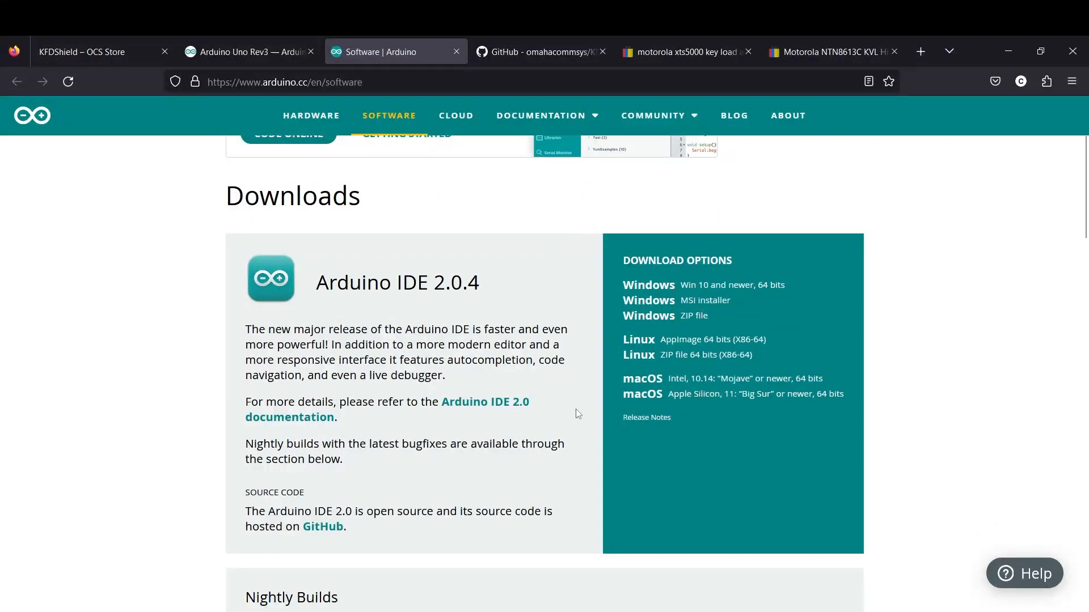
{"action": "mouse_move", "coordinate": [372, 260]}
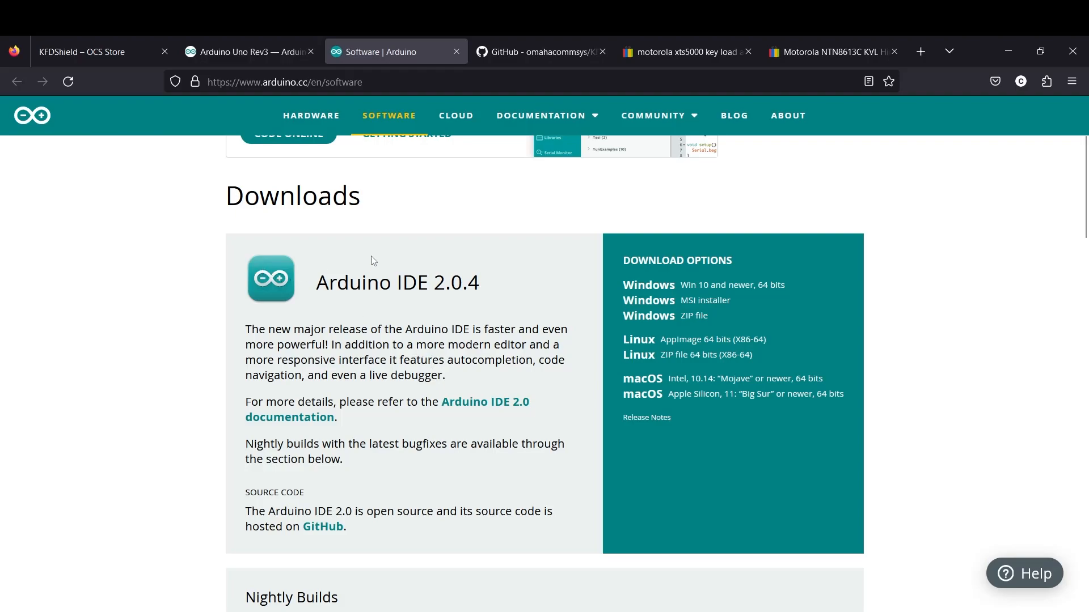
{"action": "mouse_move", "coordinate": [420, 266]}
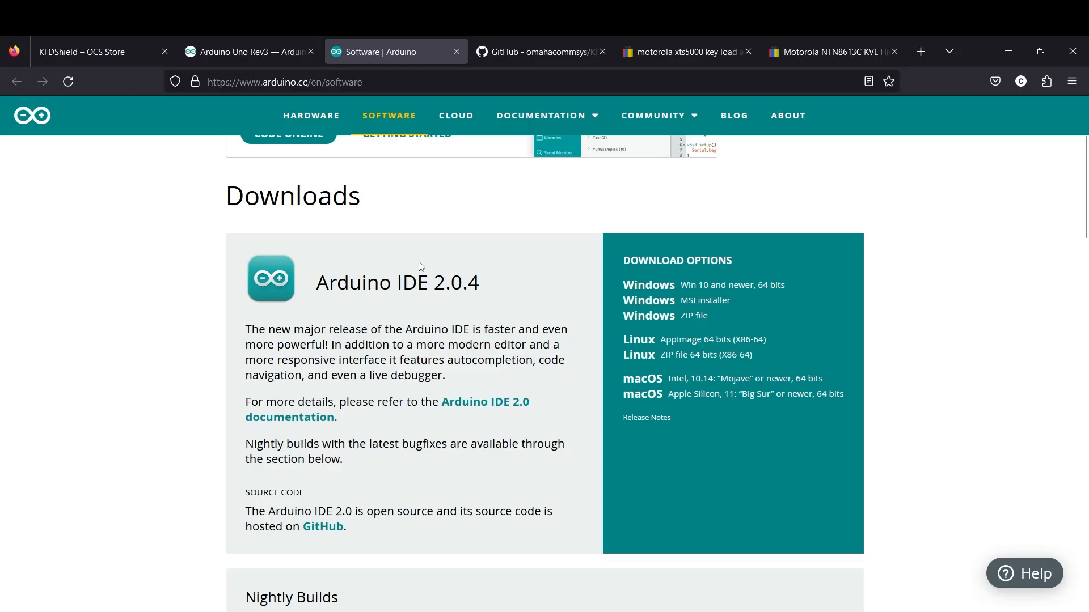
{"action": "scroll", "scroll_direction": "down", "scroll_amount": 3}
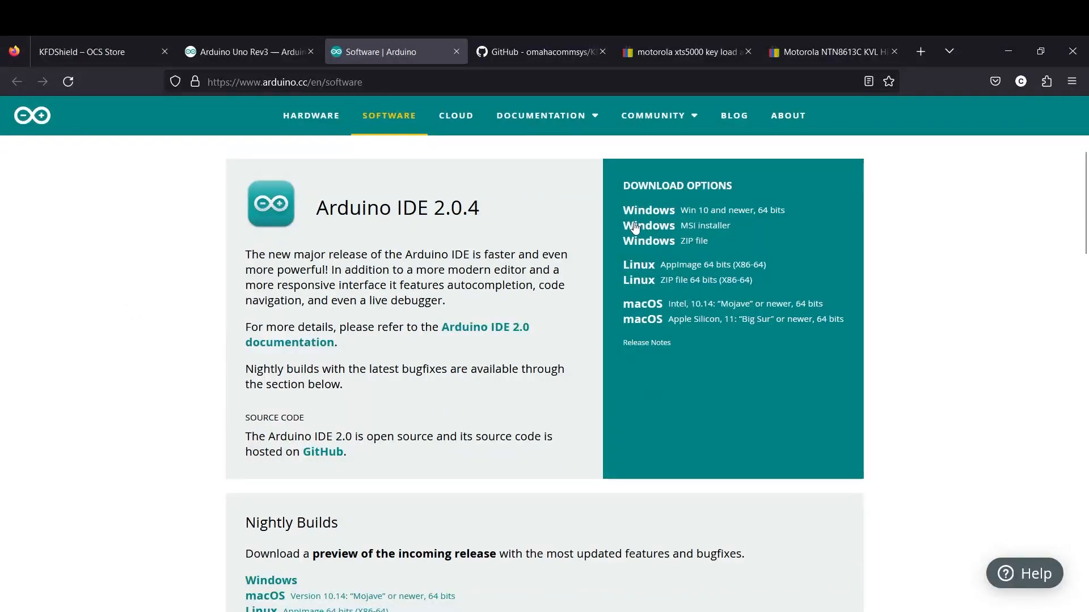
{"action": "mouse_move", "coordinate": [666, 297]}
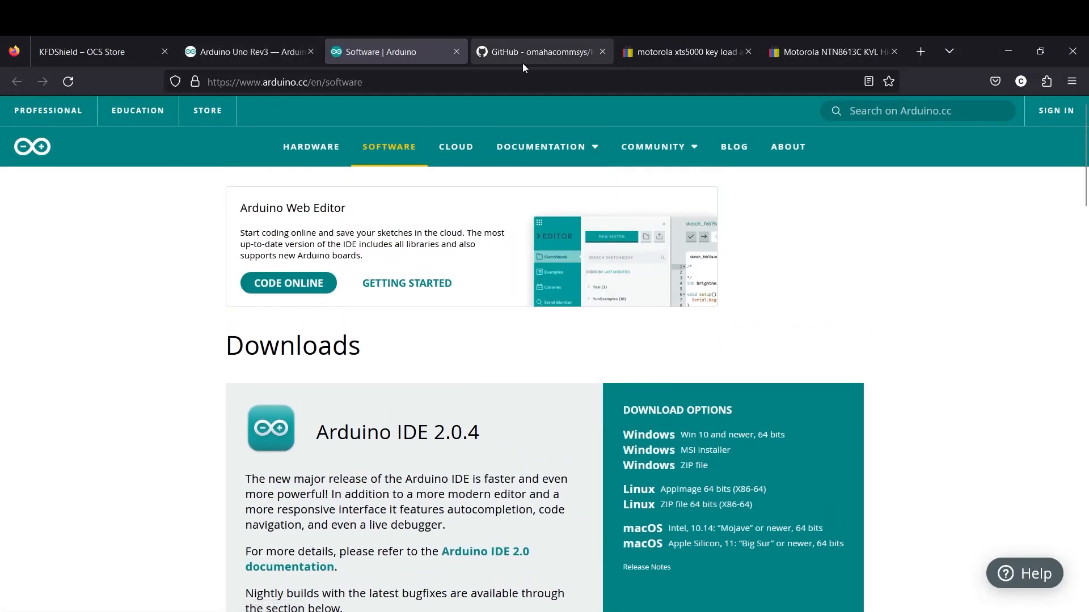
- Scroll to KFDtool Release V1.5.5 with its FW.V1.4.1.zip and SW.V1.5.4.zip assets
{"action": "left_click", "coordinate": [540, 51]}
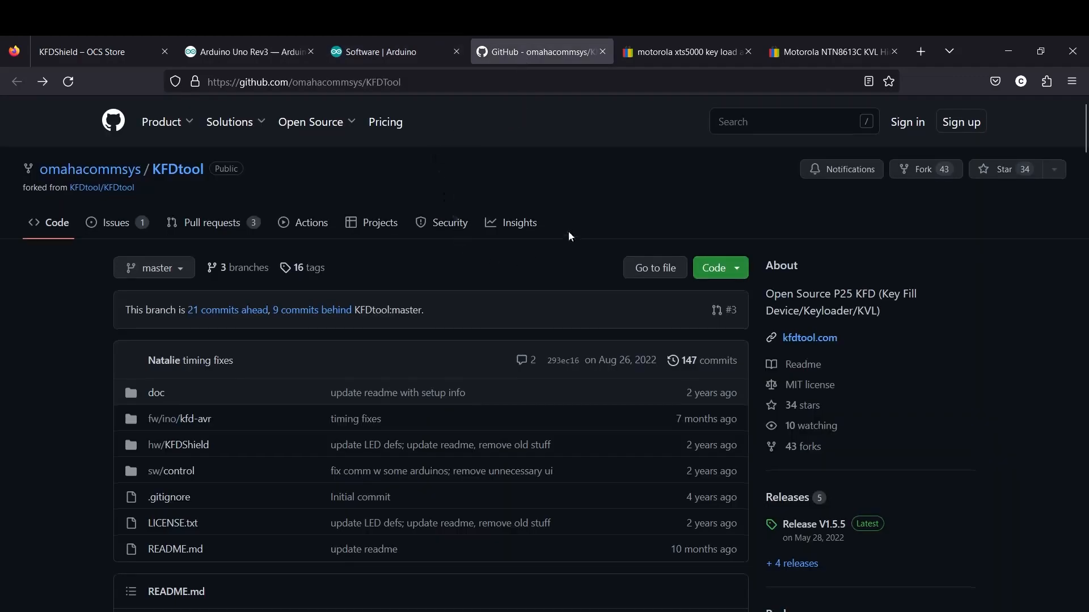
{"action": "scroll", "scroll_direction": "down", "scroll_amount": 3}
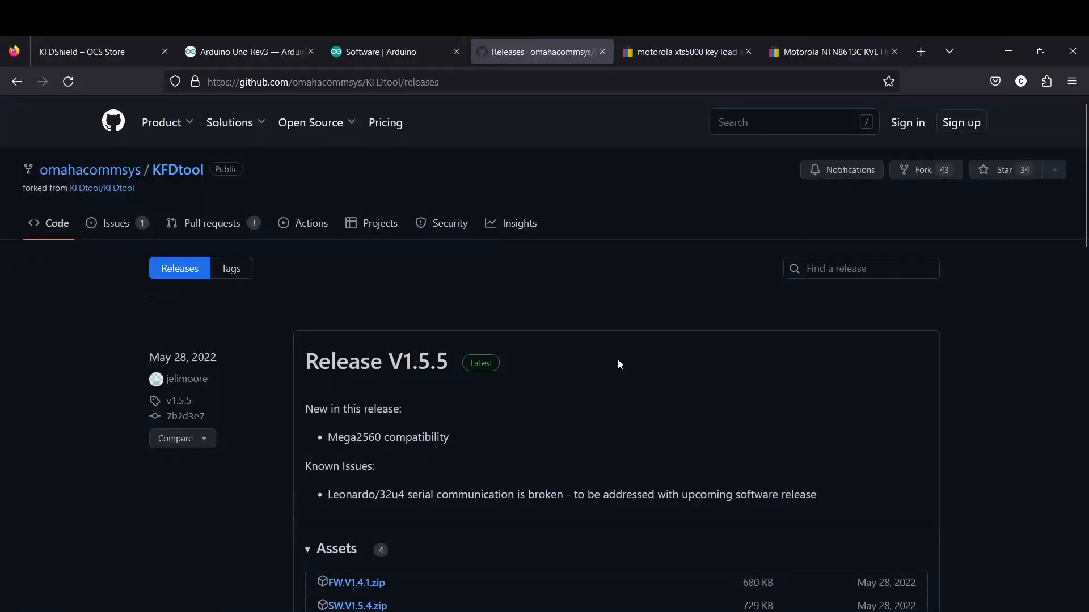
{"action": "scroll", "scroll_direction": "down", "scroll_amount": 3}
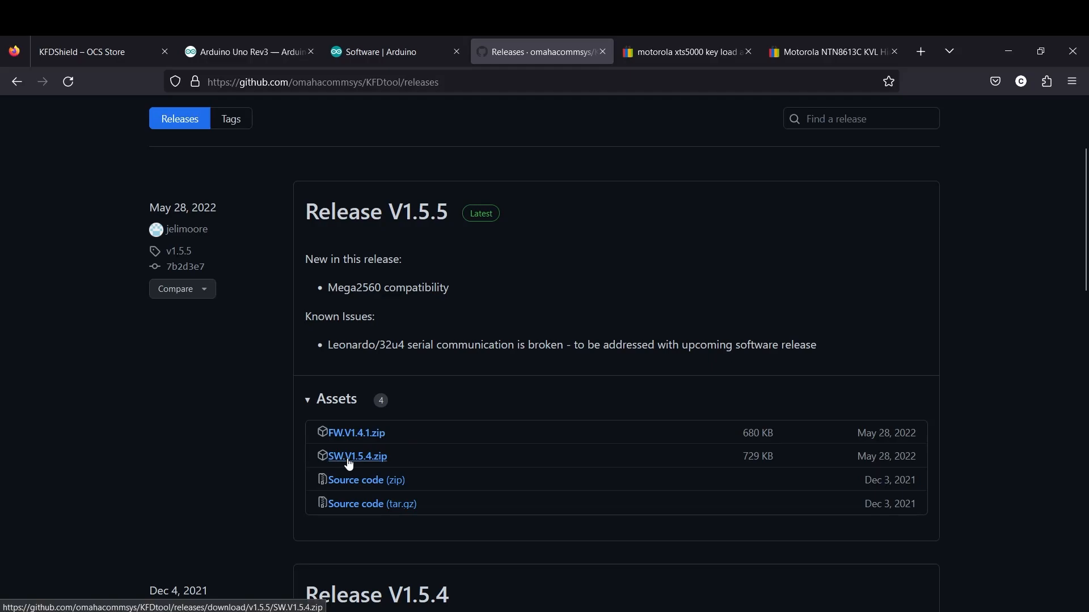
{"action": "mouse_move", "coordinate": [390, 476]}
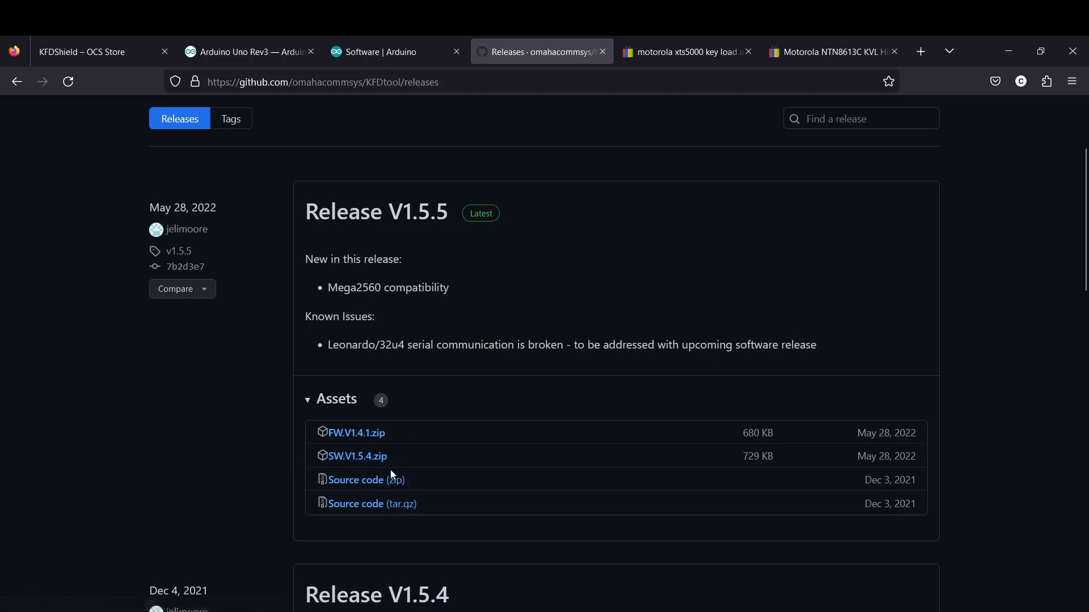
{"action": "mouse_move", "coordinate": [357, 456]}
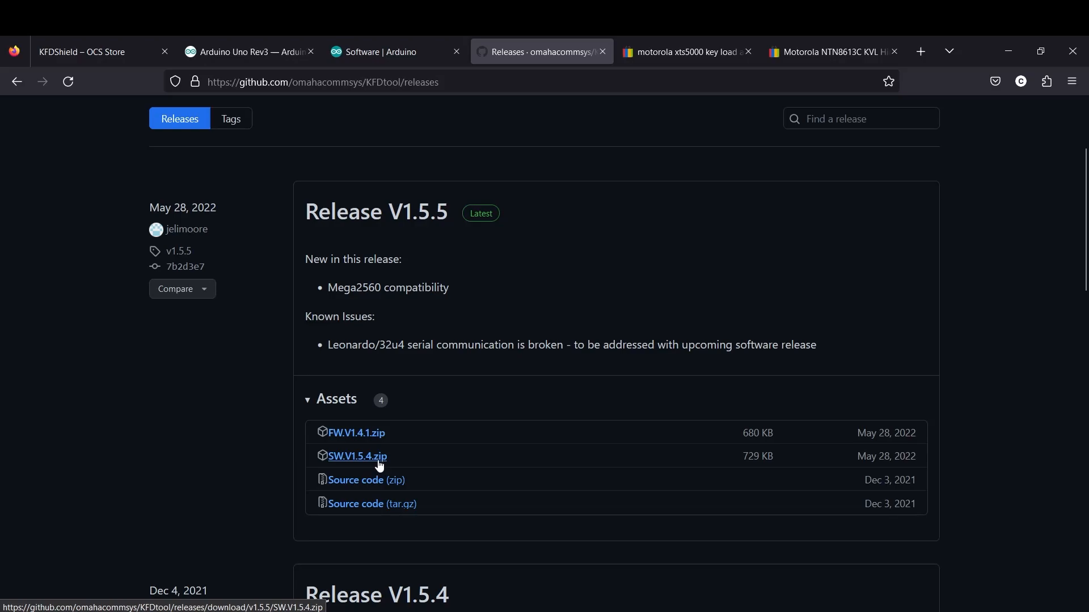
{"action": "mouse_move", "coordinate": [358, 465]}
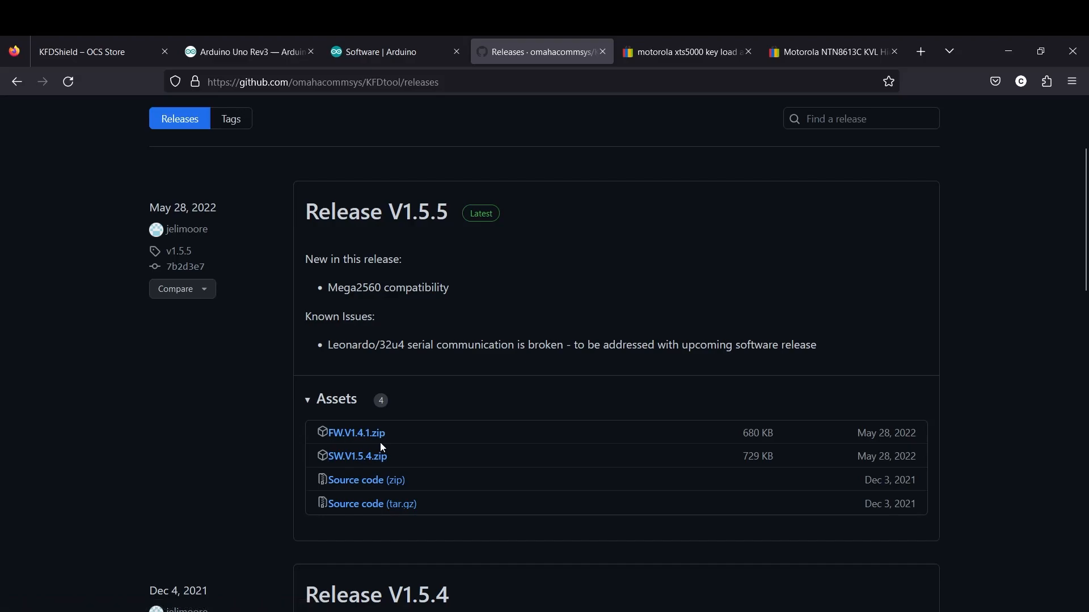
{"action": "mouse_move", "coordinate": [357, 456]}
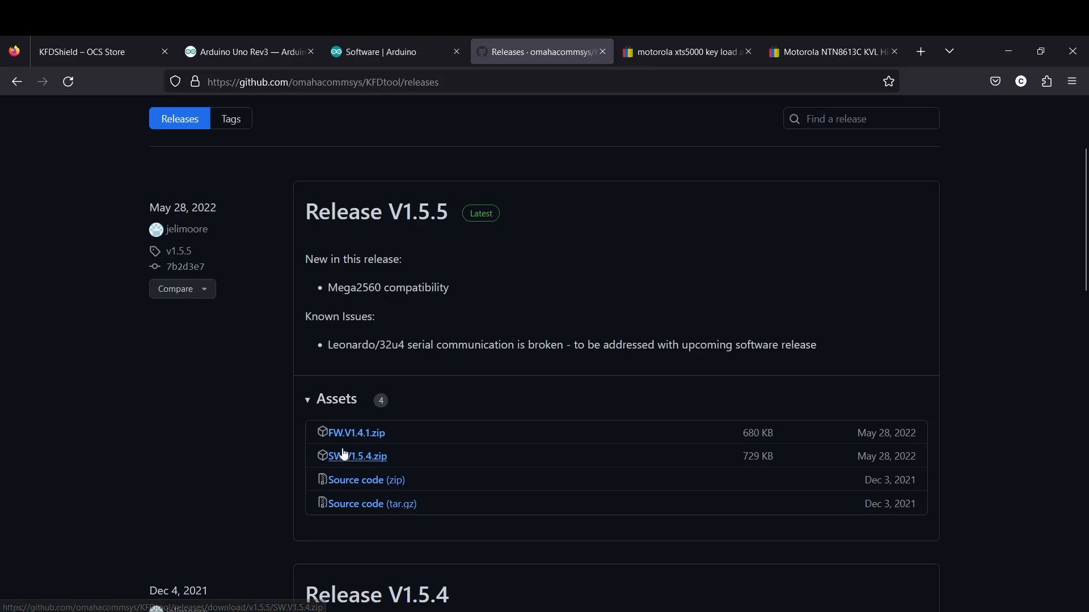
{"action": "mouse_move", "coordinate": [498, 175]}
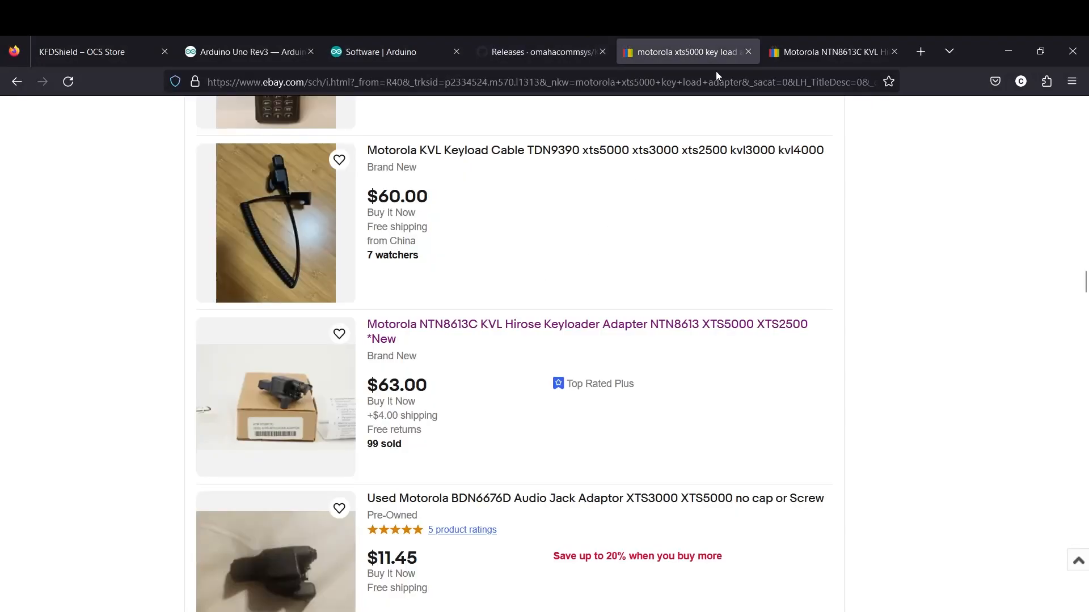
- Open the eBay listing for the Motorola NTN8613C KVL Hirose keyloader adapter
{"action": "left_click", "coordinate": [587, 323]}
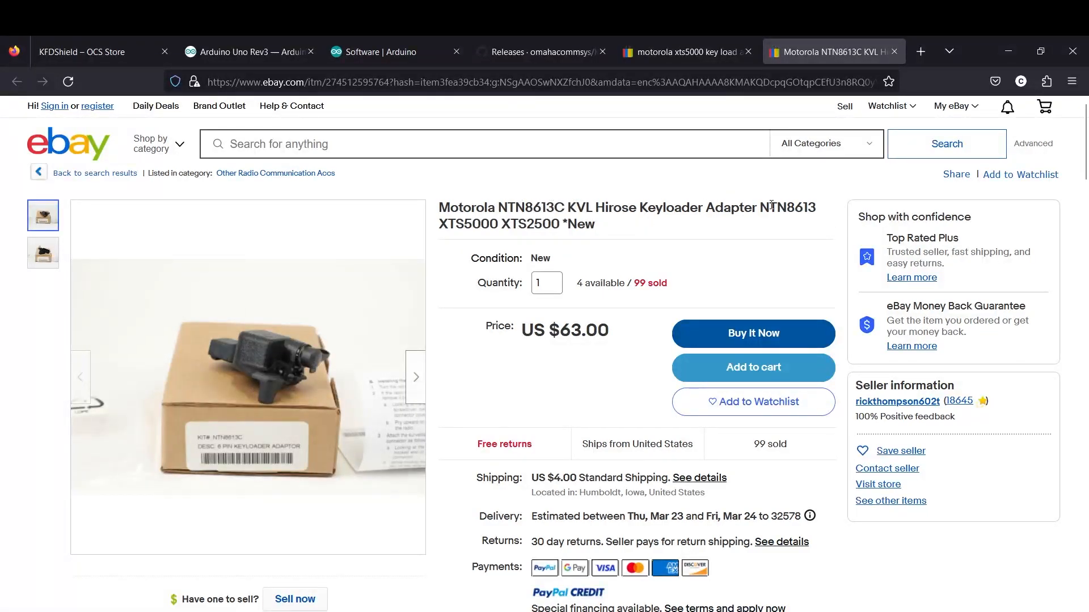
{"action": "mouse_move", "coordinate": [248, 375]}
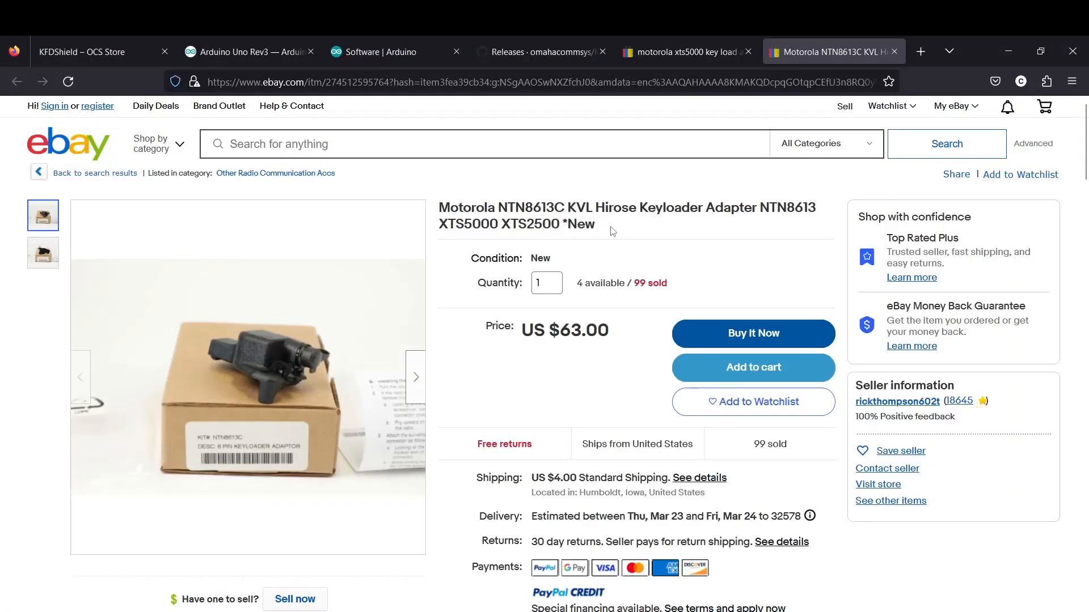
{"action": "mouse_move", "coordinate": [489, 384]}
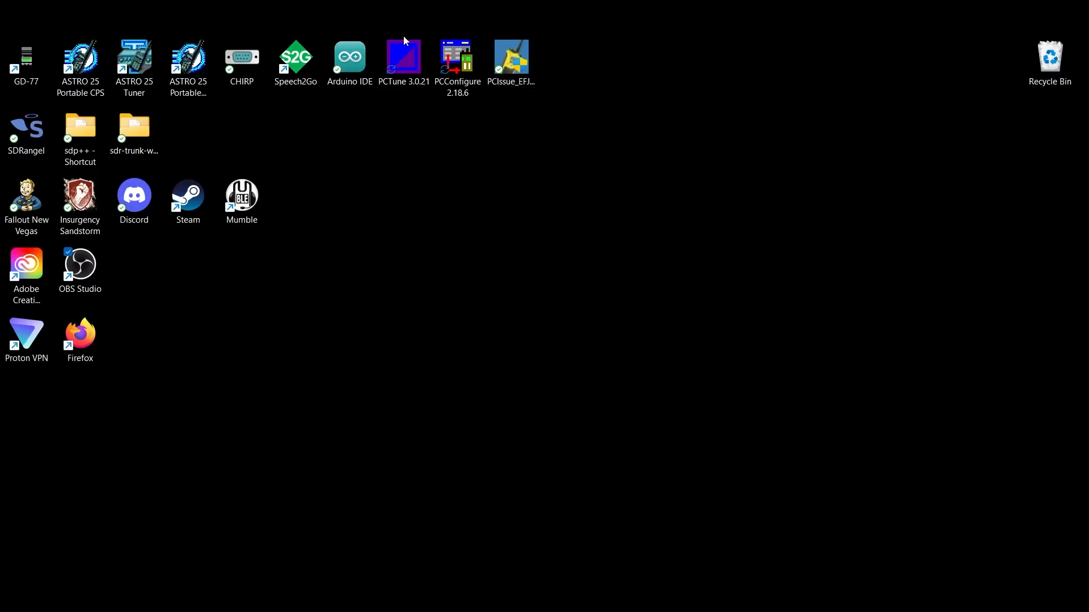
{"action": "left_click", "coordinate": [349, 61]}
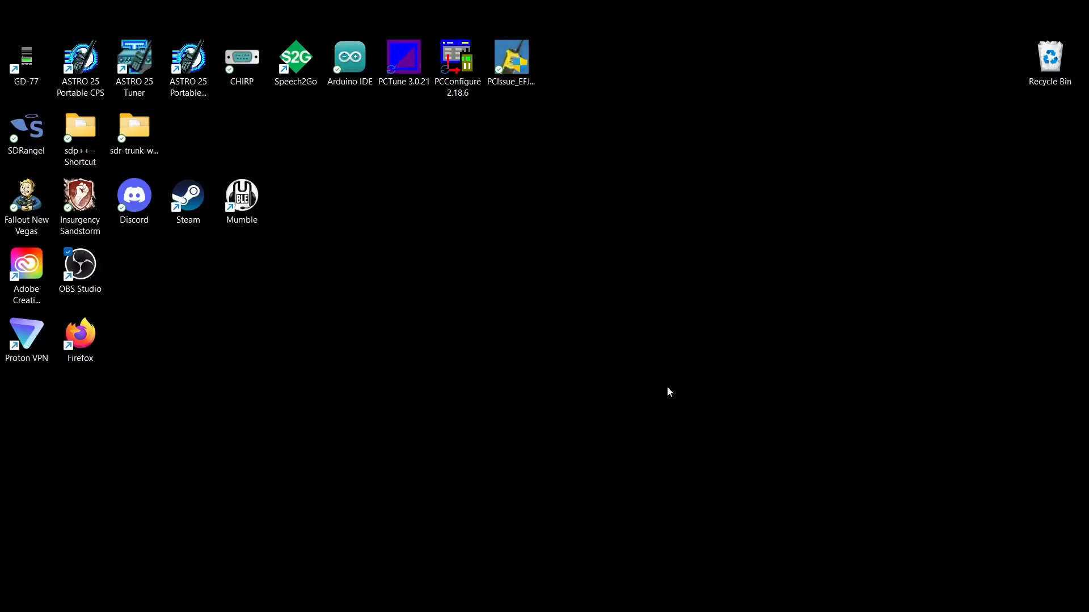
{"action": "mouse_move", "coordinate": [579, 484]}
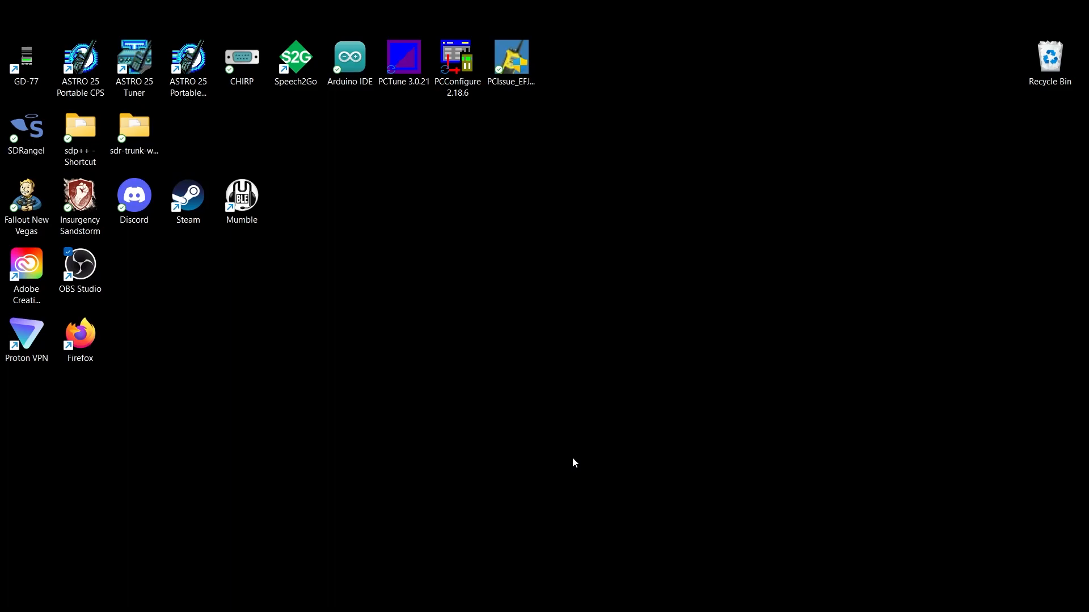
{"action": "mouse_move", "coordinate": [573, 383]}
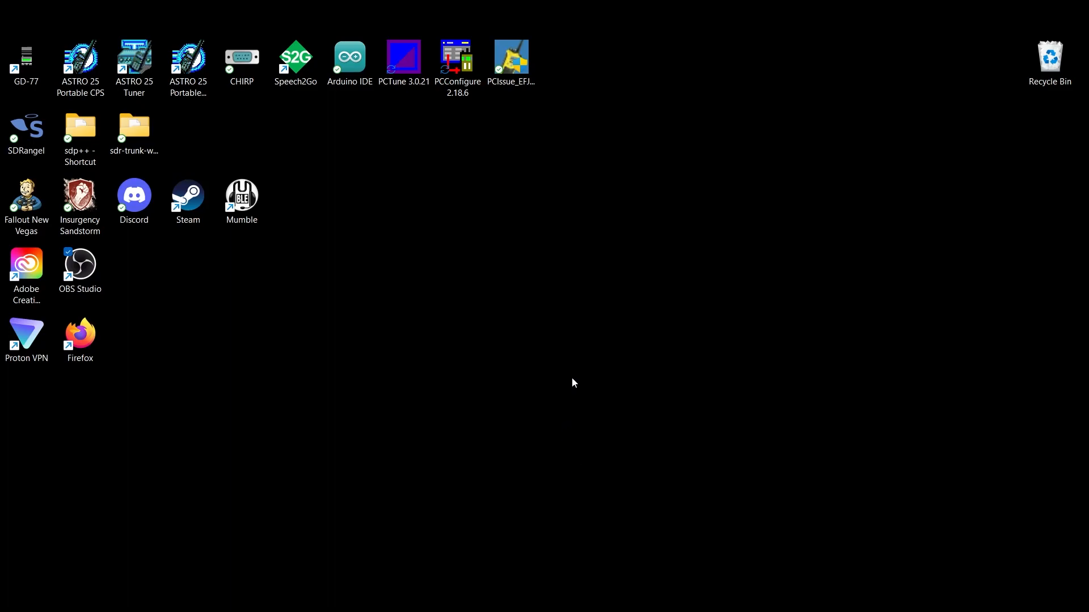
{"action": "mouse_move", "coordinate": [601, 326]}
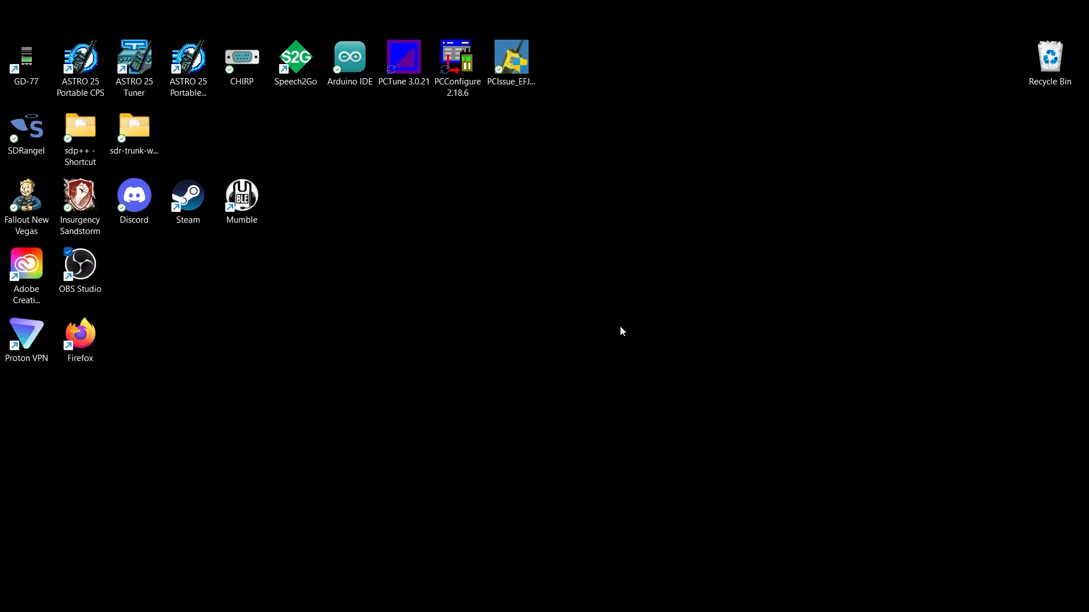
{"action": "mouse_move", "coordinate": [617, 341]}
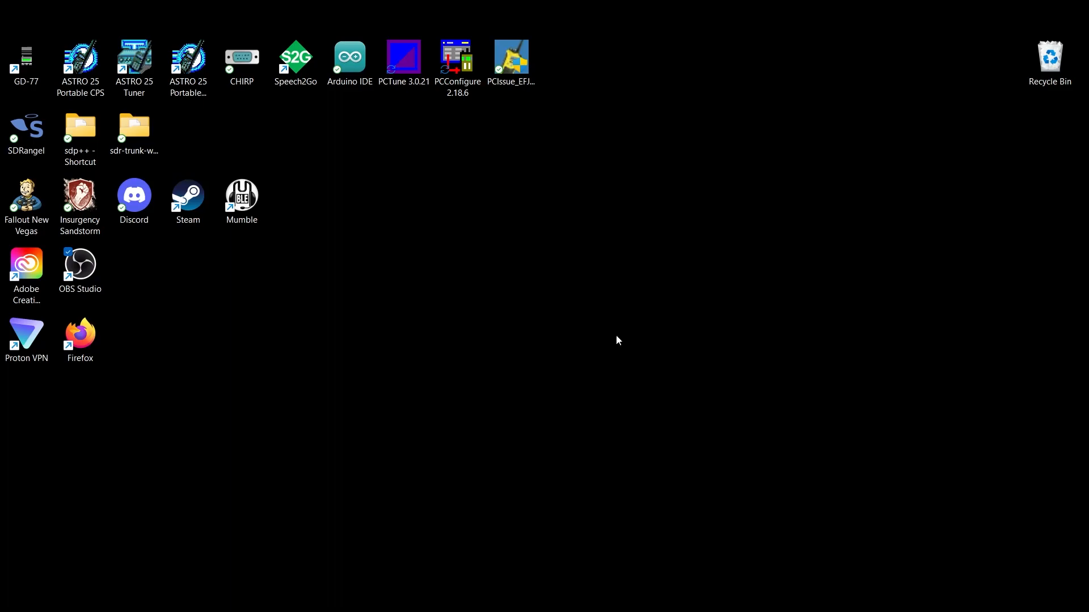
{"action": "mouse_move", "coordinate": [613, 282]}
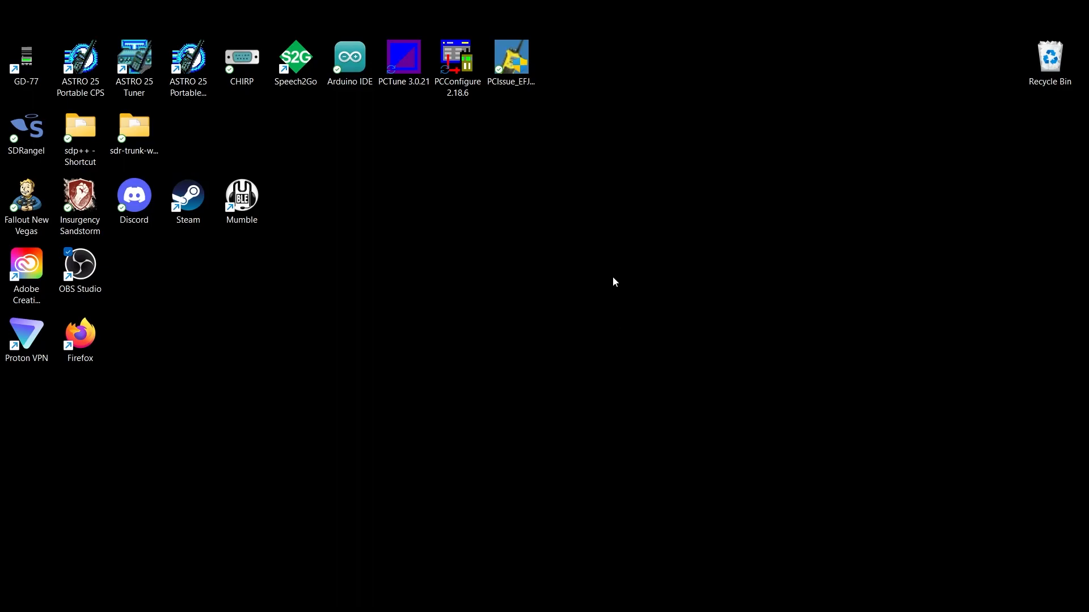
{"action": "left_click", "coordinate": [348, 58]}
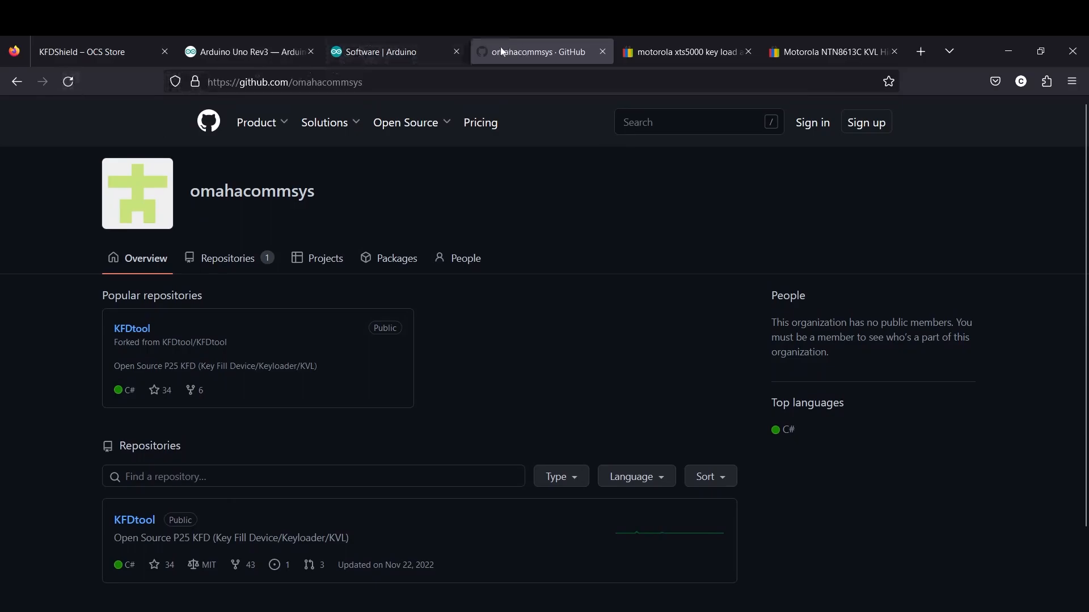
- Follow the GitHub KFDTool link from the KFDShield store product page
{"action": "left_click", "coordinate": [84, 52]}
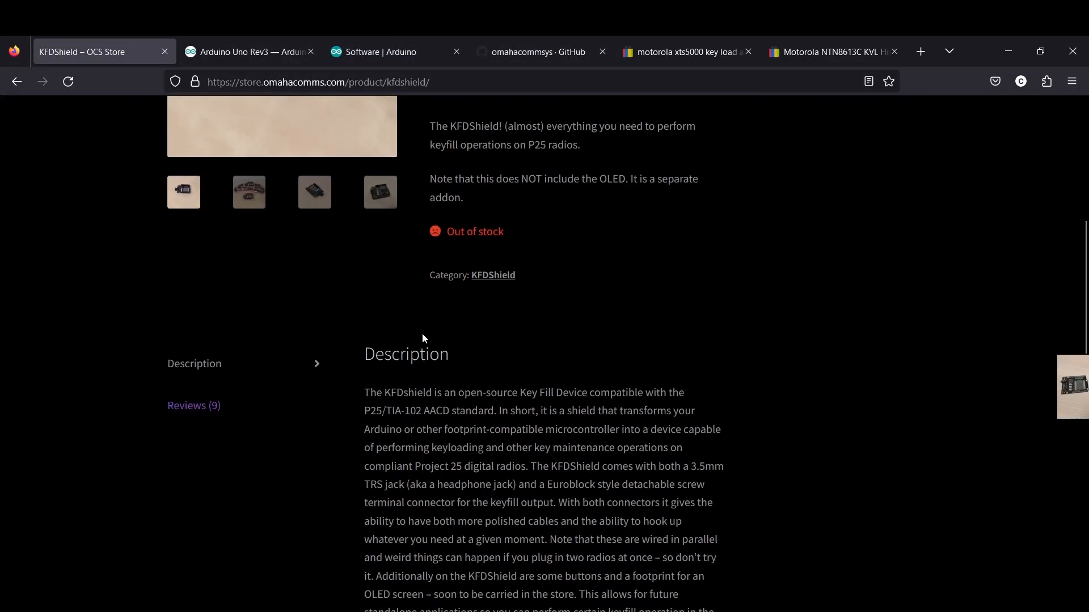
{"action": "scroll", "scroll_direction": "down", "scroll_amount": 3}
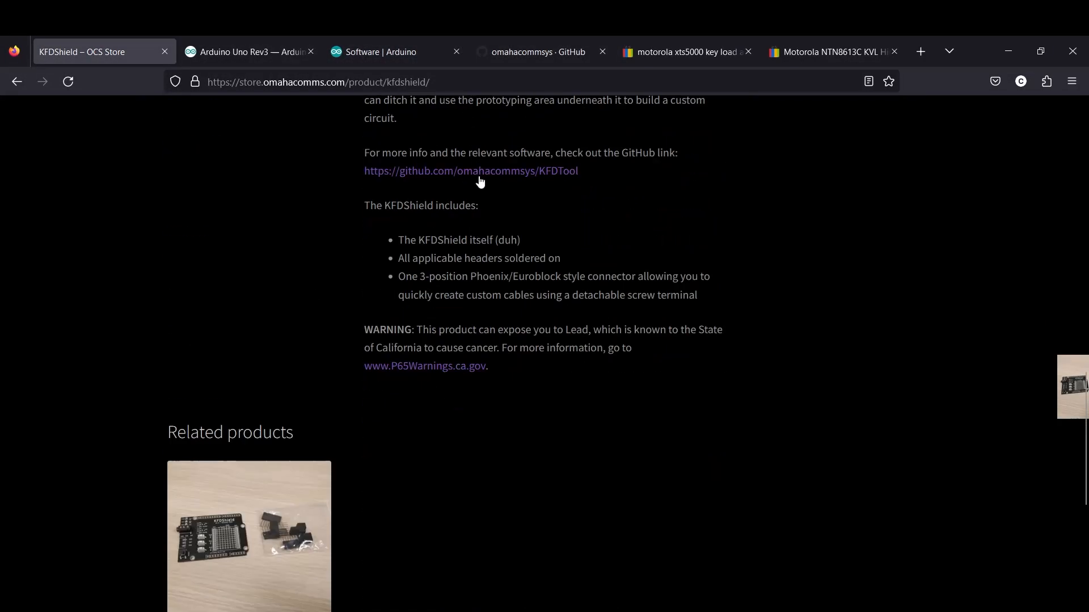
{"action": "left_click", "coordinate": [470, 170]}
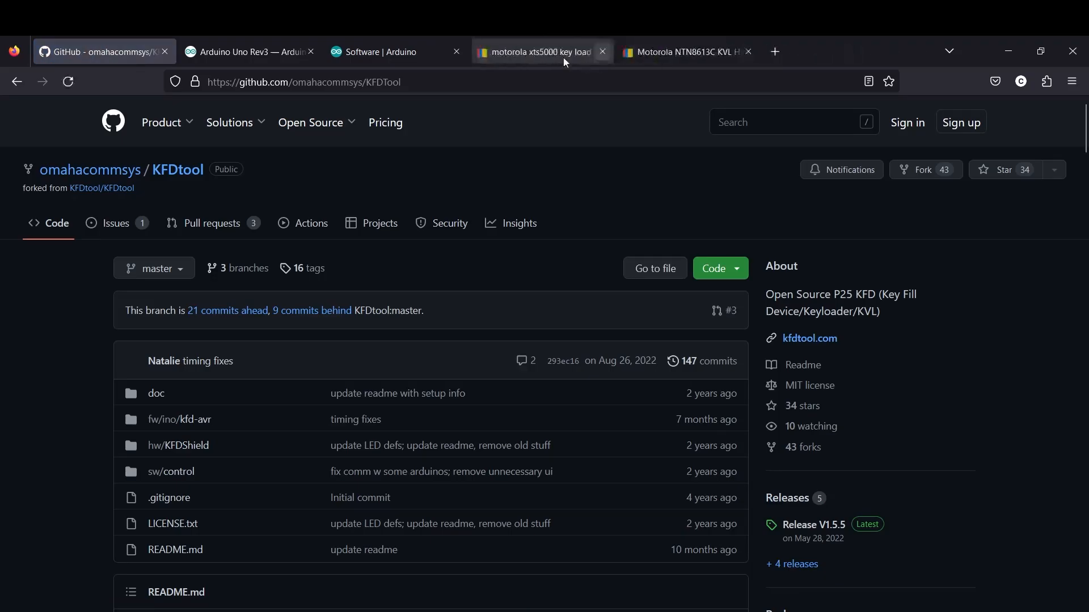
- Read the README's supported boards, Firmware Flashing and Software Setup sections
{"action": "scroll", "scroll_direction": "down", "scroll_amount": 3}
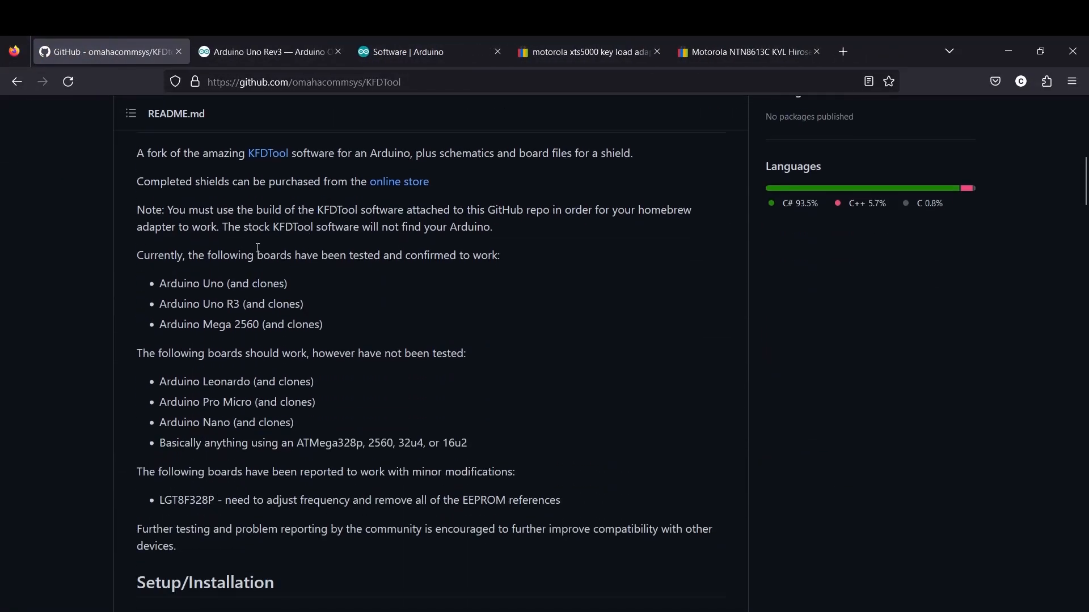
{"action": "left_click_drag", "start_coordinate": [137, 153], "coordinate": [197, 546]}
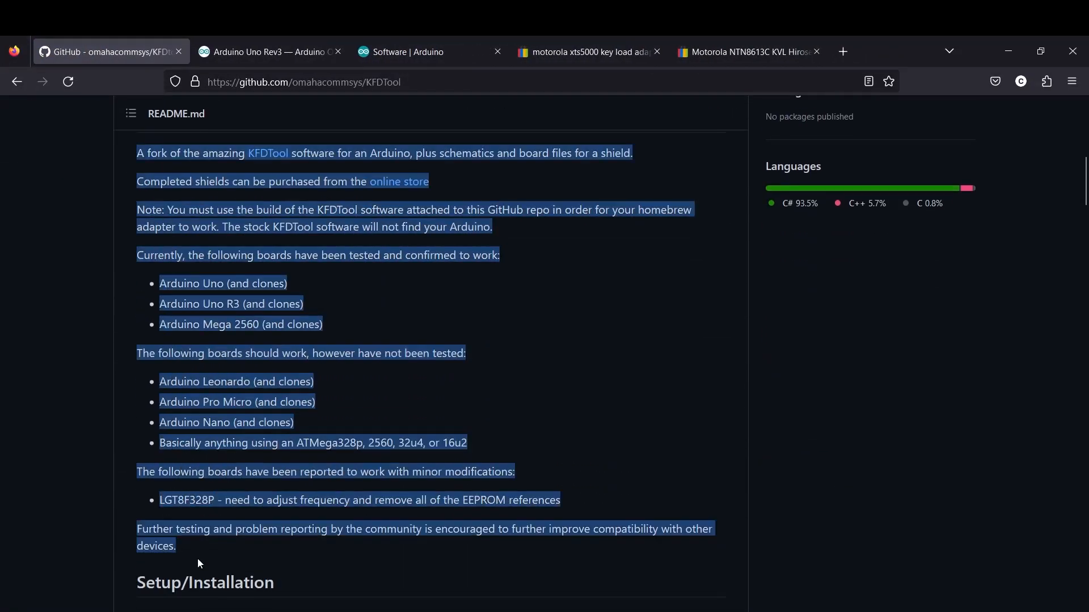
{"action": "scroll", "scroll_direction": "down", "scroll_amount": 3}
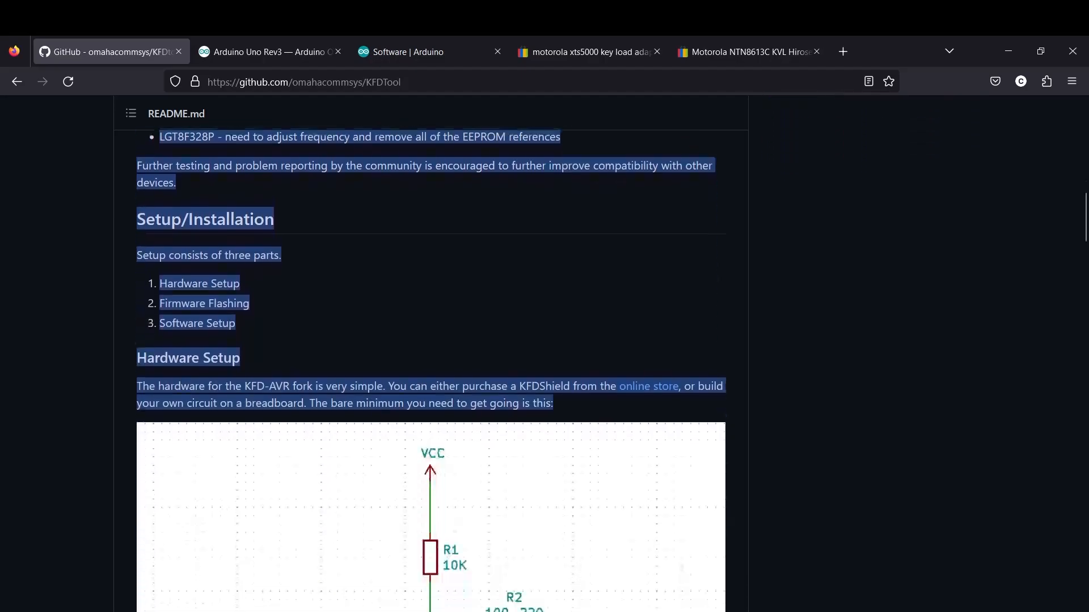
{"action": "scroll", "scroll_direction": "down", "scroll_amount": 3}
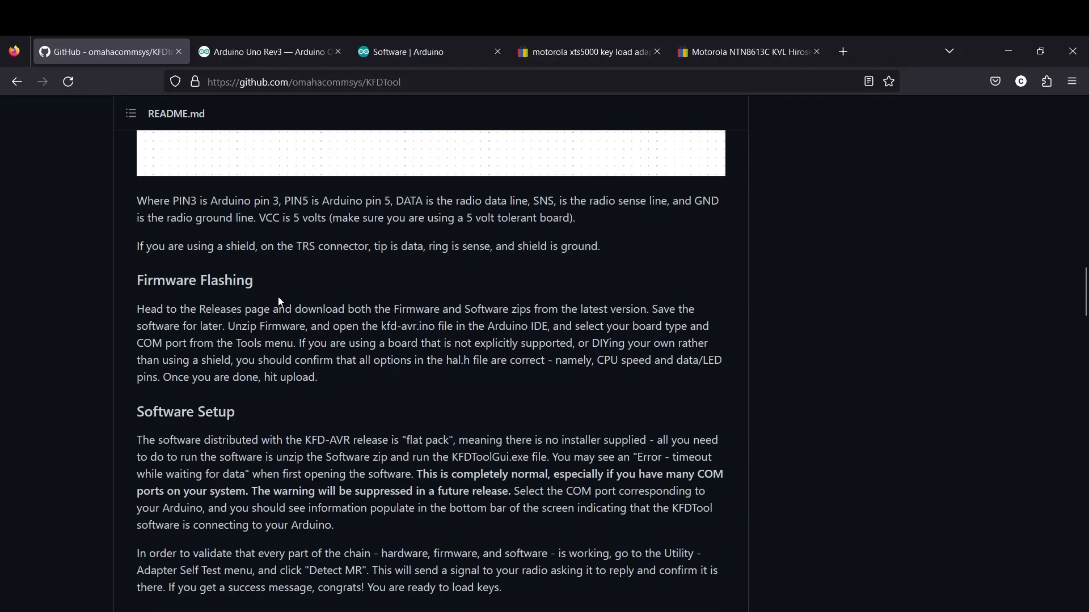
{"action": "scroll", "scroll_direction": "up", "scroll_amount": 3}
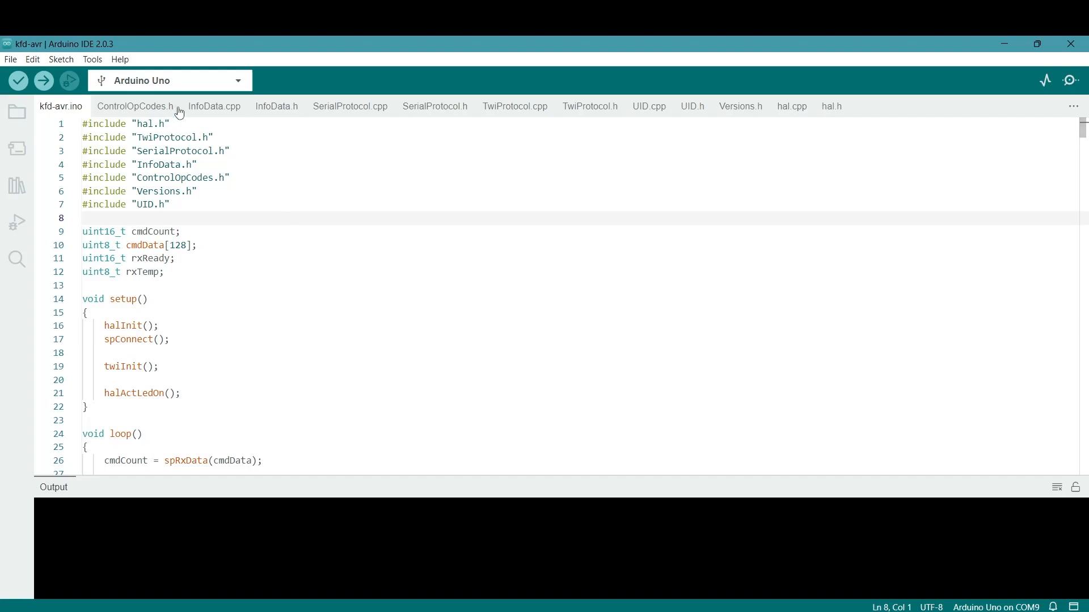
{"action": "mouse_move", "coordinate": [136, 105]}
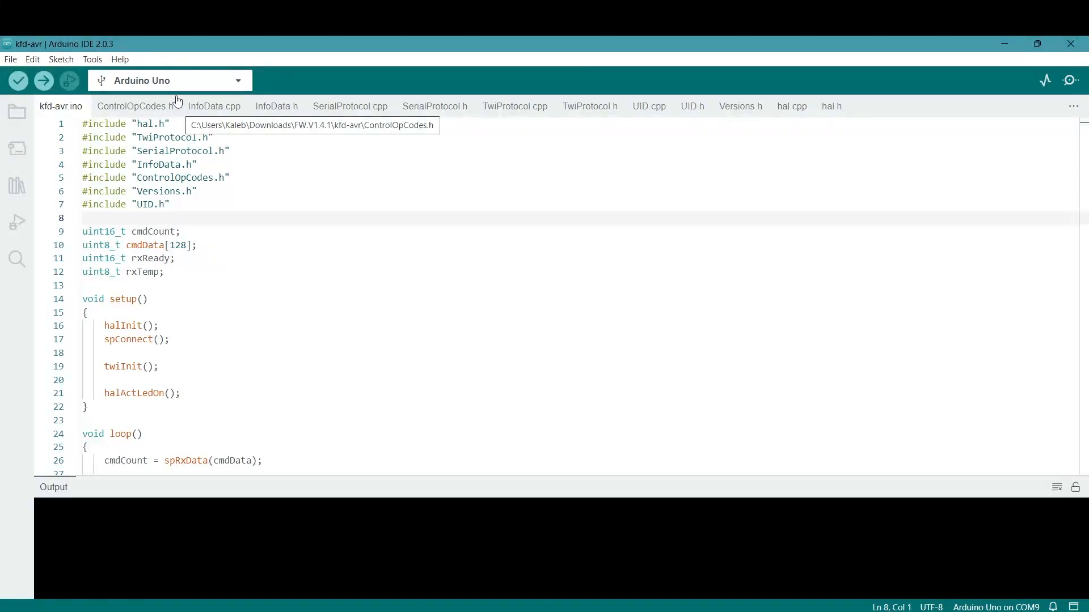
{"action": "mouse_move", "coordinate": [363, 172]}
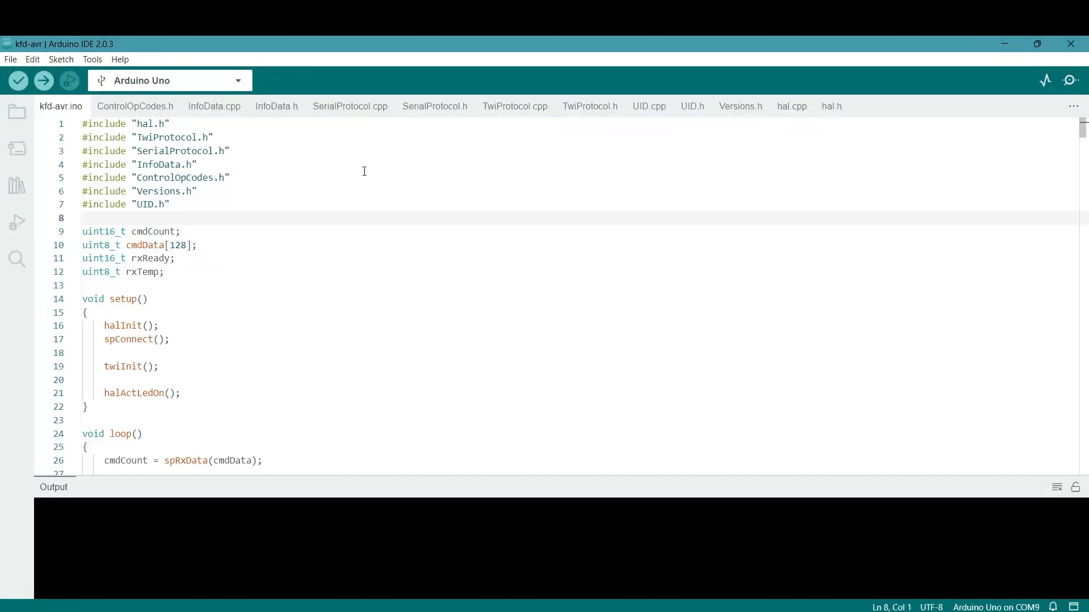
- Open the kfd-avr .ino sketch from the FW.V1.4.1 > kfd-avr folder
{"action": "left_click", "coordinate": [11, 59]}
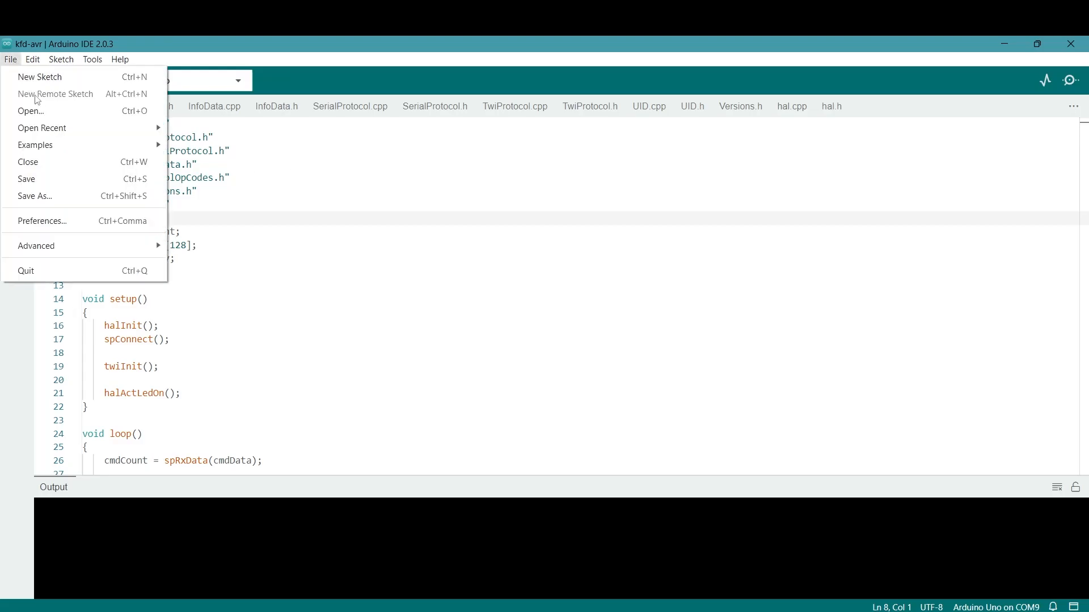
{"action": "left_click", "coordinate": [31, 111]}
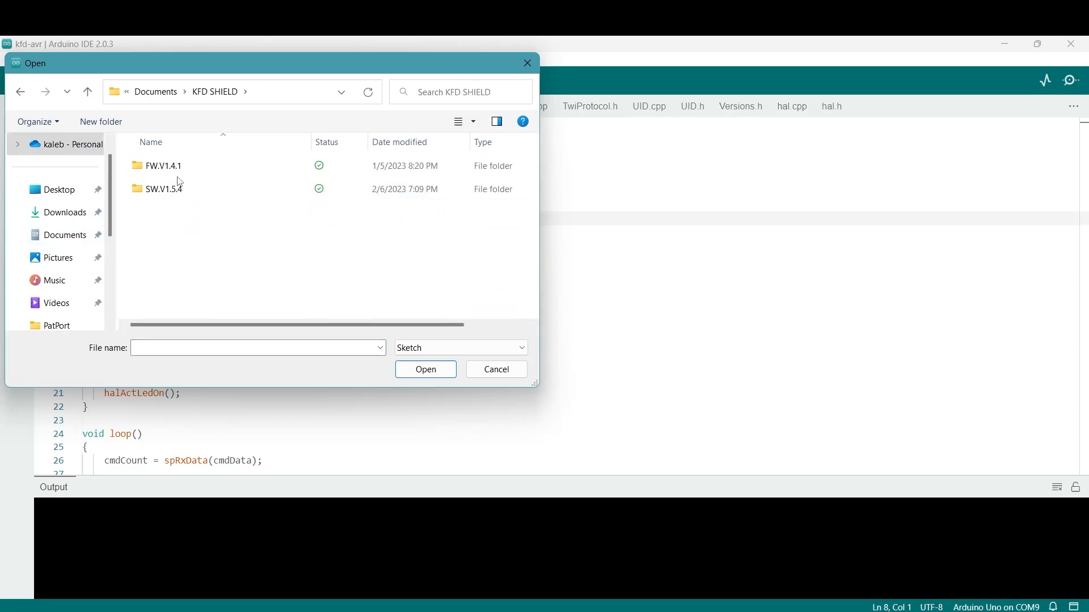
{"action": "double_click", "coordinate": [163, 165]}
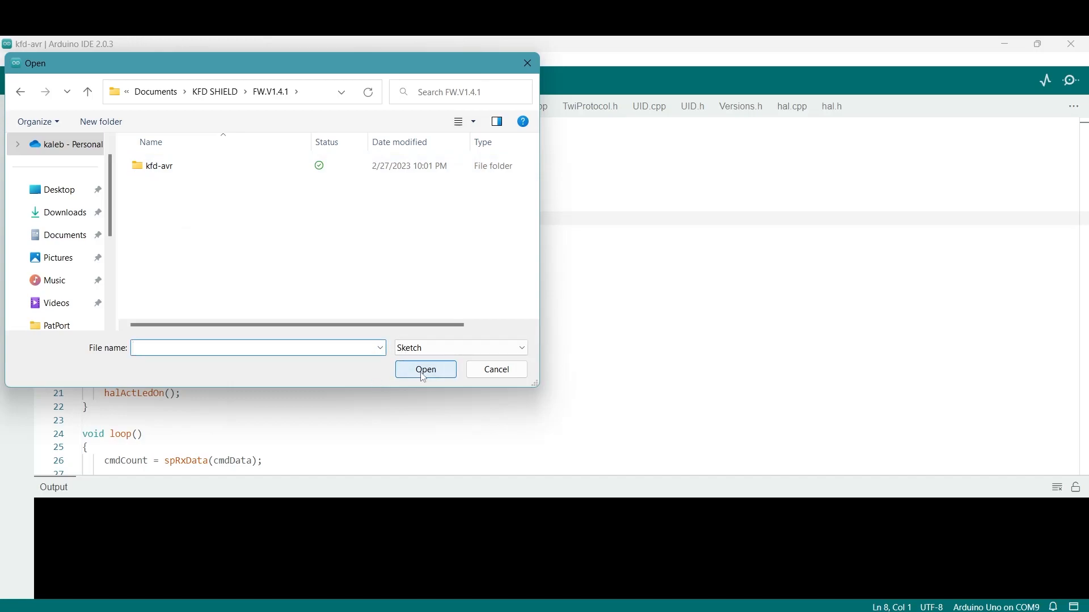
{"action": "left_click", "coordinate": [158, 165]}
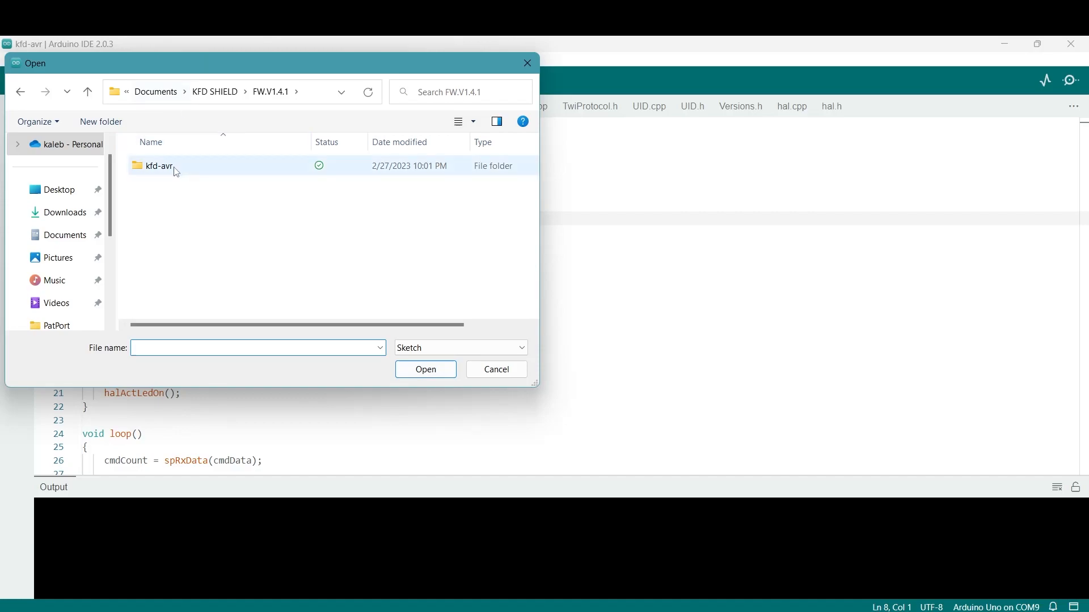
{"action": "double_click", "coordinate": [159, 165]}
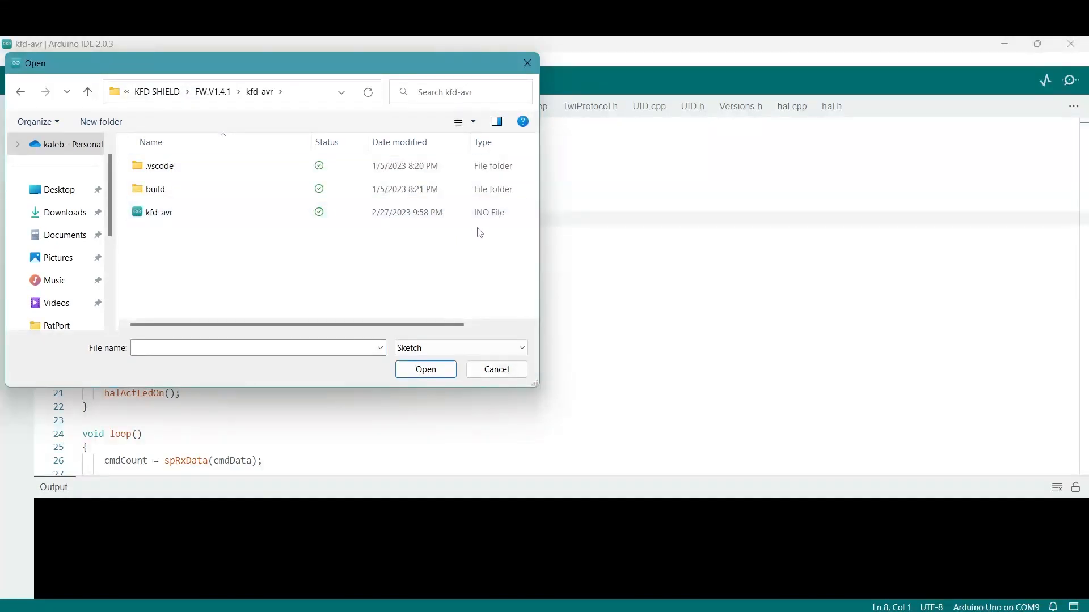
{"action": "left_click", "coordinate": [495, 368]}
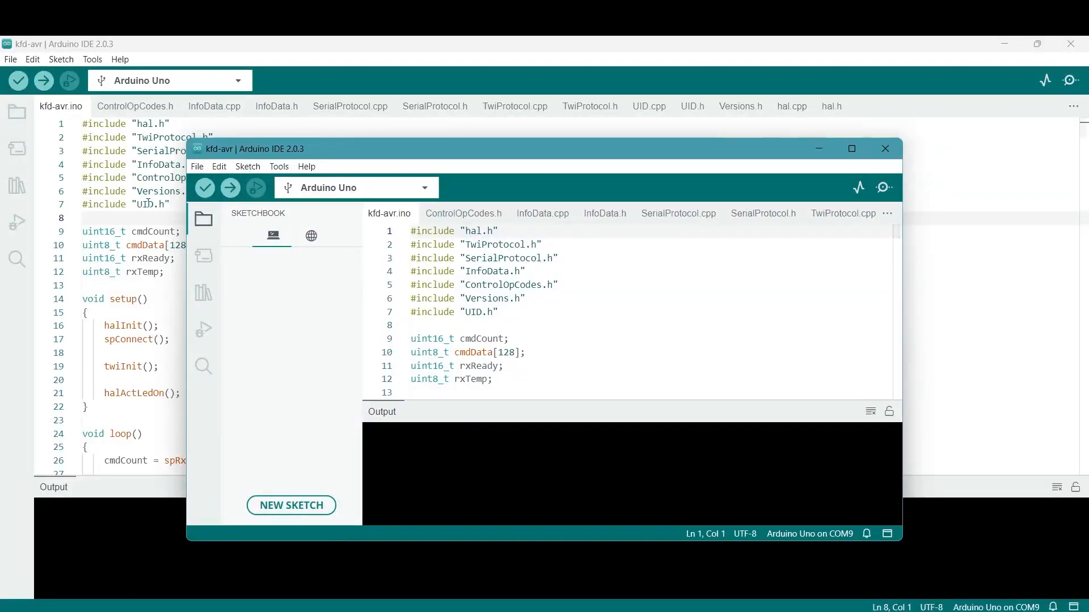
- Compile and upload kfd-avr to the Arduino Uno on COM9, then close both IDE windows
{"action": "left_click", "coordinate": [204, 188]}
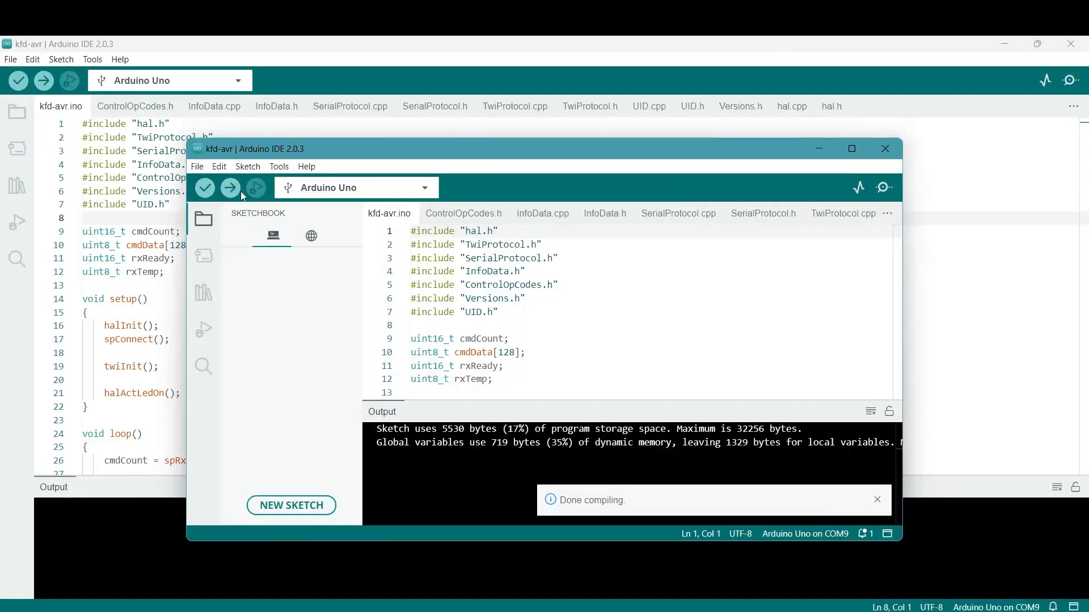
{"action": "left_click", "coordinate": [229, 188]}
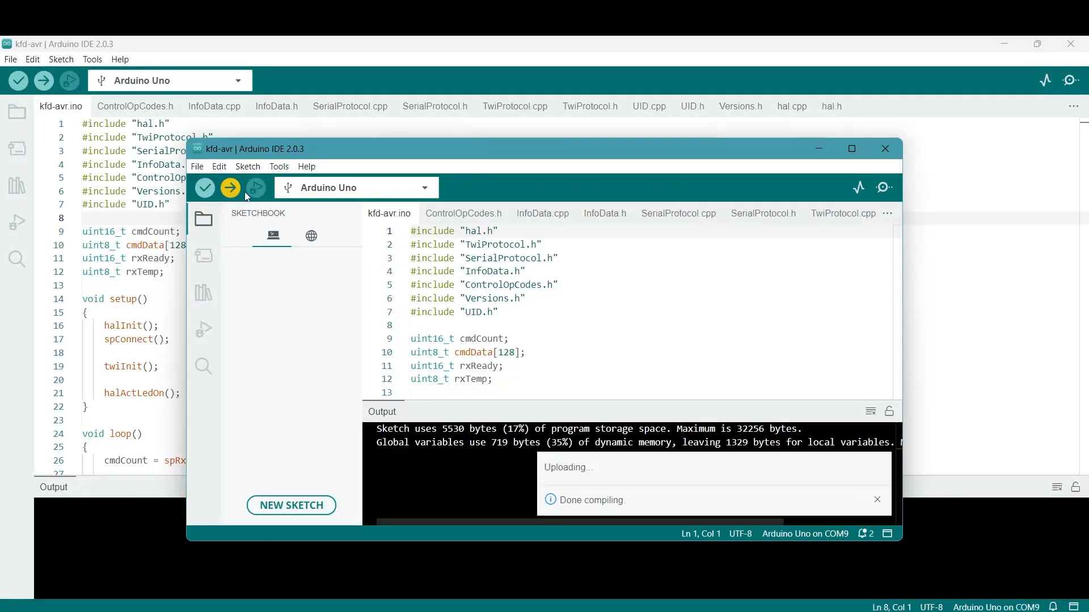
{"action": "mouse_move", "coordinate": [276, 171]}
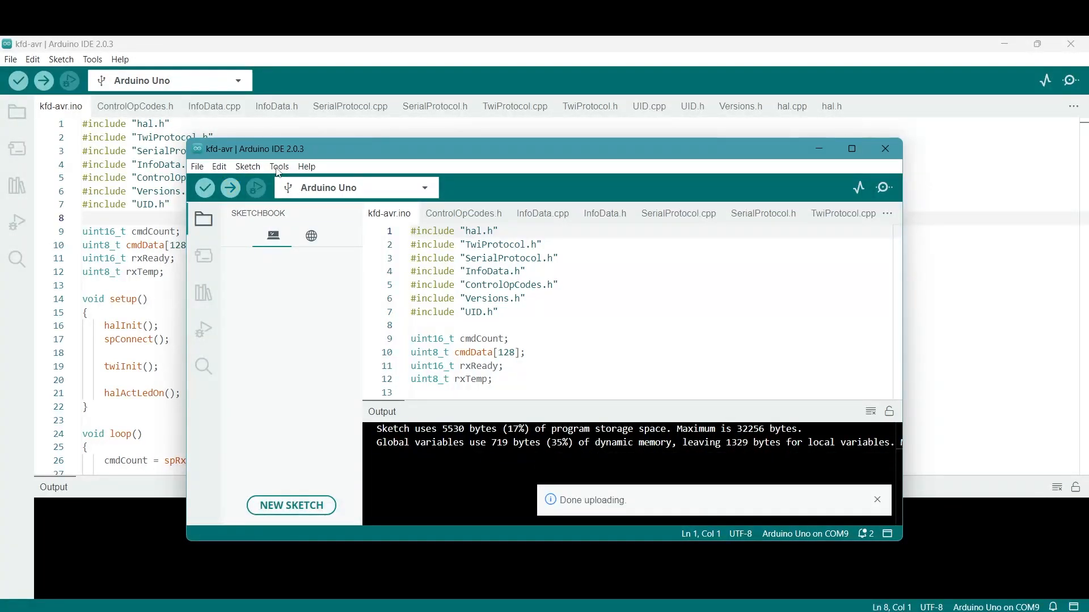
{"action": "left_click", "coordinate": [875, 500]}
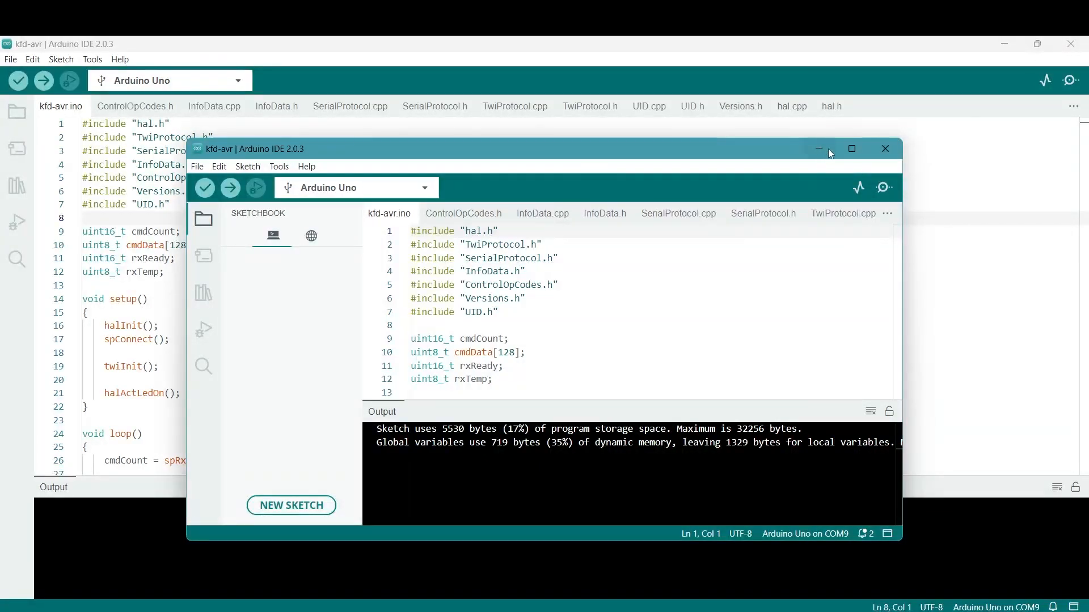
{"action": "left_click", "coordinate": [885, 149]}
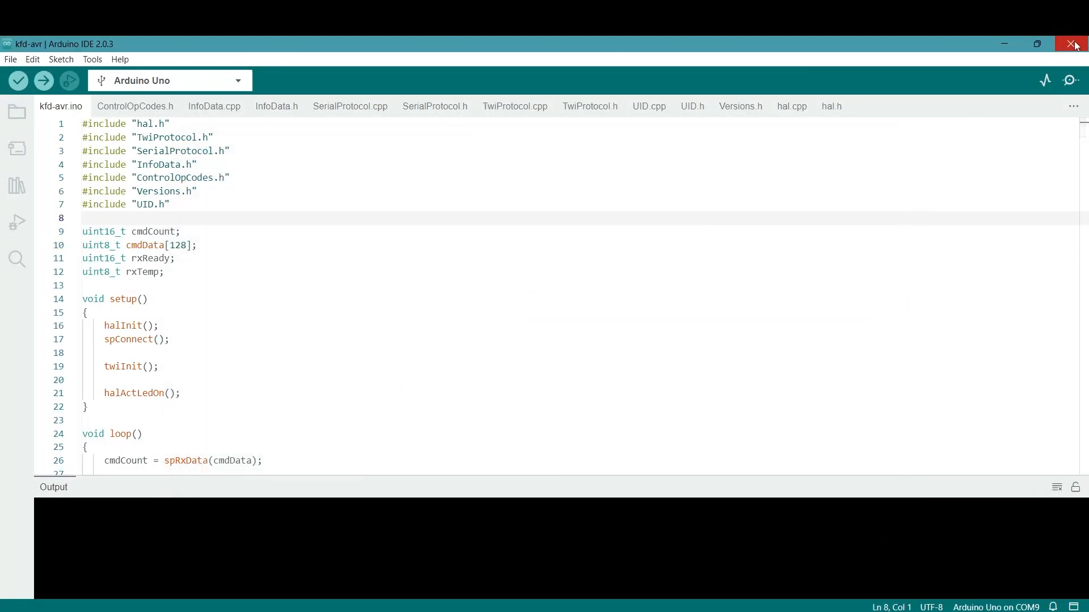
{"action": "left_click", "coordinate": [1075, 44]}
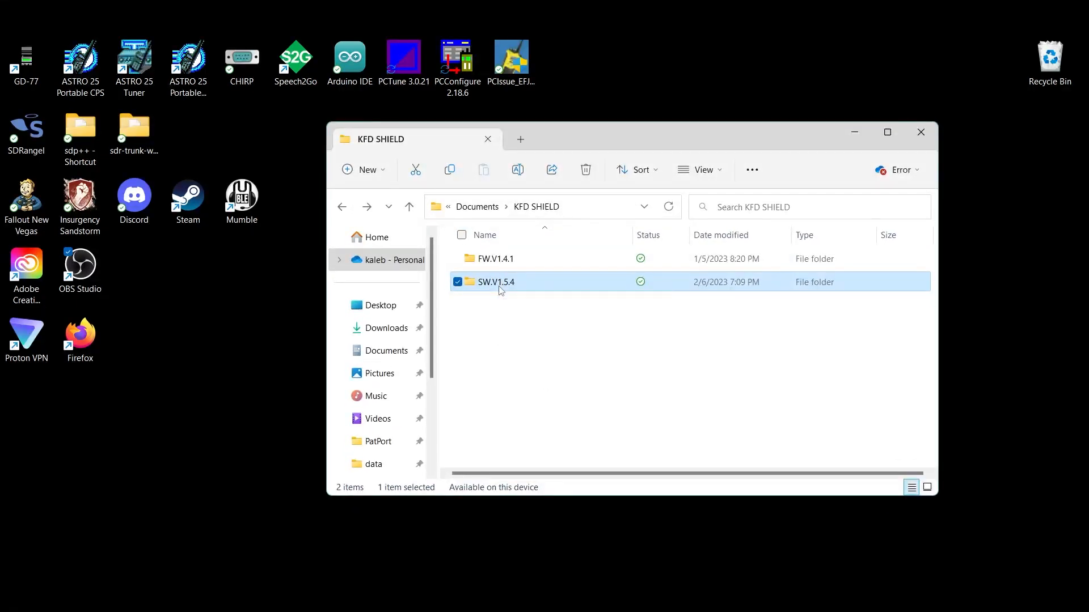
- Launch KFDtoolGui from SW.V1.5.4 > Release and dismiss the COM3 access-denied error
{"action": "double_click", "coordinate": [496, 281]}
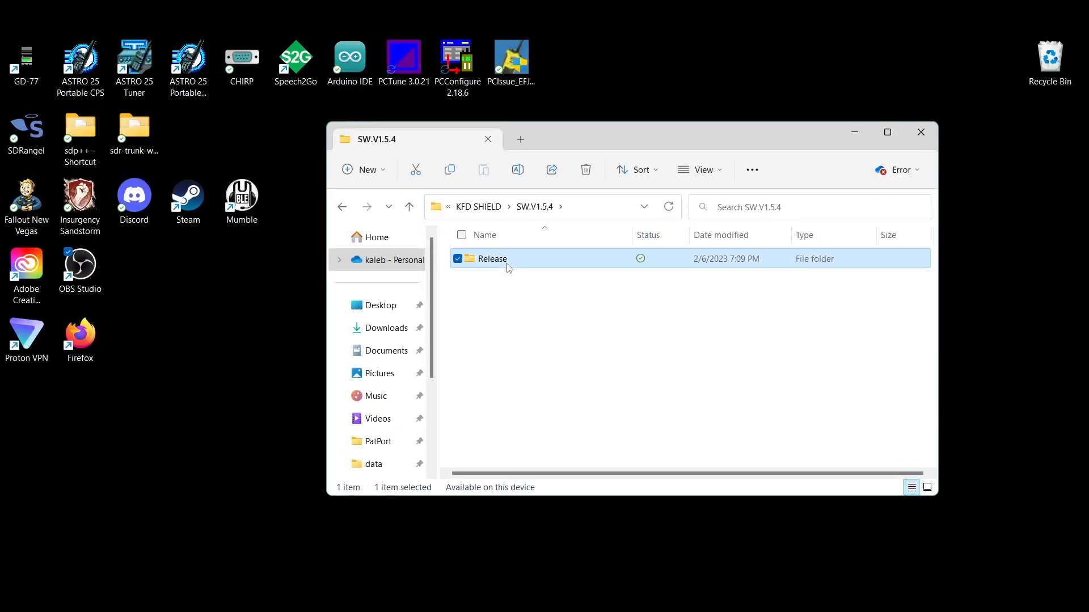
{"action": "double_click", "coordinate": [491, 258]}
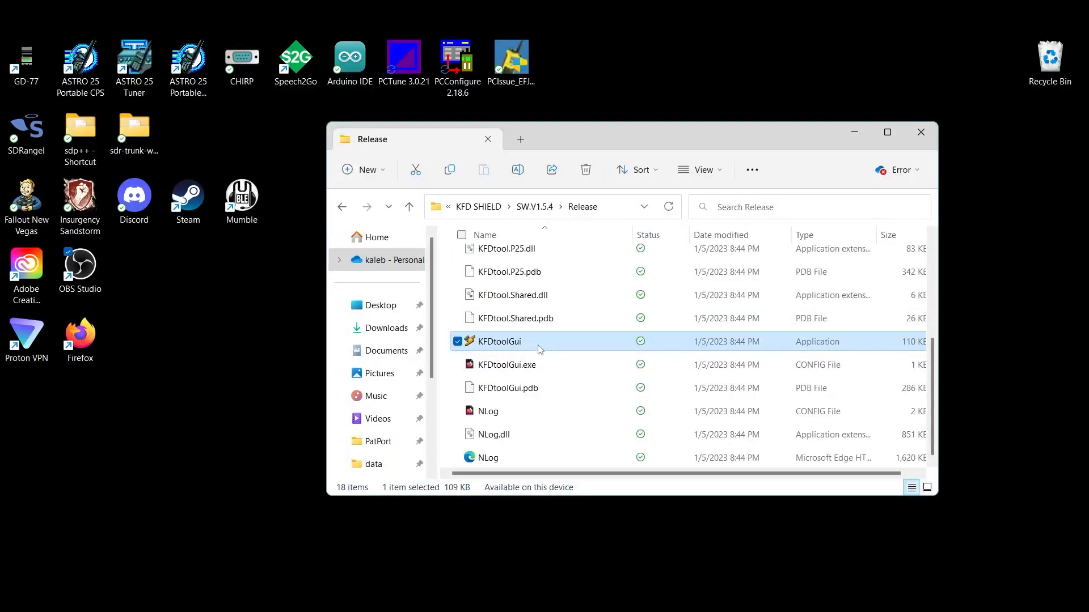
{"action": "double_click", "coordinate": [498, 340]}
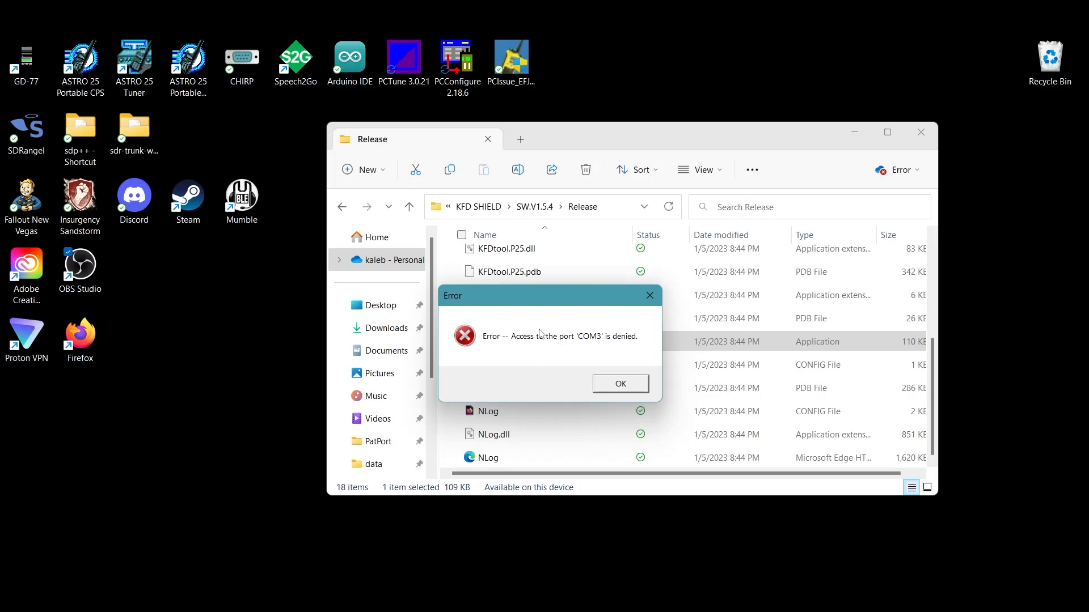
{"action": "mouse_move", "coordinate": [572, 353]}
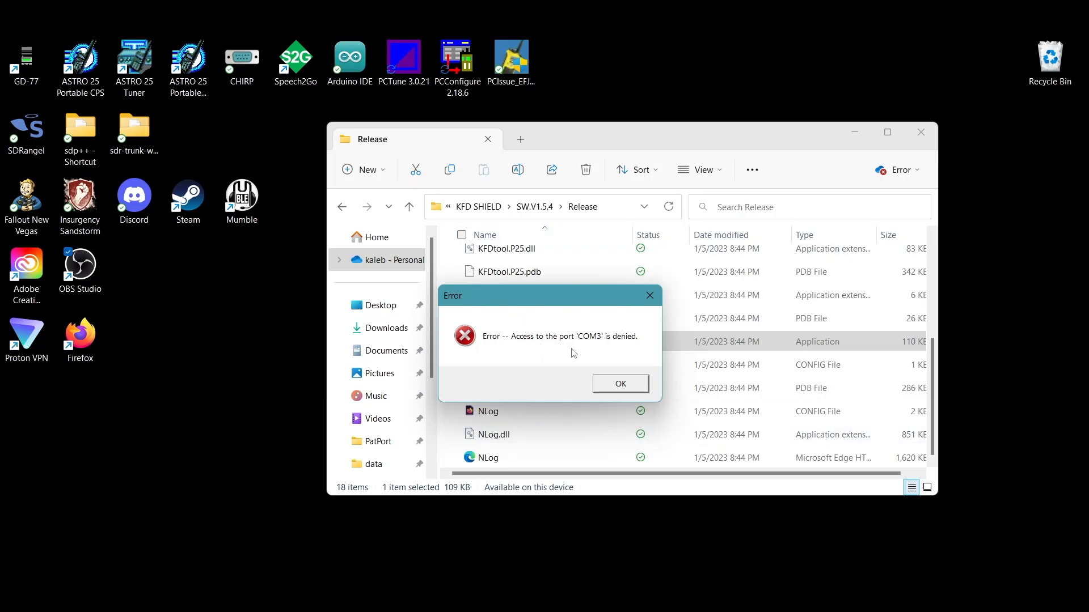
{"action": "mouse_move", "coordinate": [644, 361]}
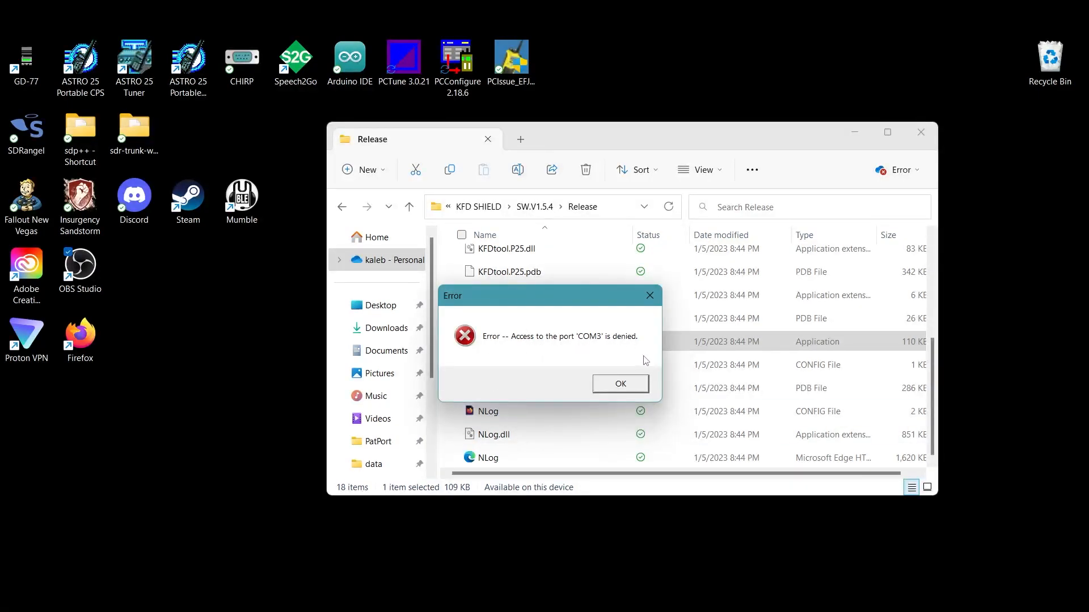
{"action": "left_click", "coordinate": [619, 383]}
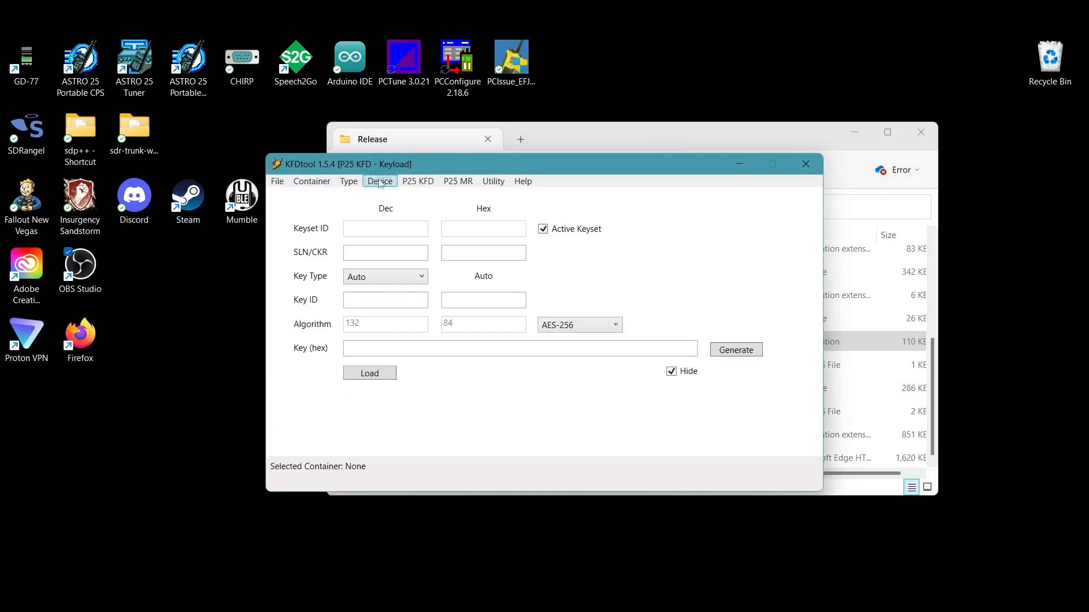
- Select the COM9 adapter from the Device menu, showing firmware 1.4.0
{"action": "left_click", "coordinate": [380, 182]}
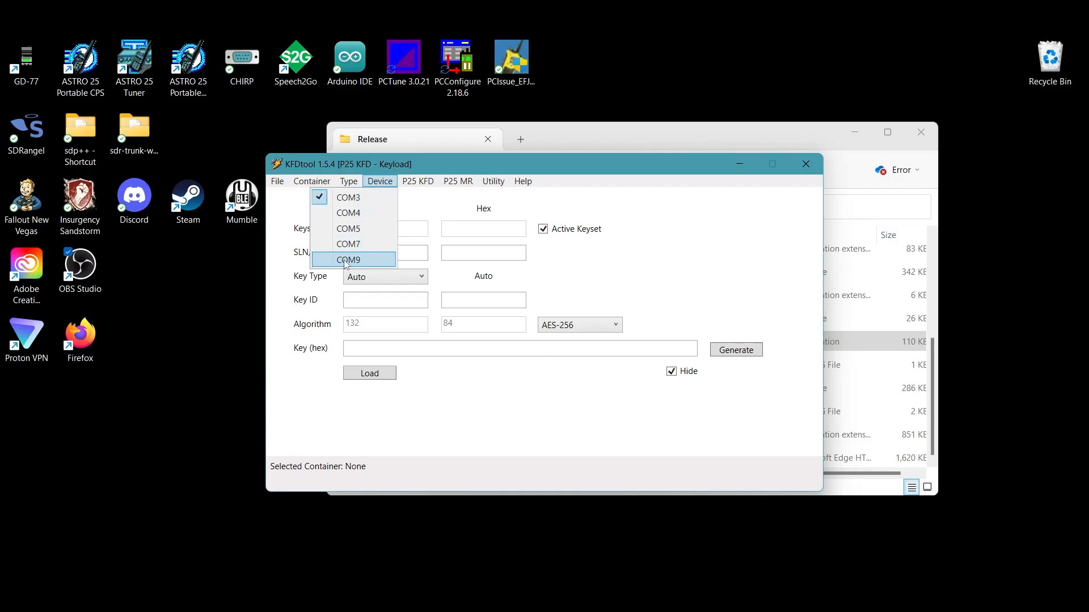
{"action": "left_click", "coordinate": [347, 259]}
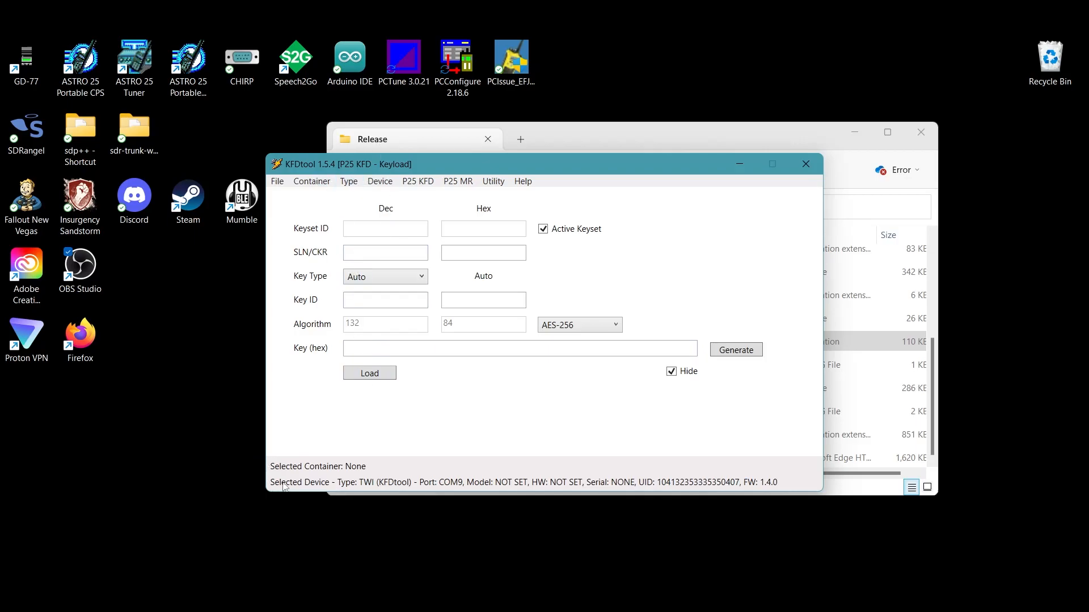
{"action": "mouse_move", "coordinate": [663, 476]}
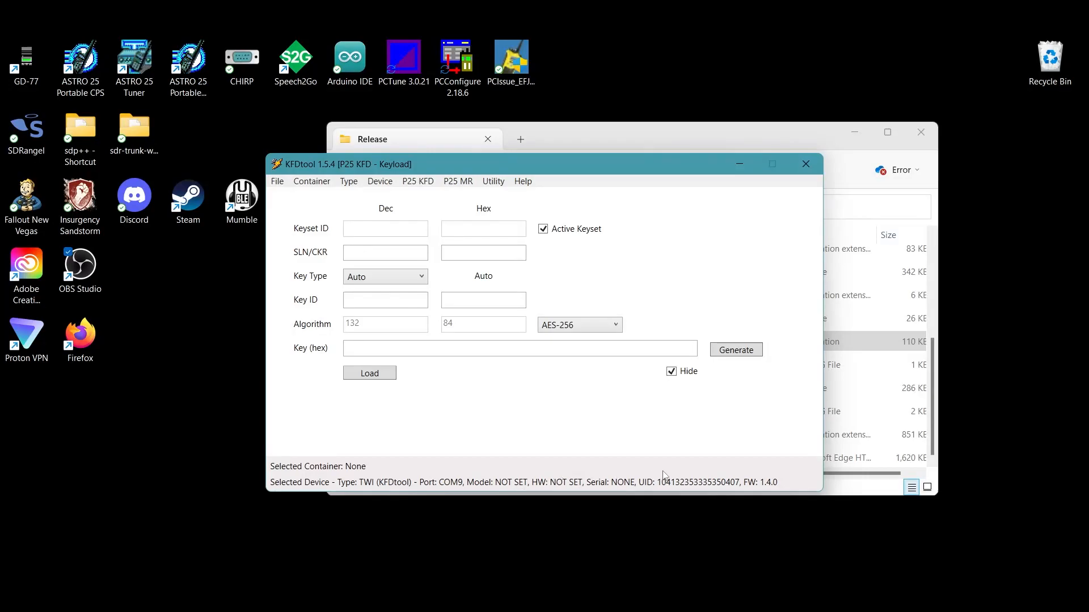
{"action": "mouse_move", "coordinate": [769, 485]}
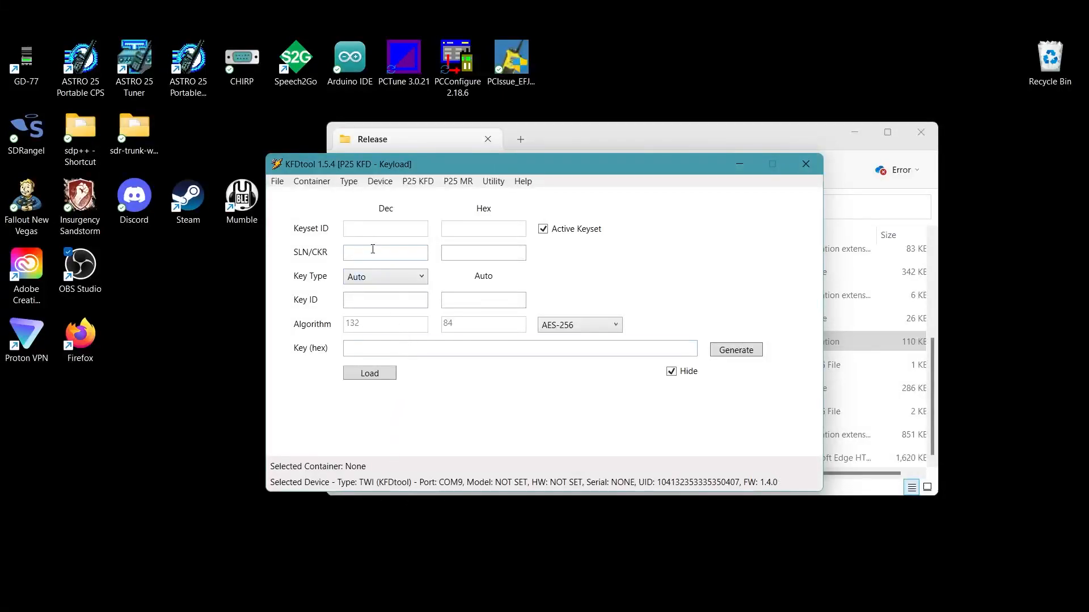
- Open the 10 AES KEYS.ekc container and dismiss the failed decryption error
{"action": "left_click", "coordinate": [311, 181]}
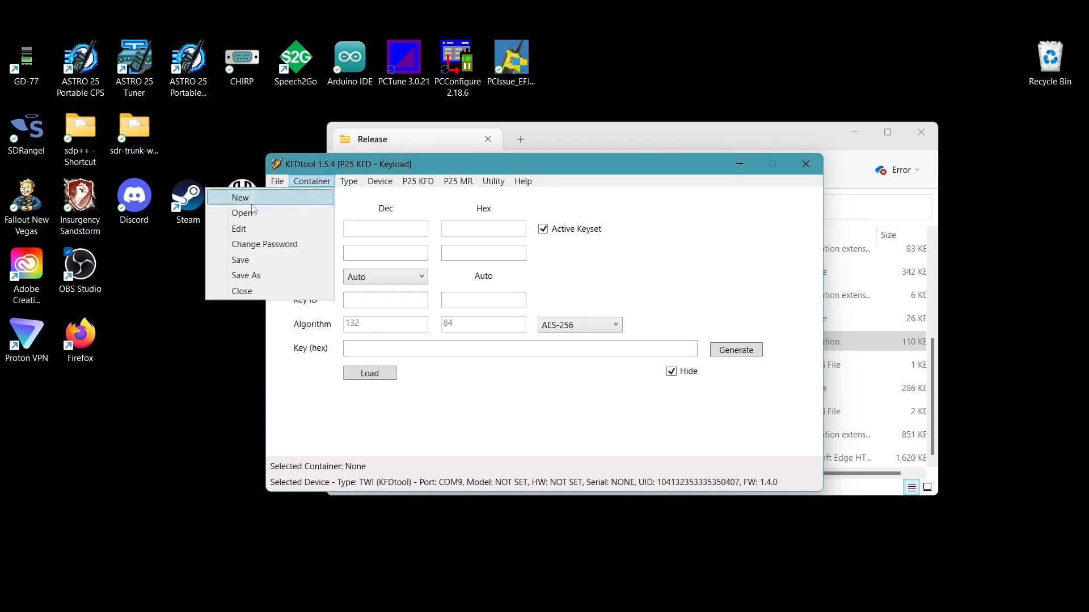
{"action": "left_click", "coordinate": [244, 213]}
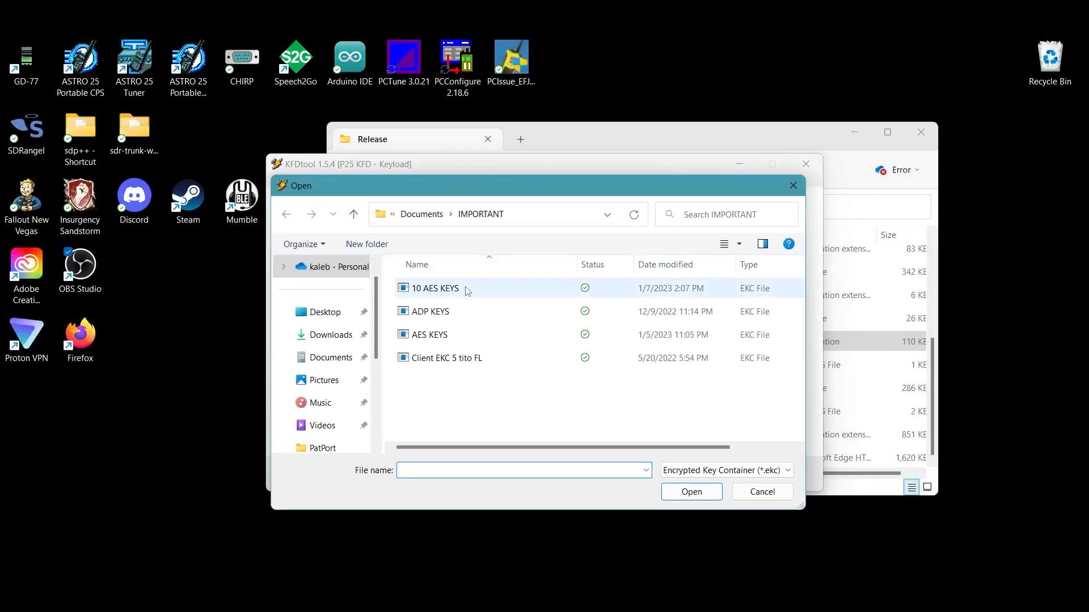
{"action": "left_click", "coordinate": [436, 288]}
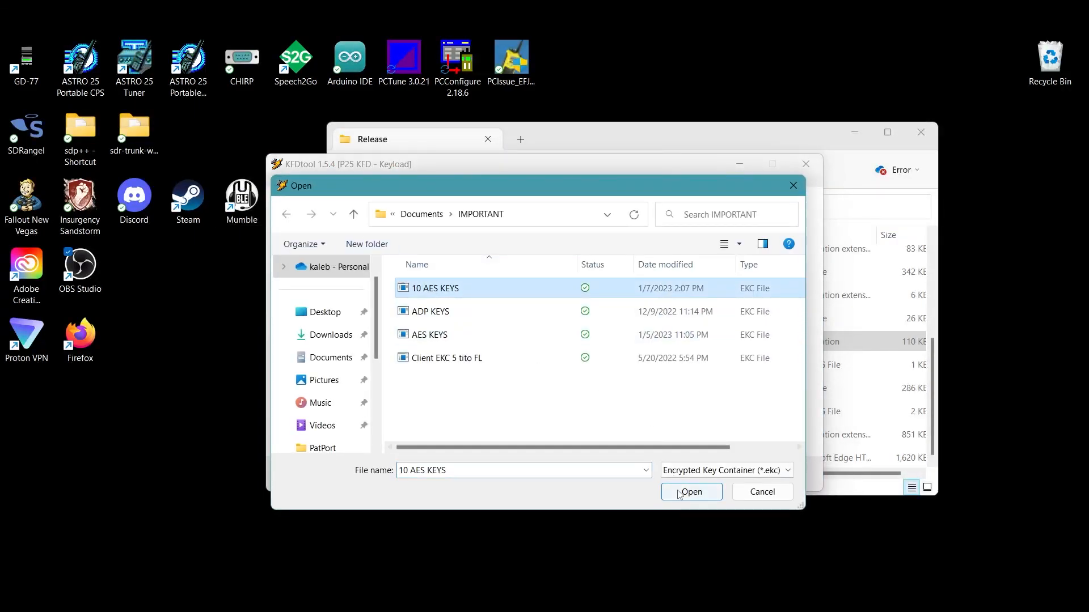
{"action": "left_click", "coordinate": [690, 492]}
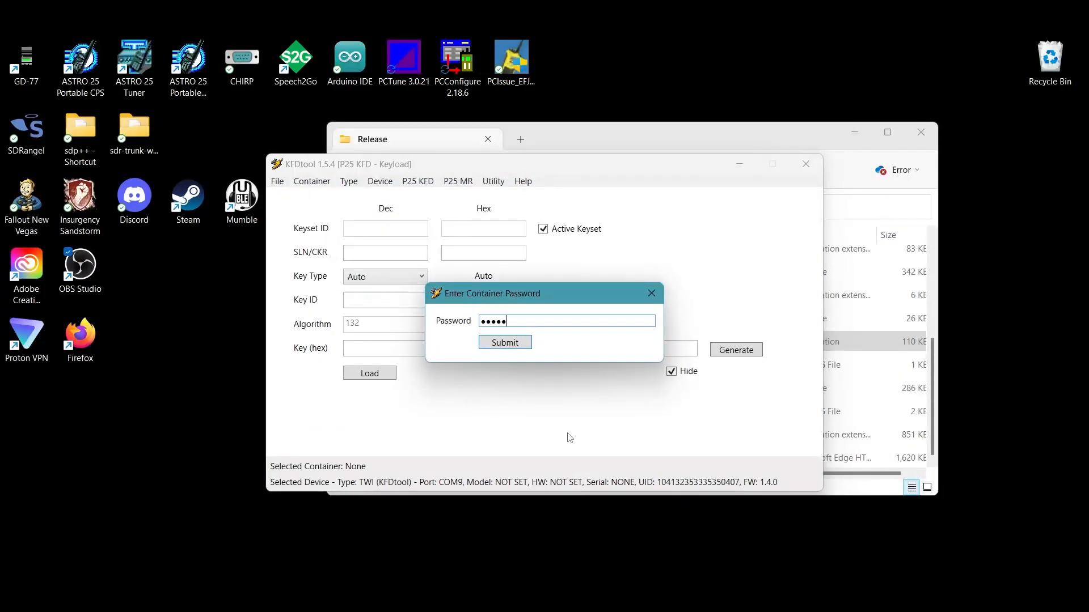
{"action": "left_click", "coordinate": [504, 341]}
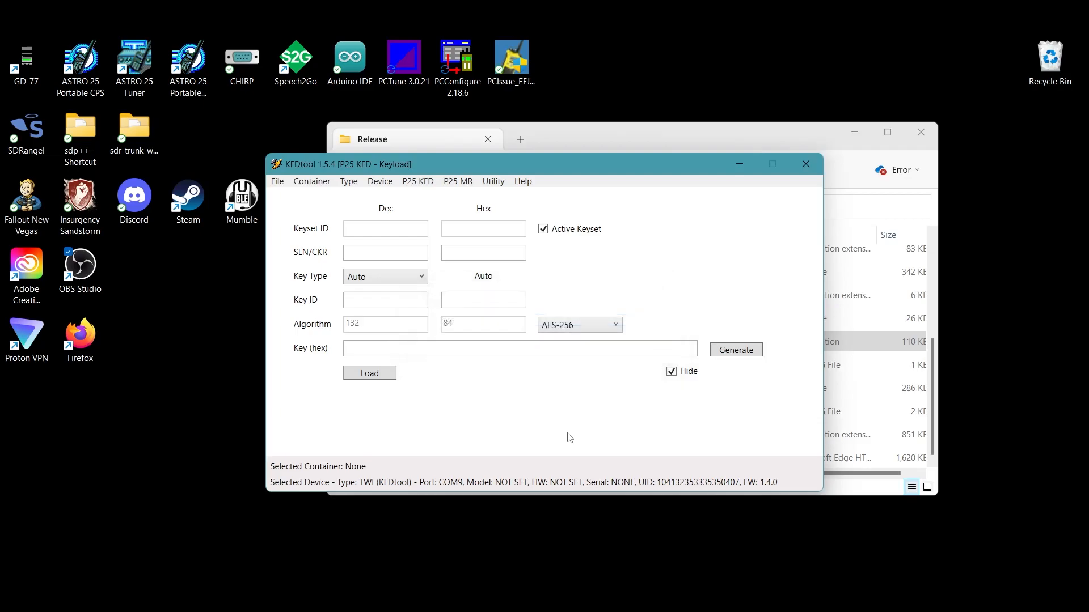
{"action": "left_click", "coordinate": [368, 373]}
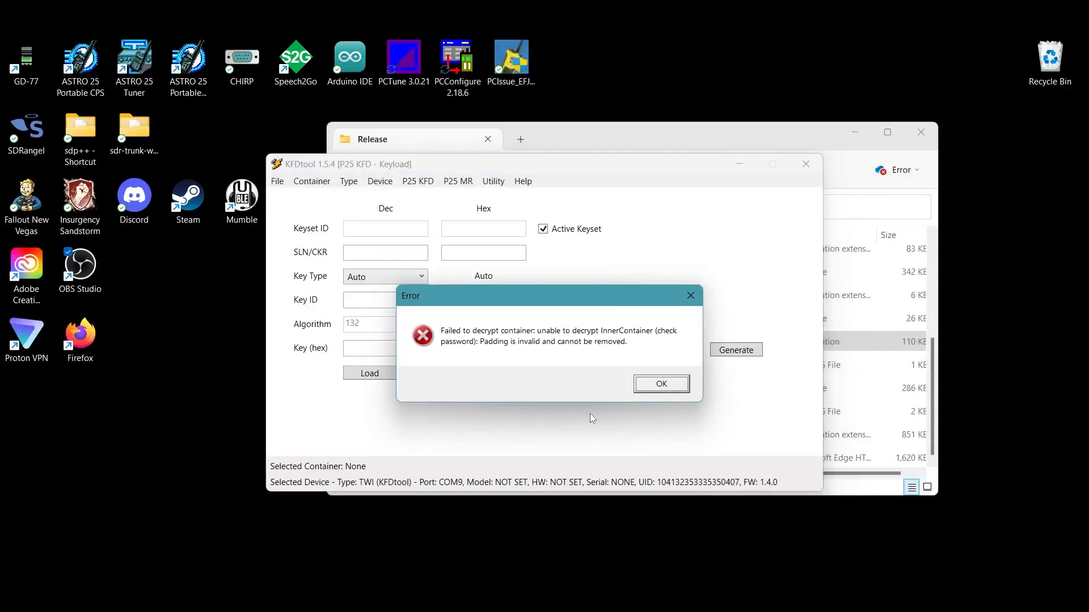
{"action": "mouse_move", "coordinate": [653, 381]}
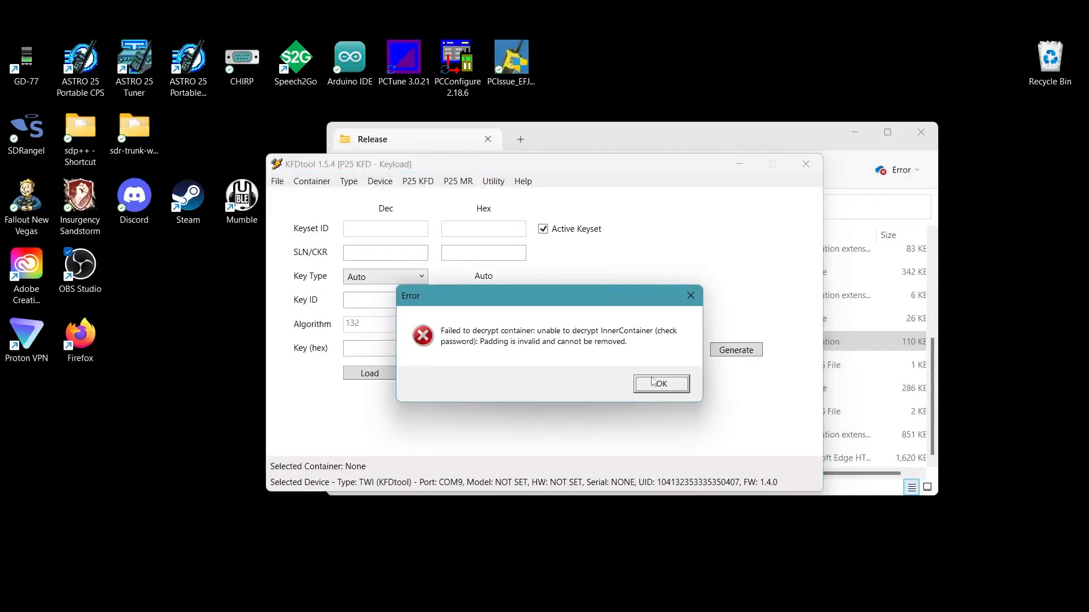
{"action": "left_click", "coordinate": [660, 383]}
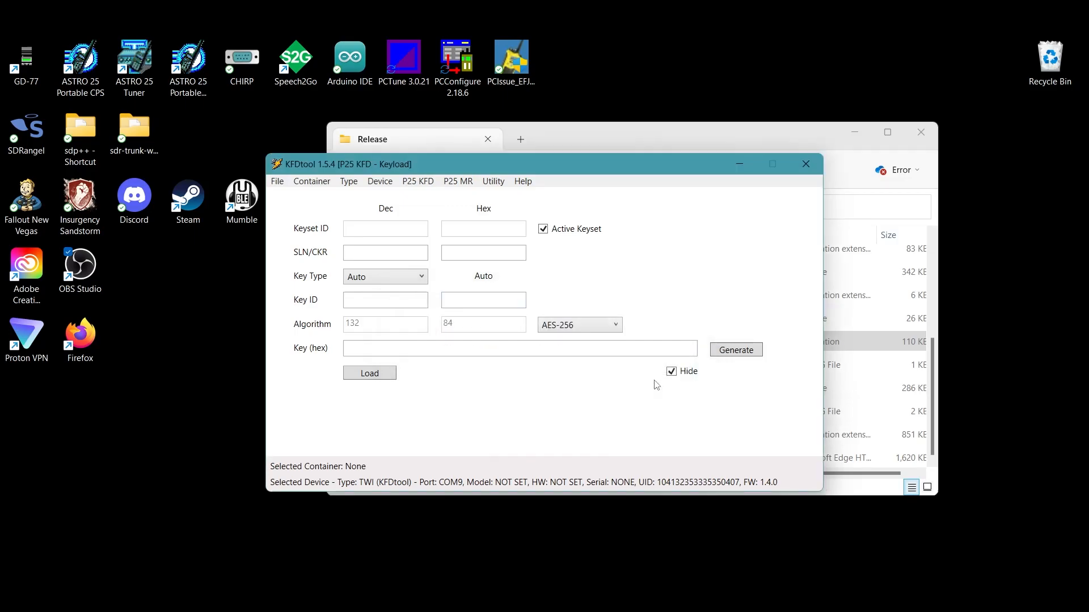
- Reopen the 10 AES KEYS container with the corrected password
{"action": "left_click", "coordinate": [311, 181]}
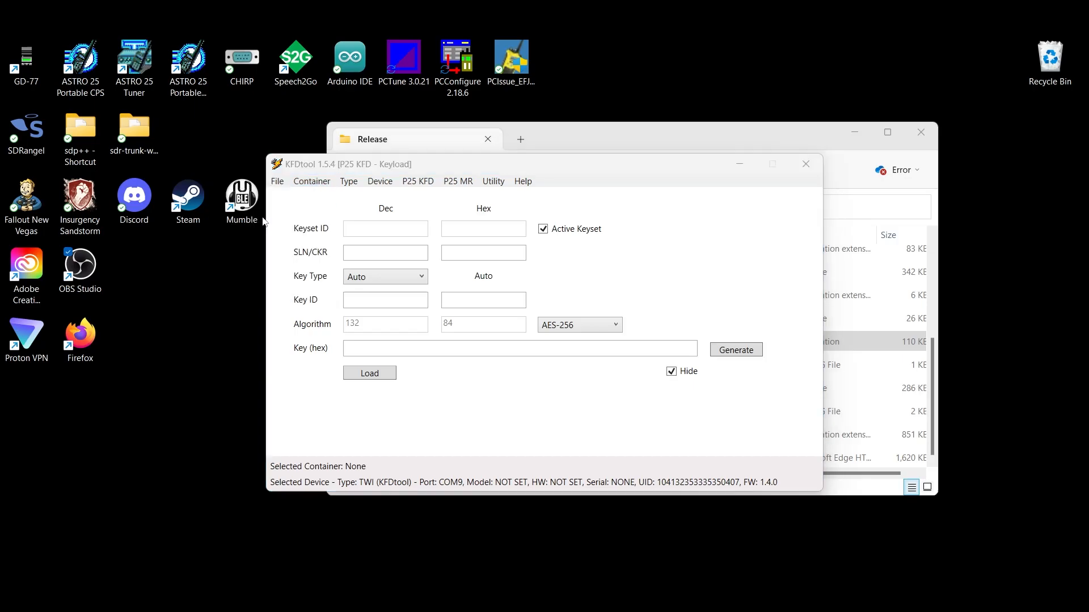
{"action": "left_click", "coordinate": [368, 373]}
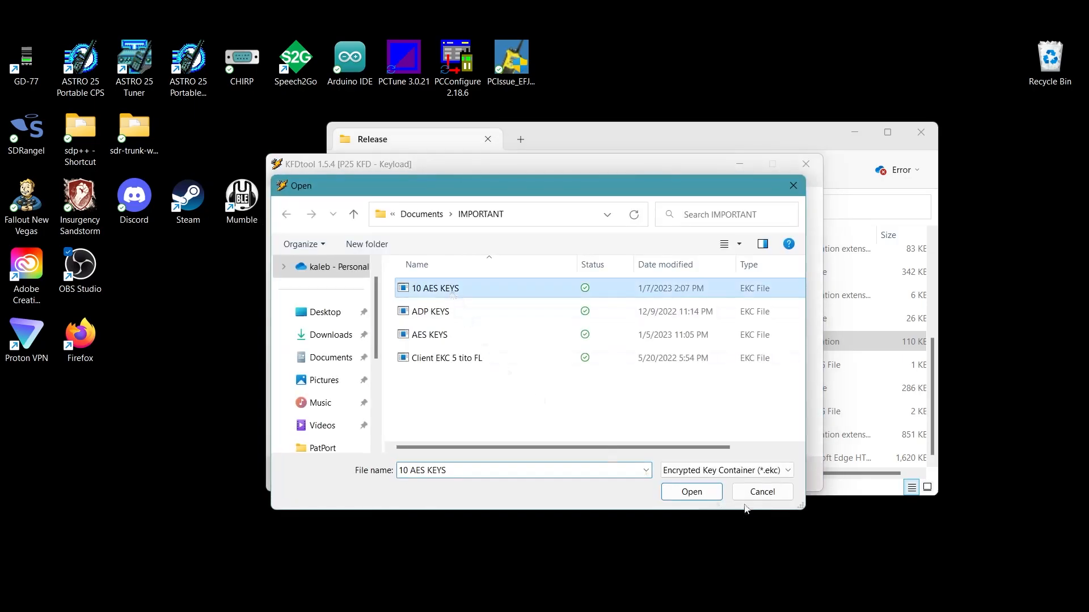
{"action": "left_click", "coordinate": [690, 492]}
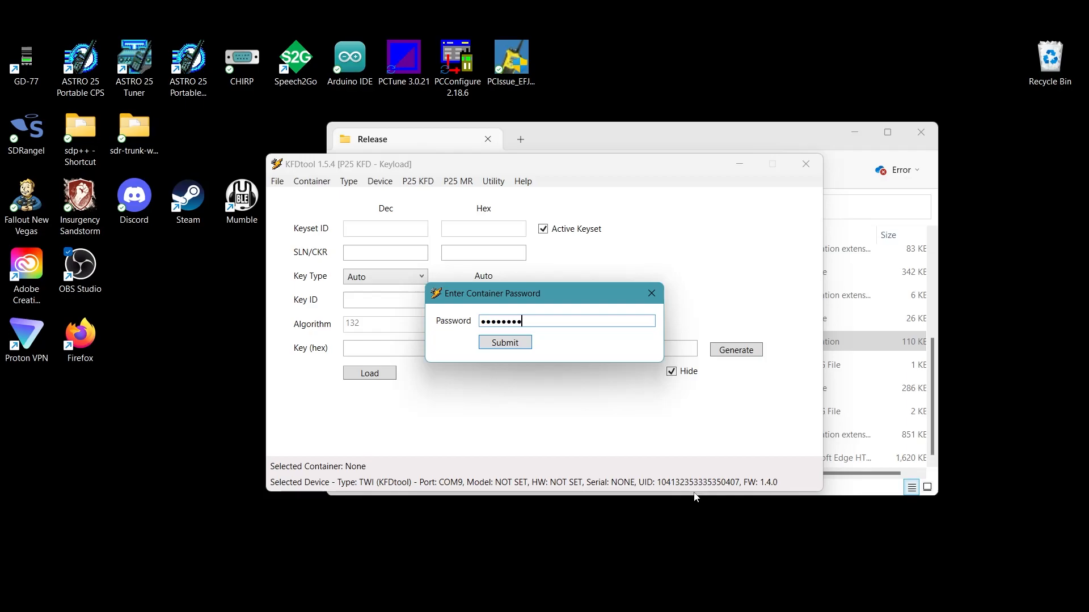
{"action": "left_click", "coordinate": [505, 341]}
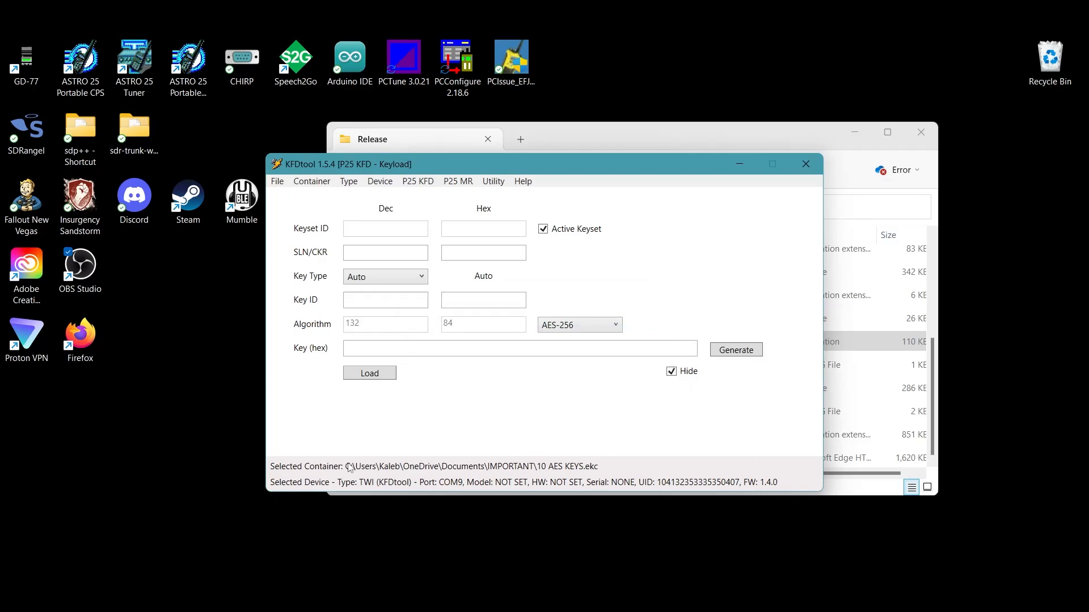
{"action": "mouse_move", "coordinate": [288, 330]}
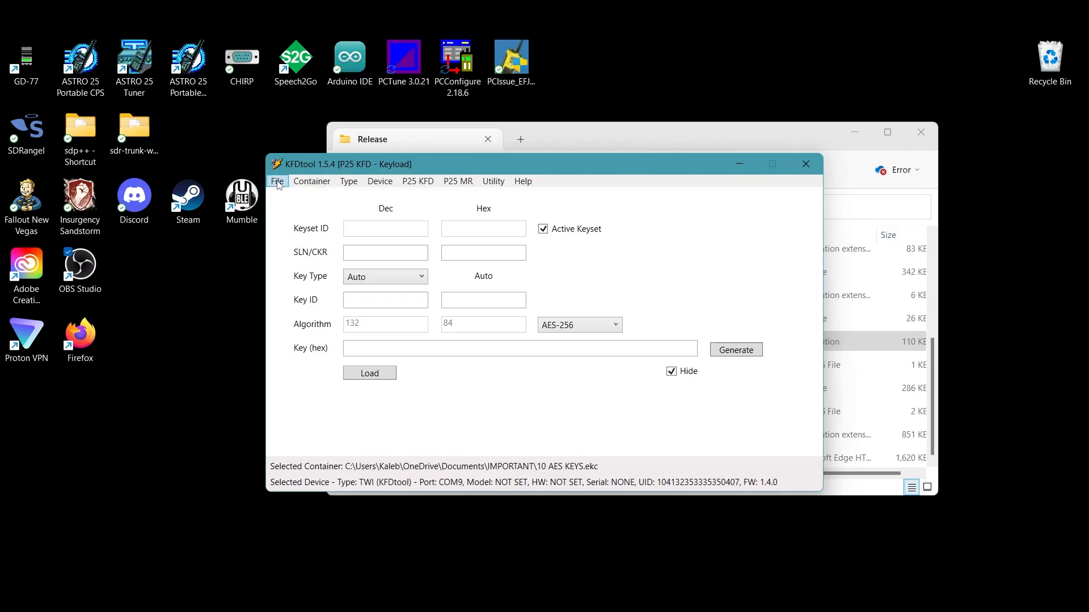
{"action": "left_click", "coordinate": [311, 181]}
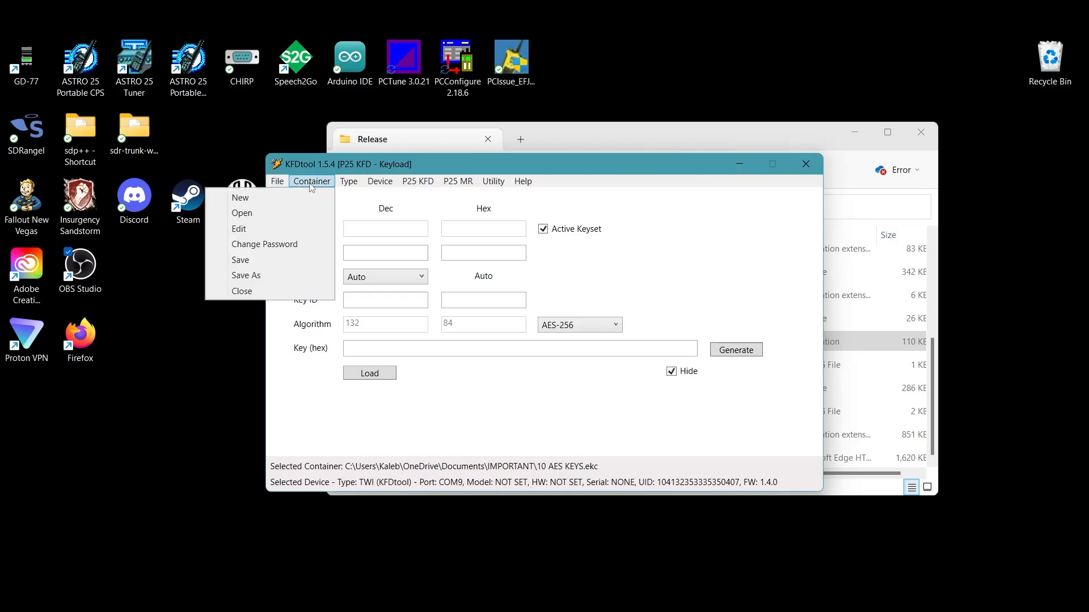
{"action": "mouse_move", "coordinate": [250, 213]}
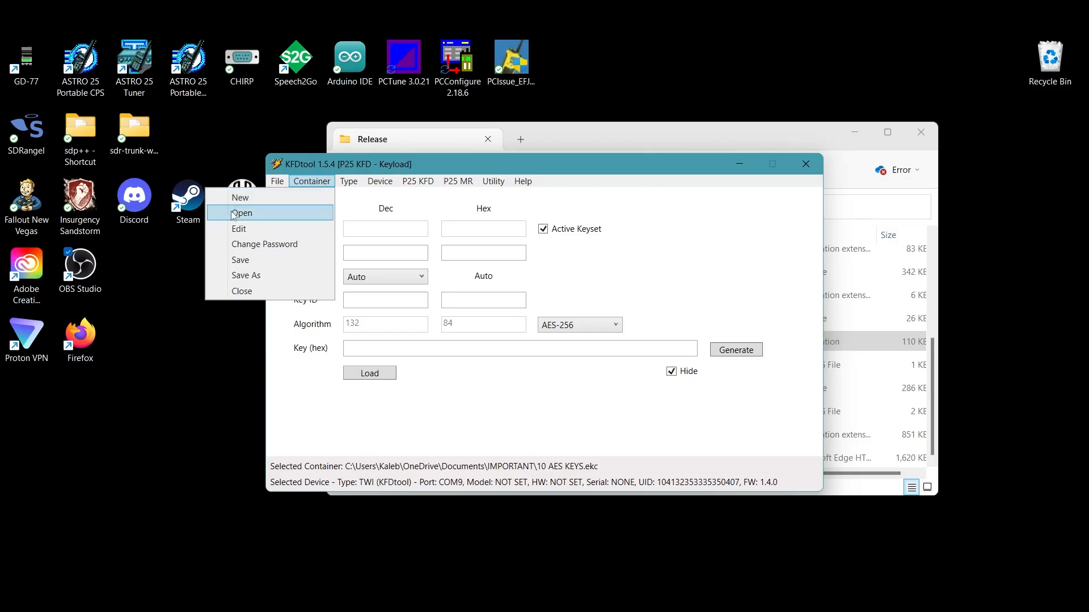
{"action": "mouse_move", "coordinate": [243, 216]}
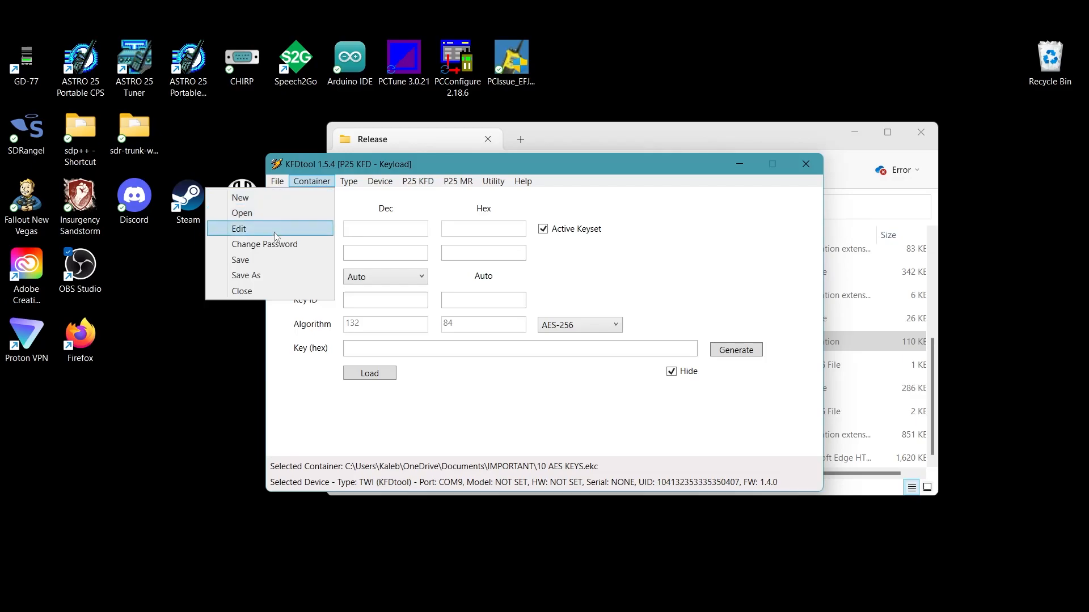
{"action": "left_click", "coordinate": [238, 228]}
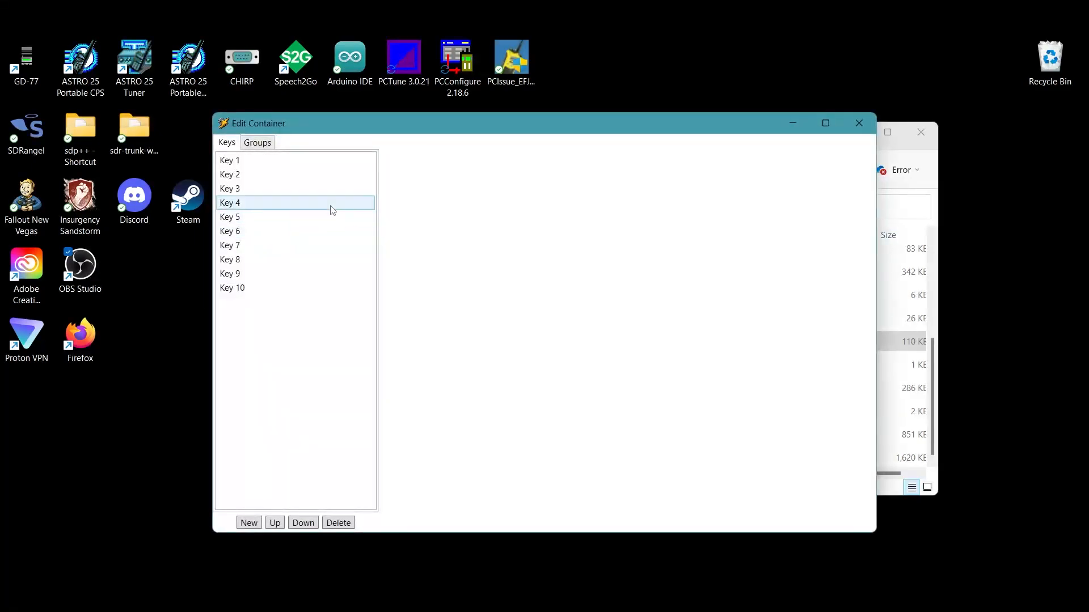
{"action": "left_click", "coordinate": [229, 245]}
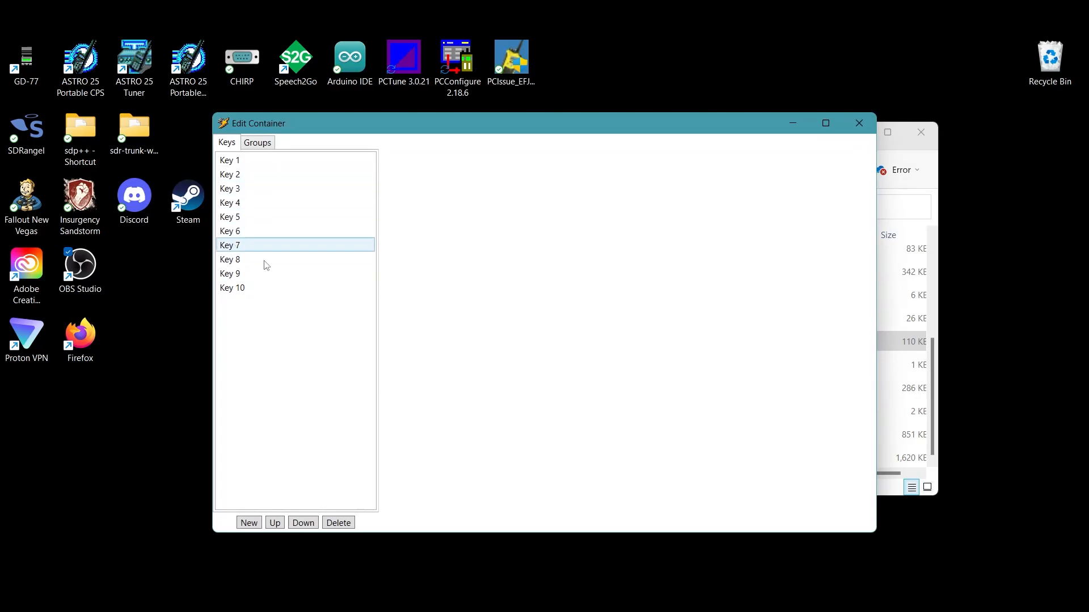
{"action": "left_click", "coordinate": [229, 160]}
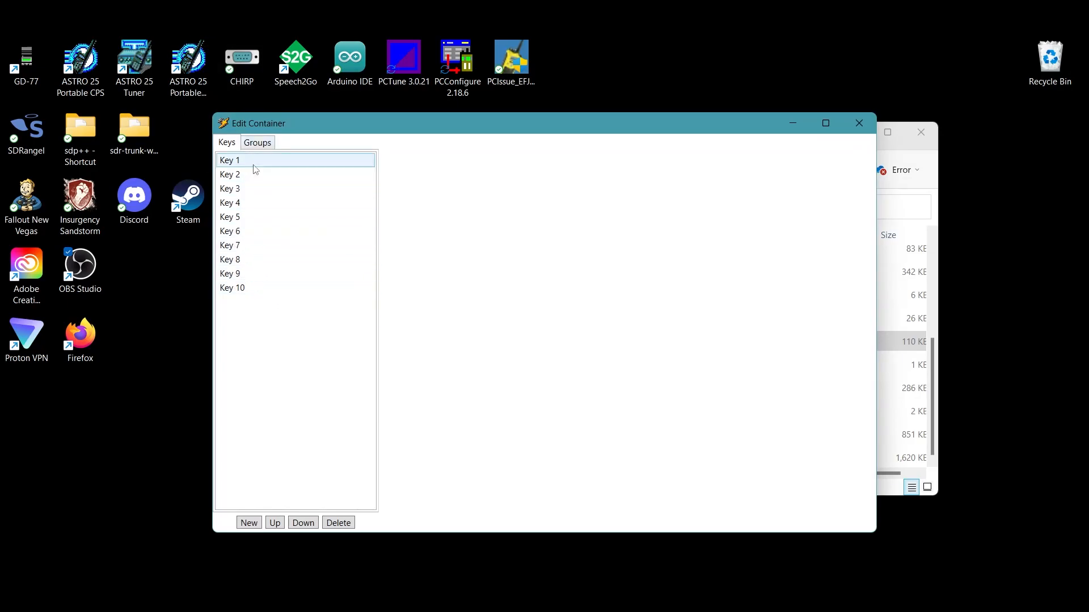
{"action": "left_click", "coordinate": [229, 189]}
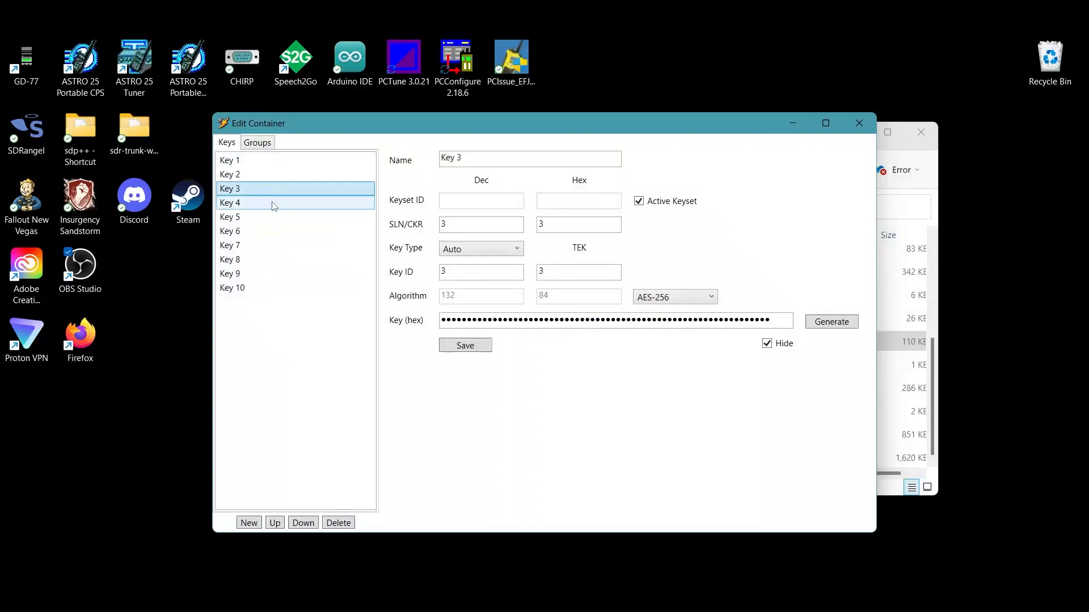
{"action": "left_click", "coordinate": [231, 288]}
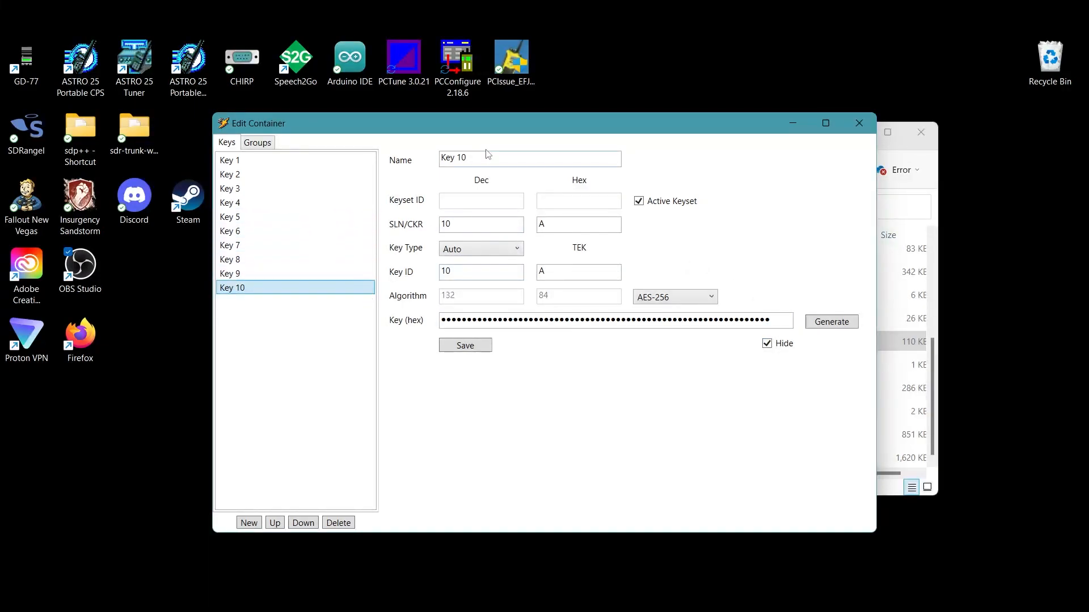
{"action": "mouse_move", "coordinate": [825, 123]}
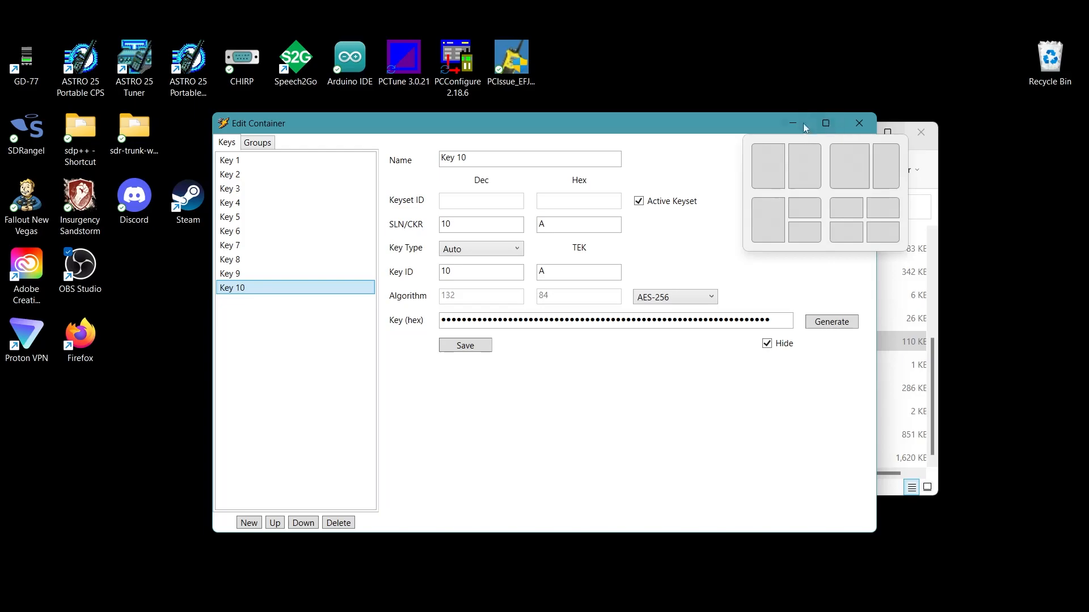
{"action": "left_click", "coordinate": [858, 123]}
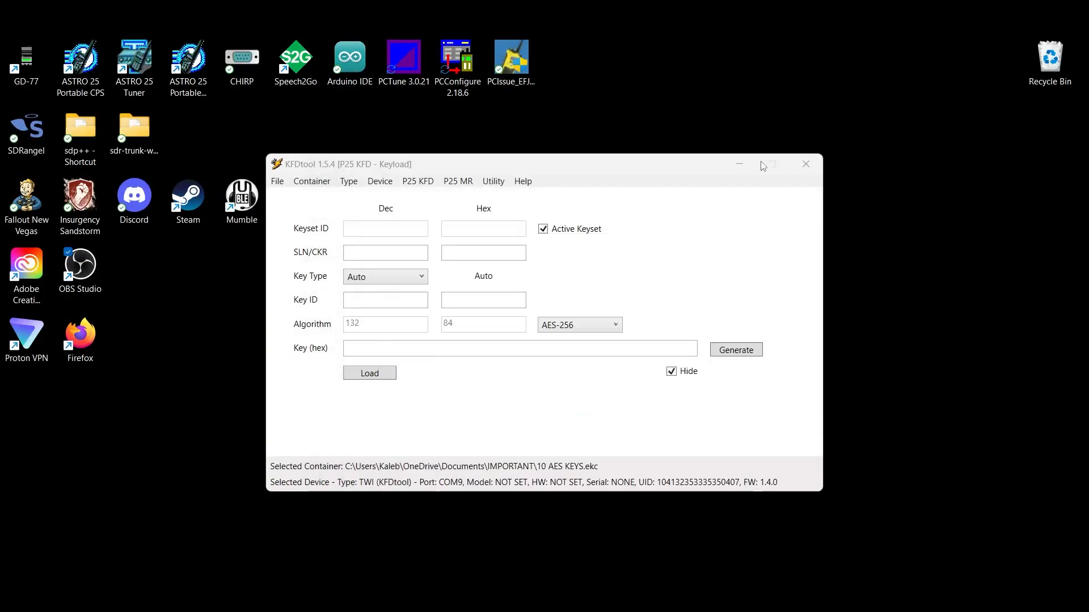
{"action": "mouse_move", "coordinate": [663, 180]}
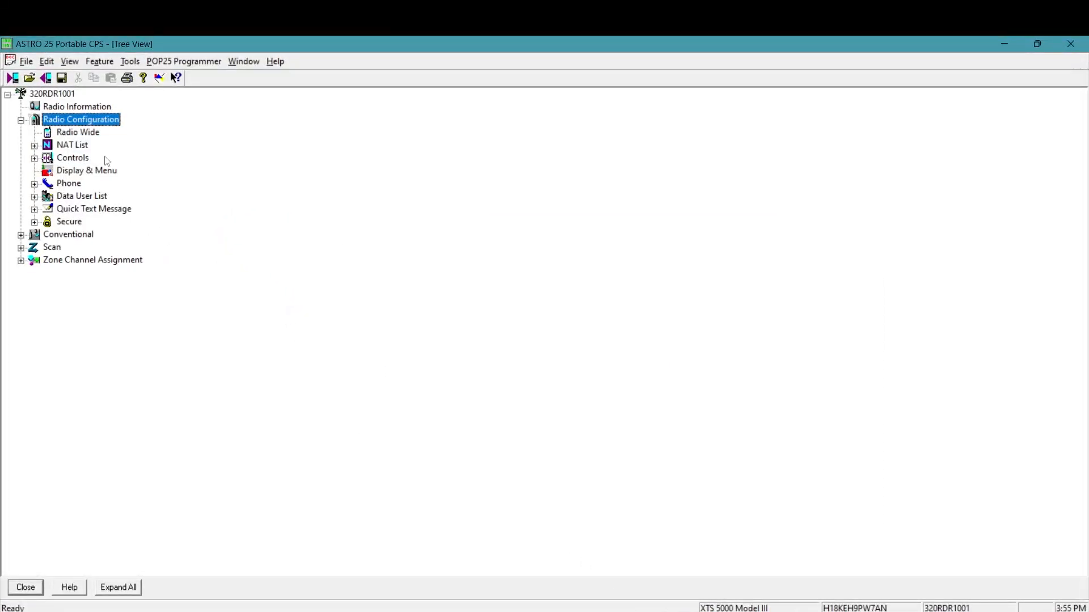
{"action": "mouse_move", "coordinate": [80, 224]}
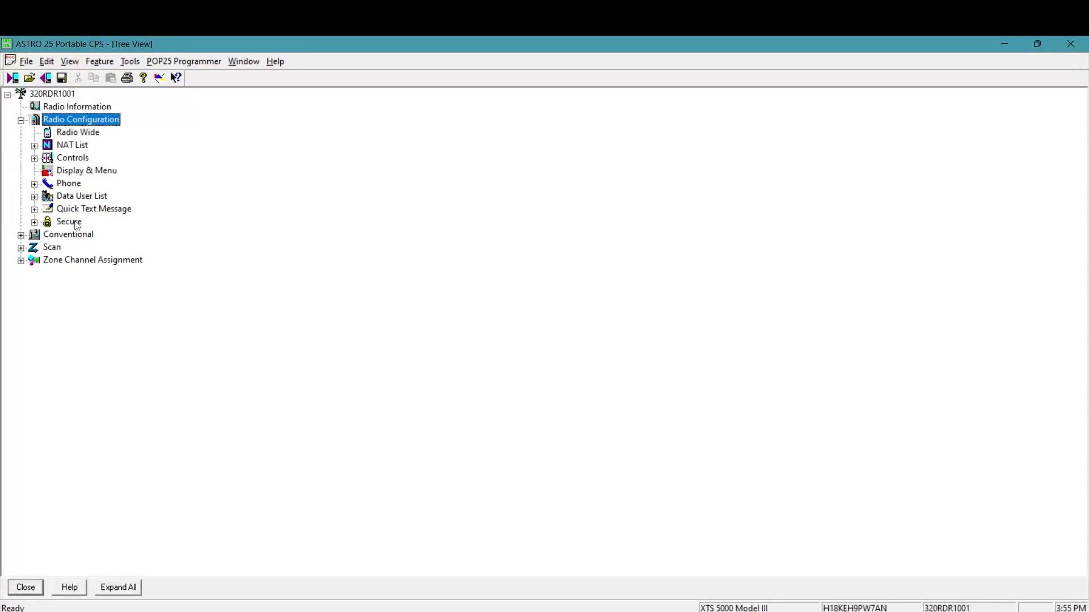
- Expand the Secure group under Radio Configuration in the Tree View
{"action": "left_click", "coordinate": [33, 221]}
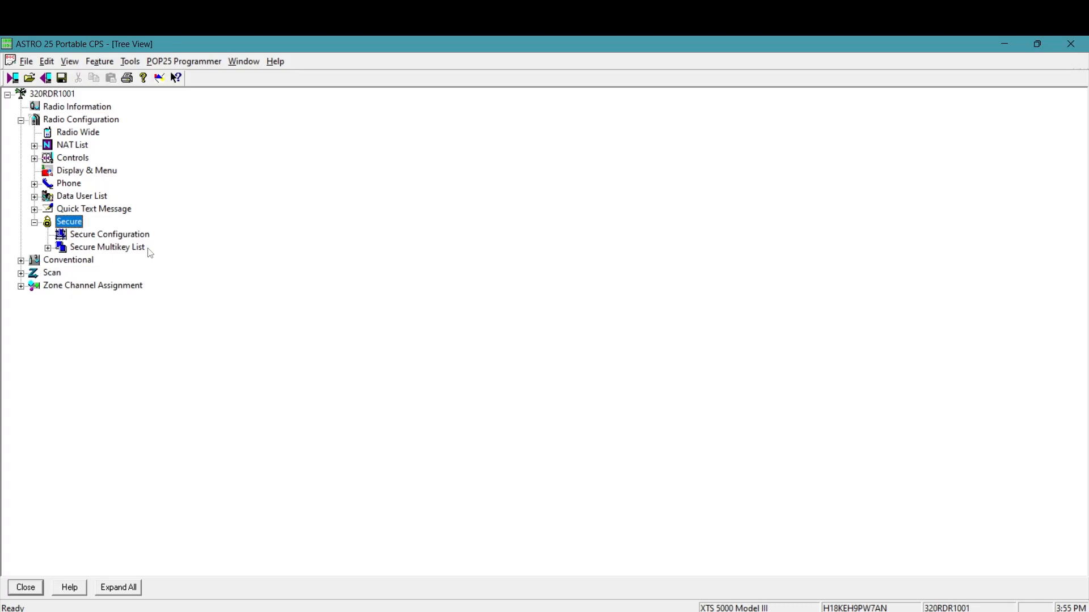
{"action": "mouse_move", "coordinate": [103, 241]}
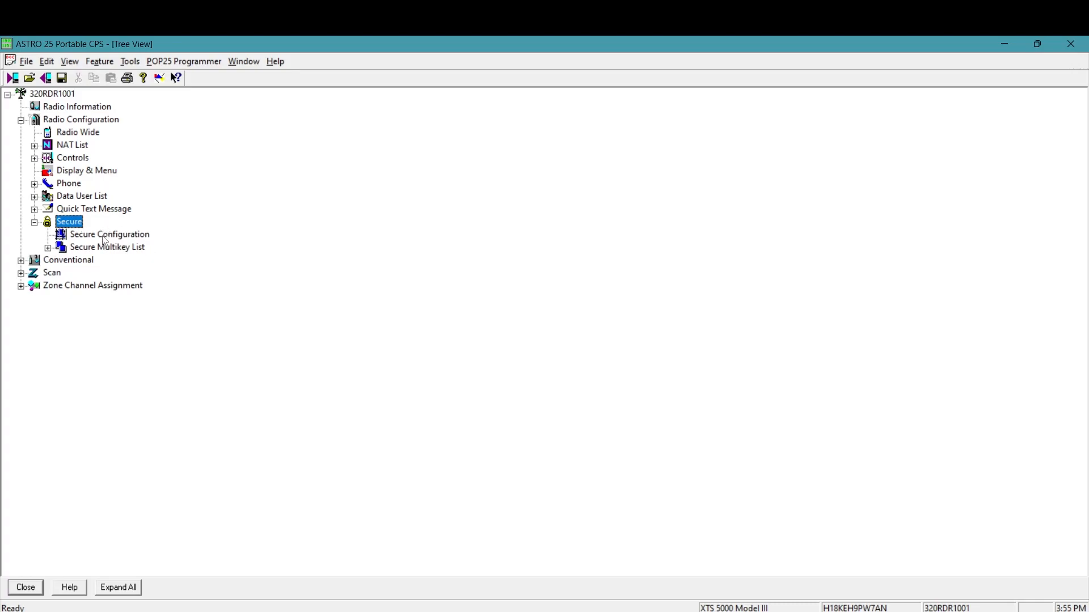
- Open Secure Configuration and toggle Secure Equipped off and back on
{"action": "double_click", "coordinate": [109, 235]}
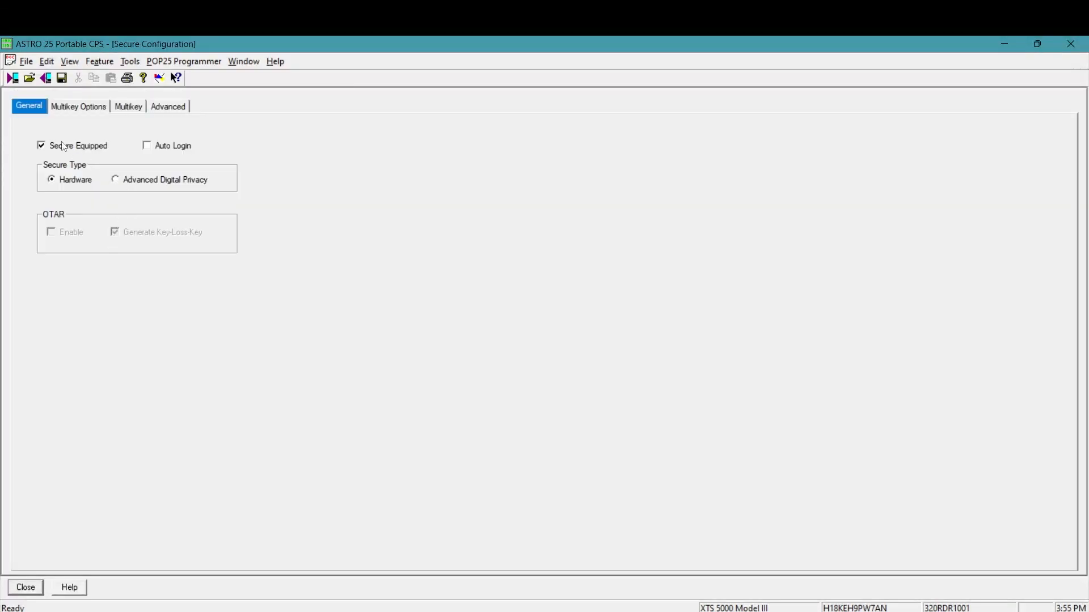
{"action": "left_click", "coordinate": [40, 146]}
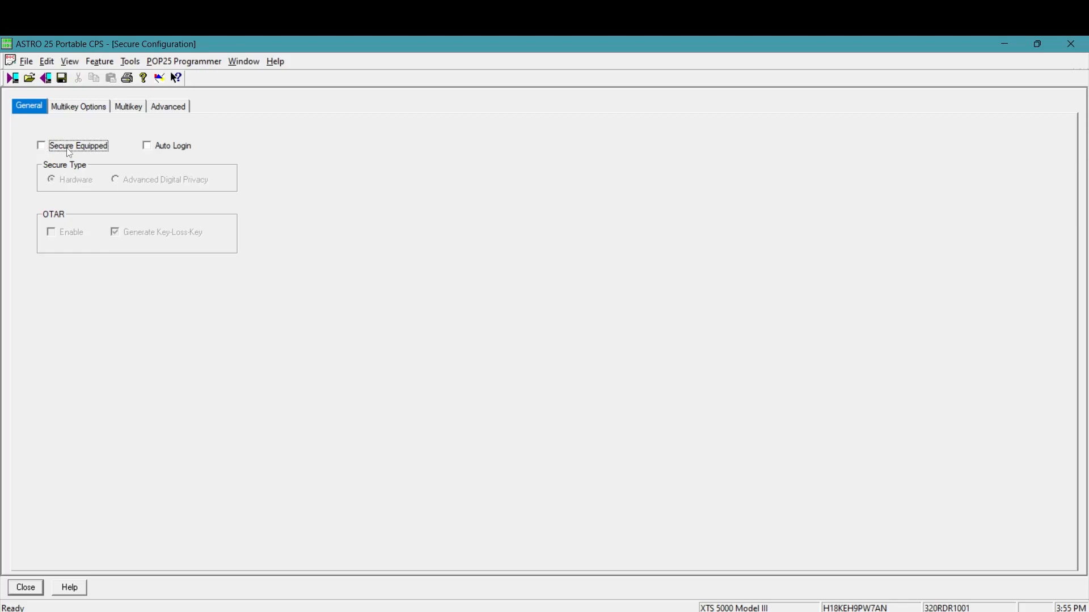
{"action": "left_click", "coordinate": [41, 145]}
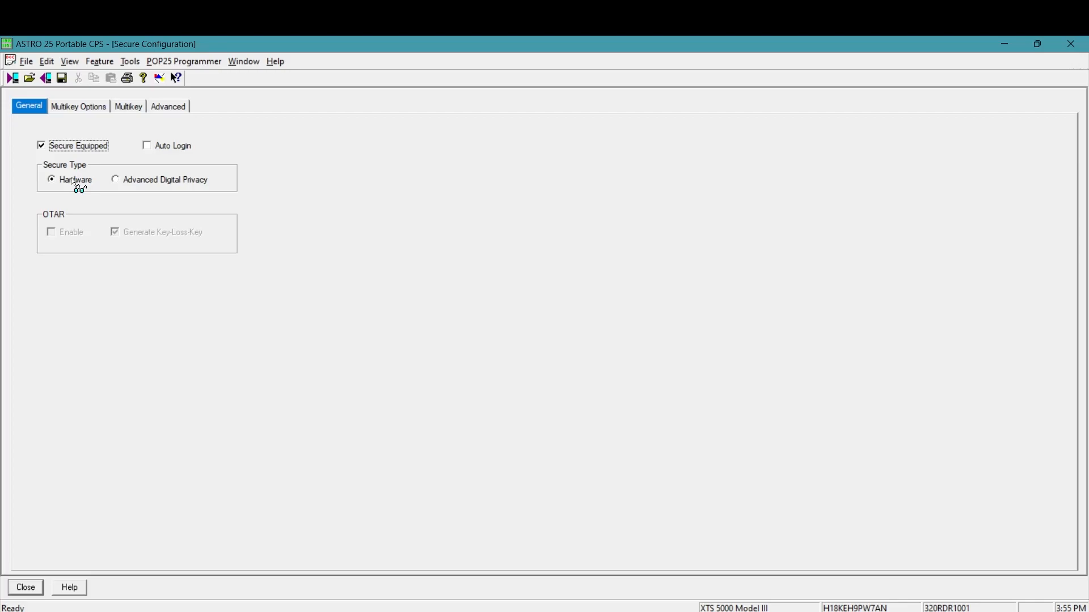
{"action": "mouse_move", "coordinate": [183, 188]}
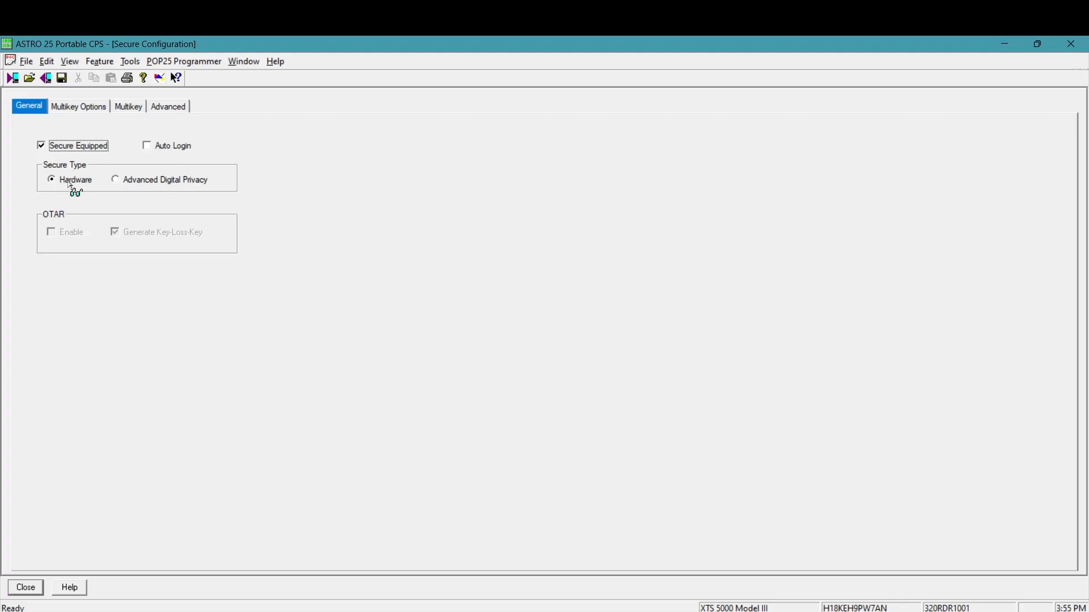
{"action": "mouse_move", "coordinate": [80, 127]}
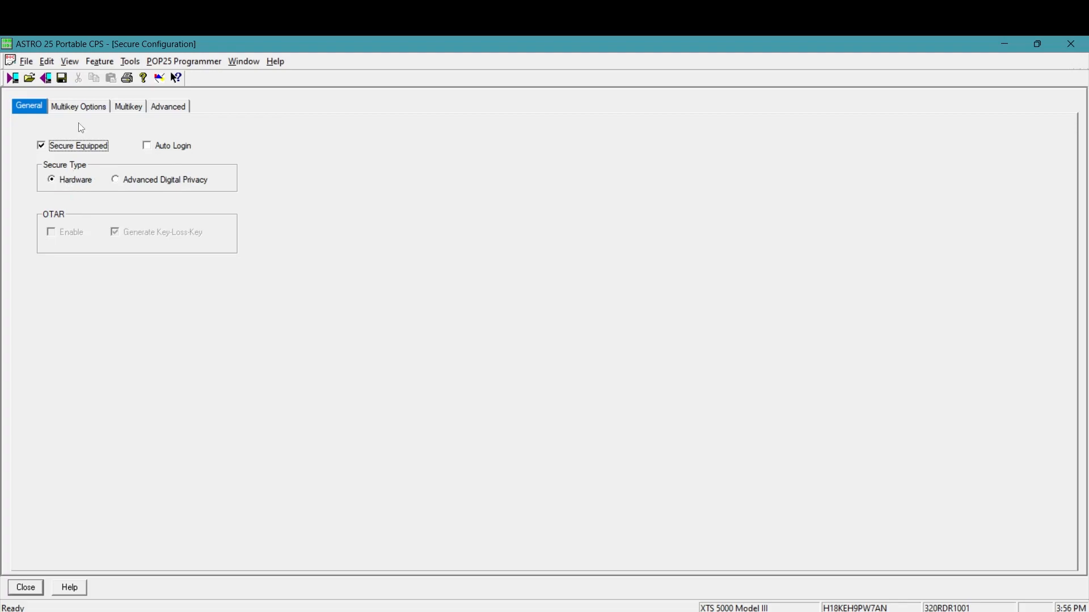
- Review the Multikey Options, Multikey and Advanced tabs
{"action": "left_click", "coordinate": [77, 106]}
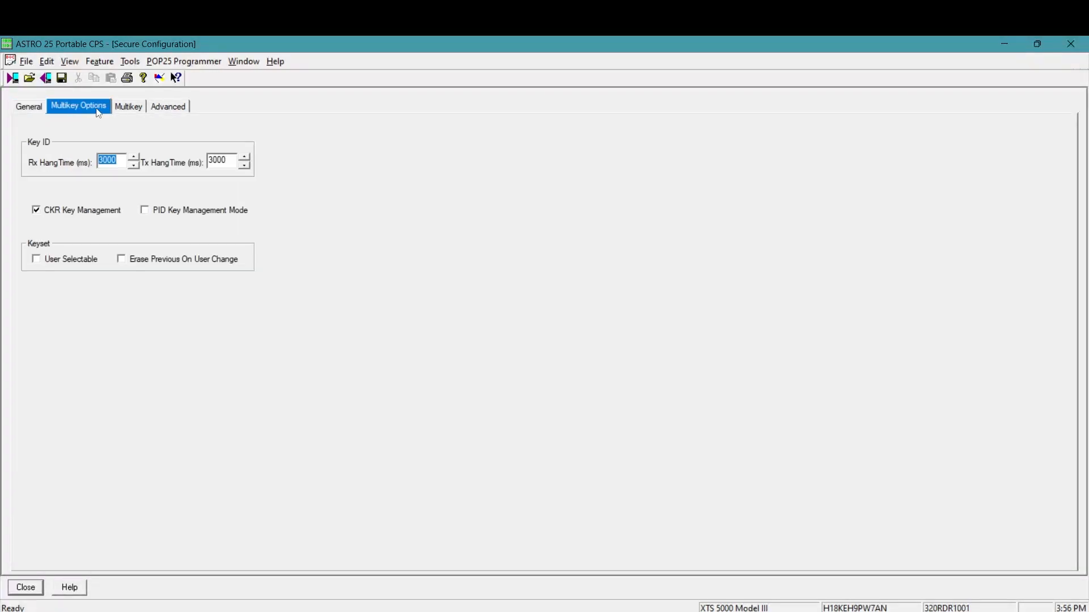
{"action": "left_click", "coordinate": [128, 106]}
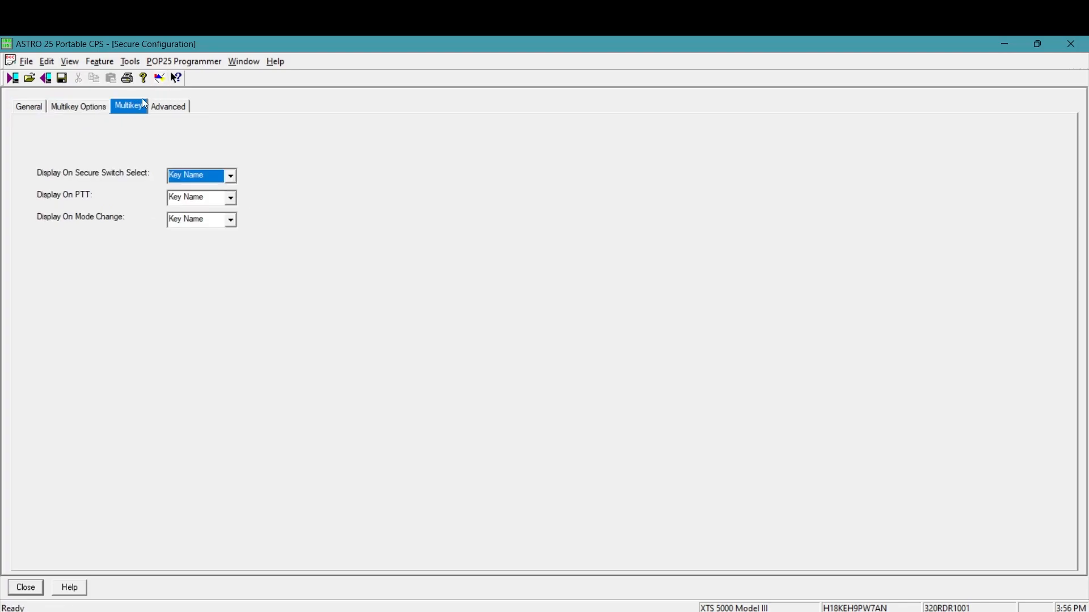
{"action": "left_click", "coordinate": [168, 106]}
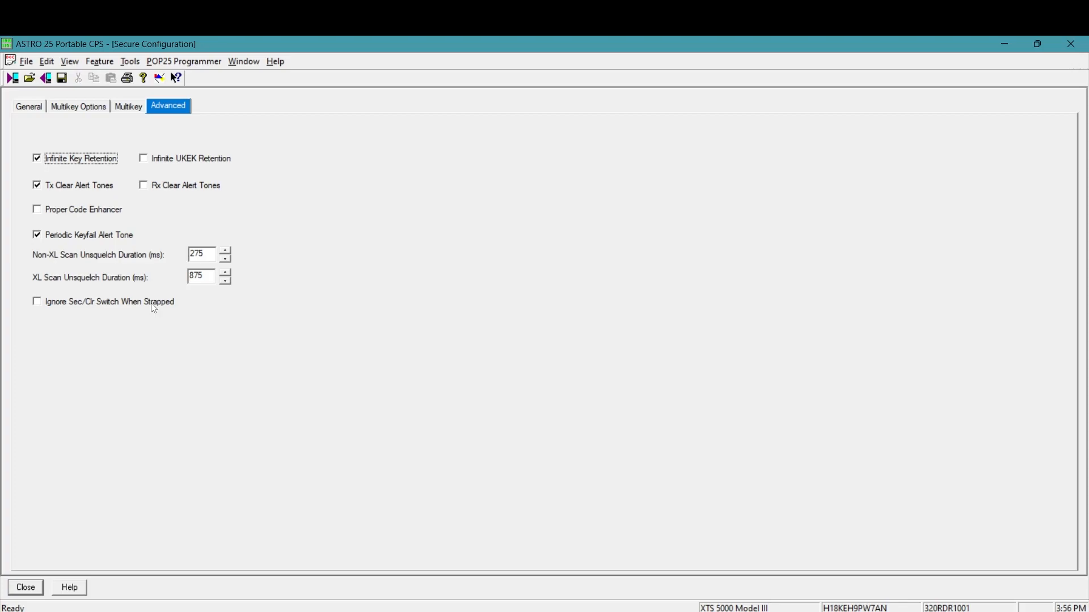
{"action": "mouse_move", "coordinate": [136, 309]}
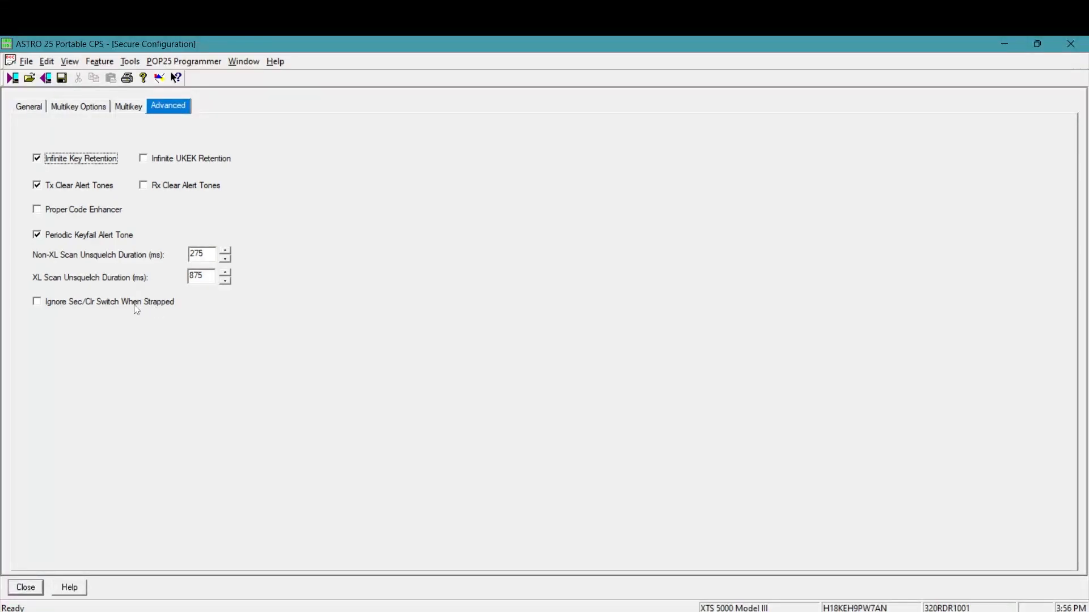
{"action": "mouse_move", "coordinate": [54, 305]}
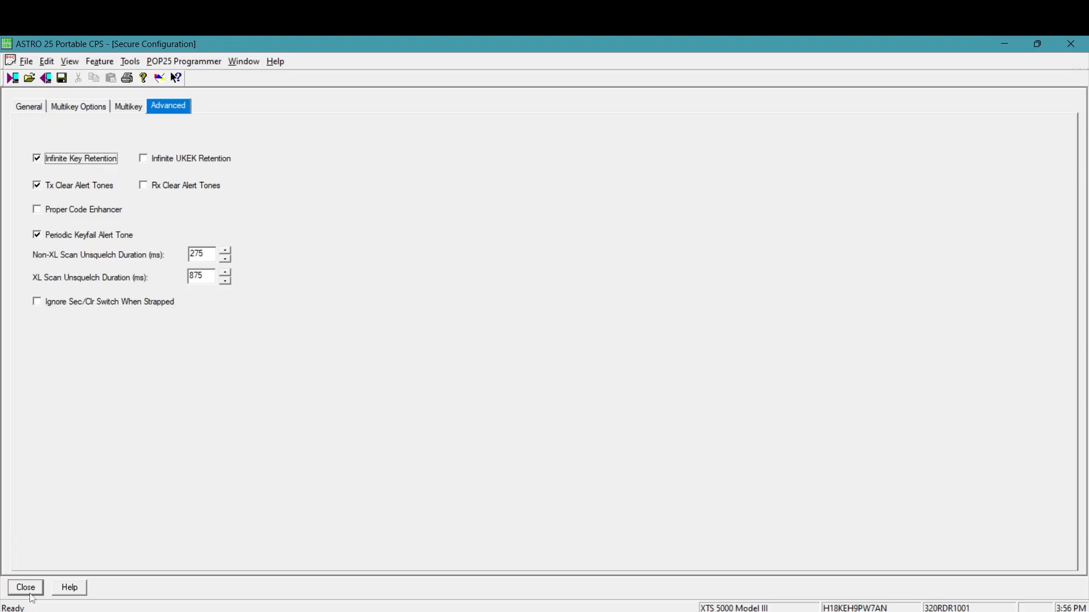
- Close Secure Configuration, expand Secure Multikey List and open its key table
{"action": "left_click", "coordinate": [25, 588]}
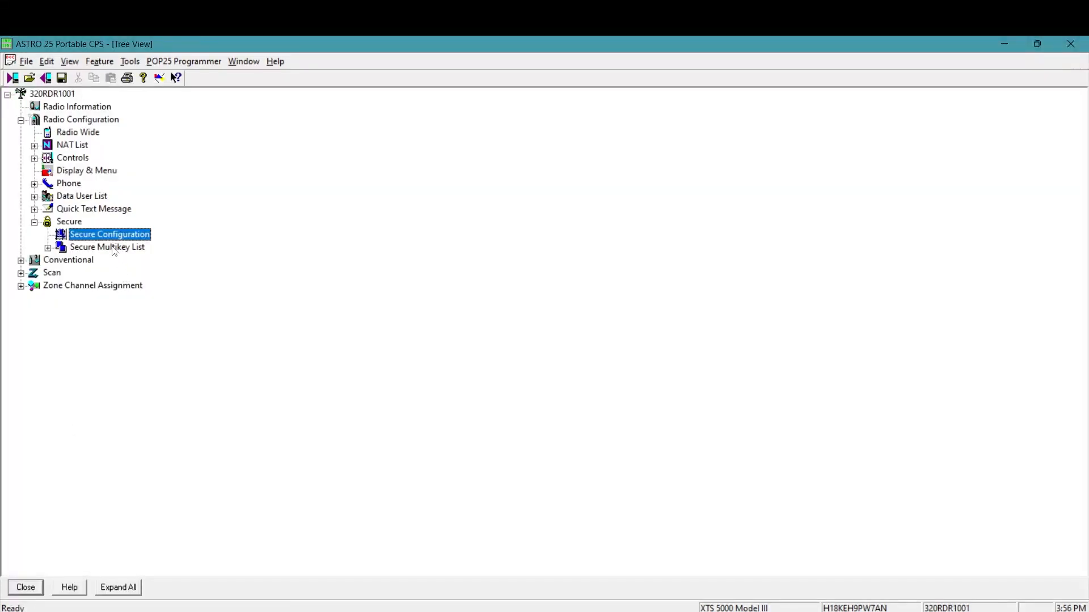
{"action": "left_click", "coordinate": [47, 247]}
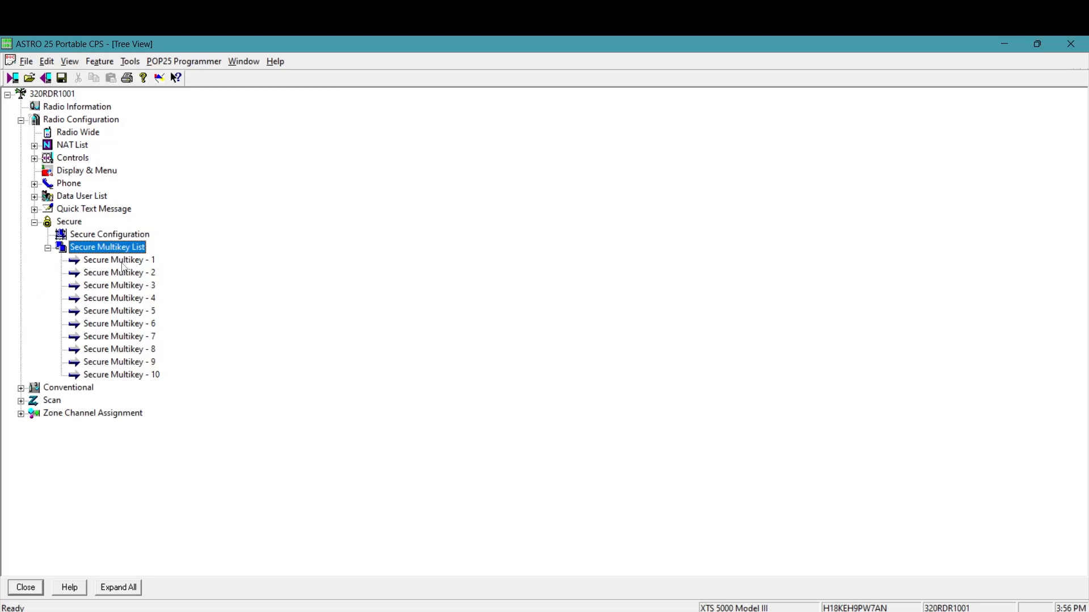
{"action": "double_click", "coordinate": [107, 247]}
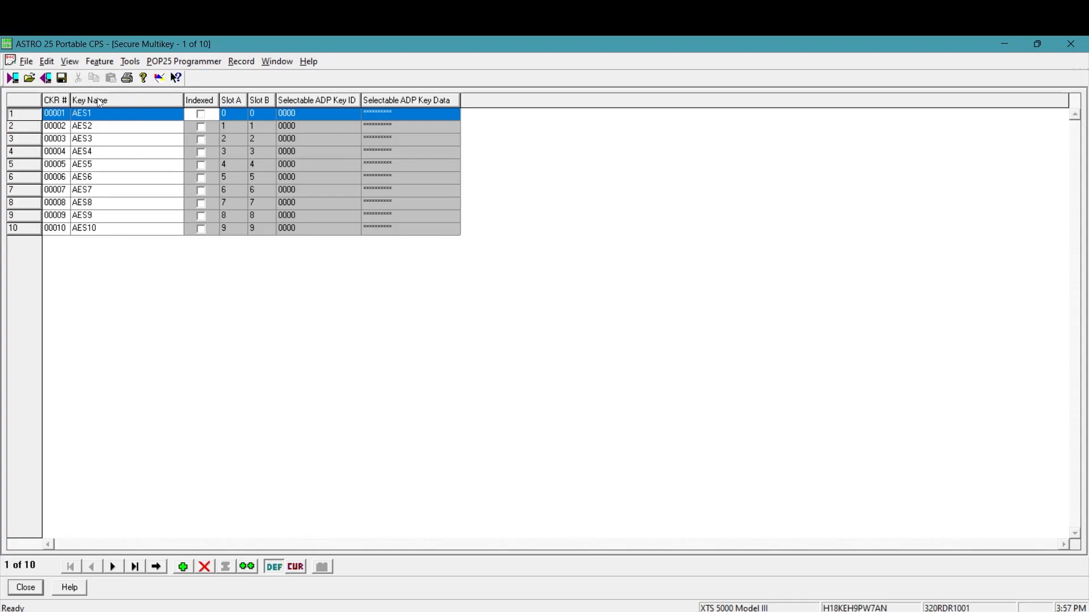
{"action": "mouse_move", "coordinate": [96, 113]}
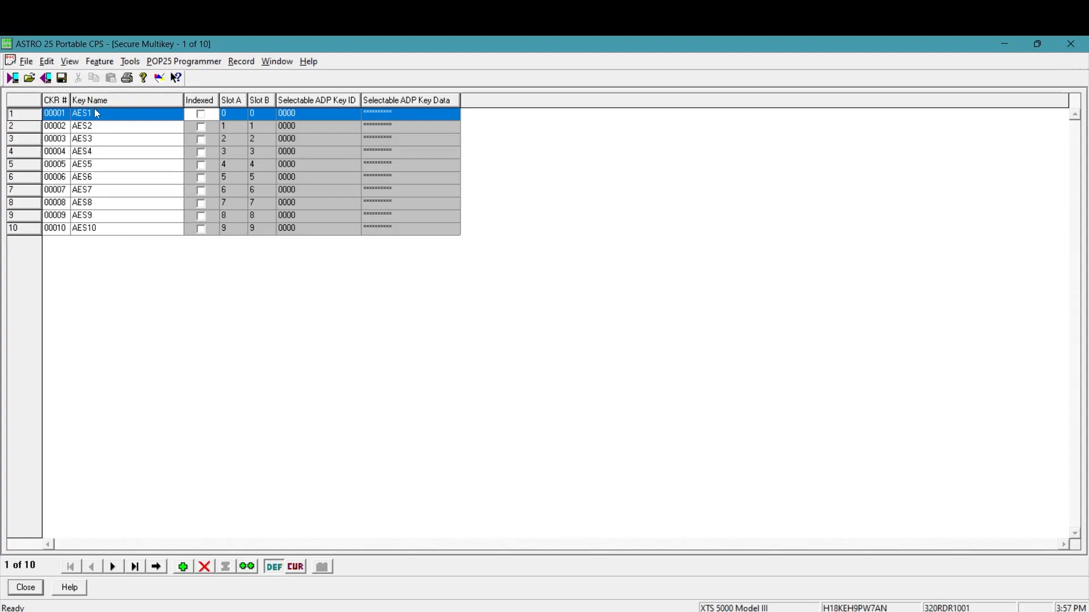
{"action": "mouse_move", "coordinate": [93, 139]}
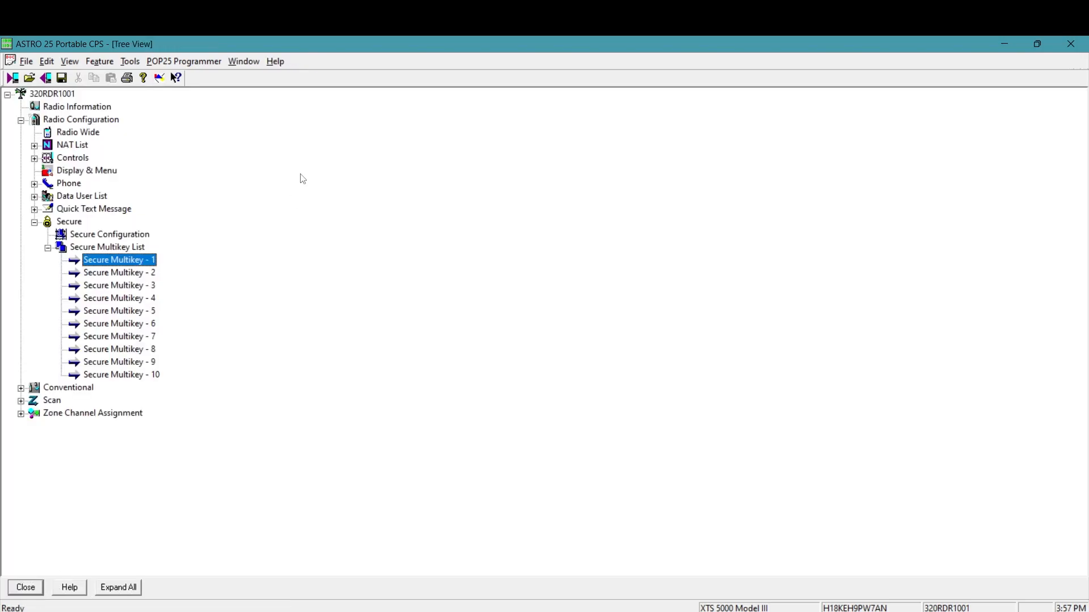
{"action": "double_click", "coordinate": [86, 171]}
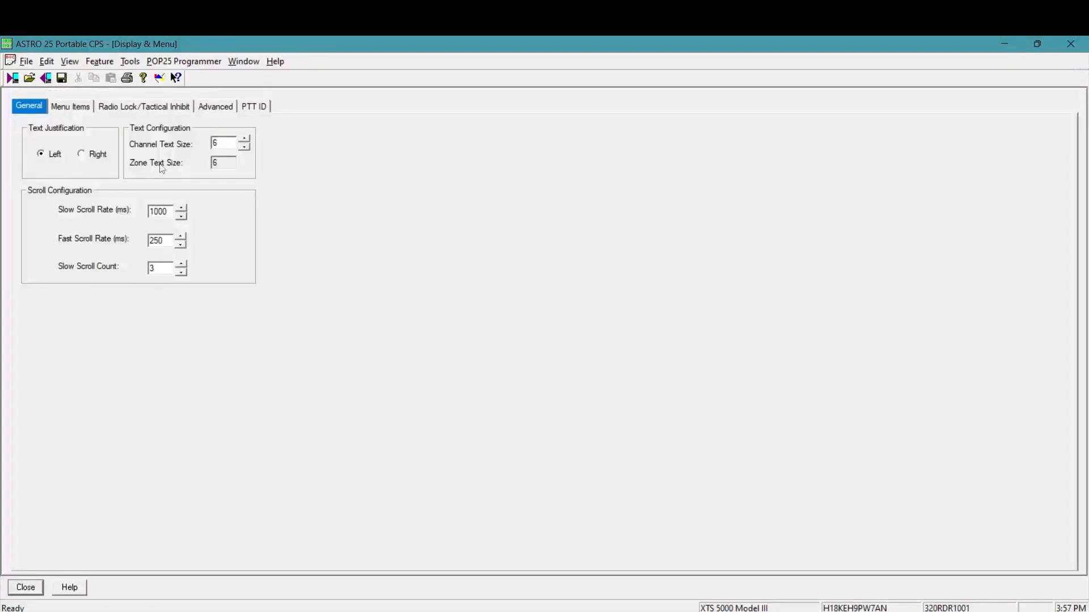
{"action": "left_click", "coordinate": [69, 106]}
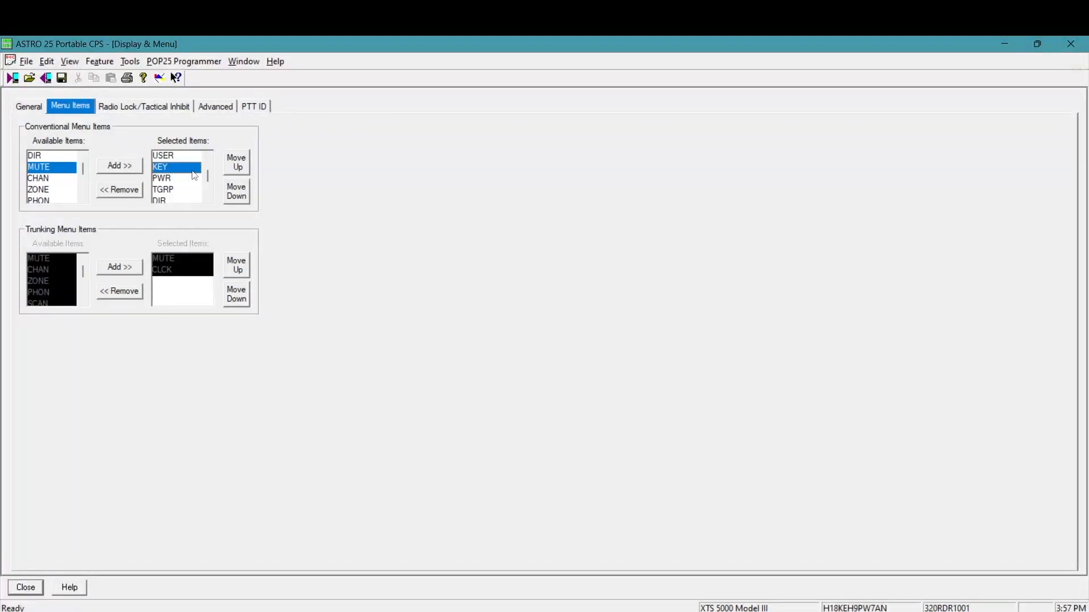
{"action": "mouse_move", "coordinate": [195, 174]}
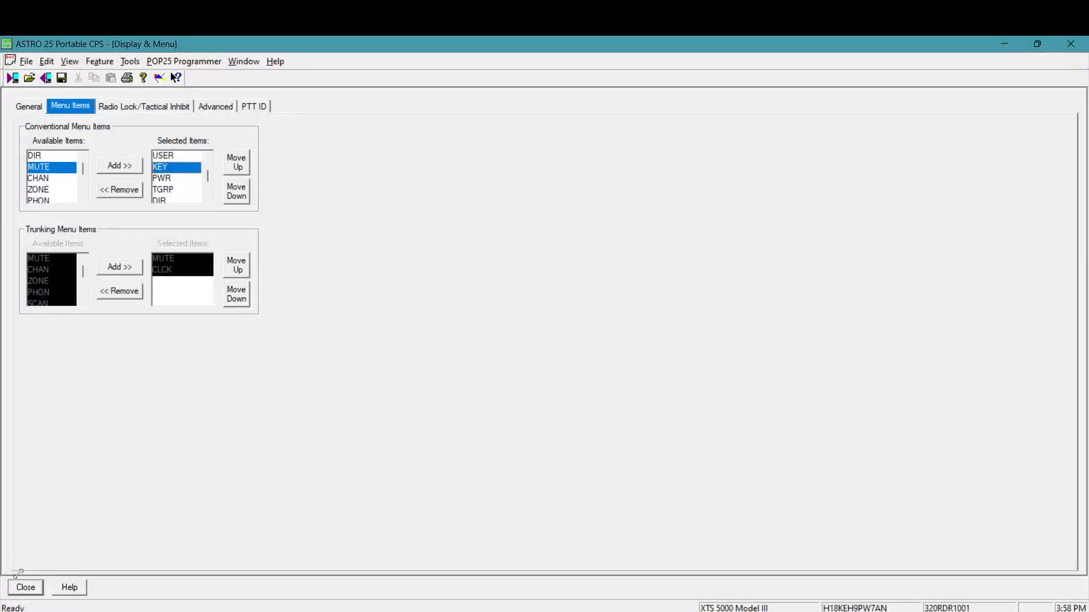
{"action": "mouse_move", "coordinate": [26, 538]}
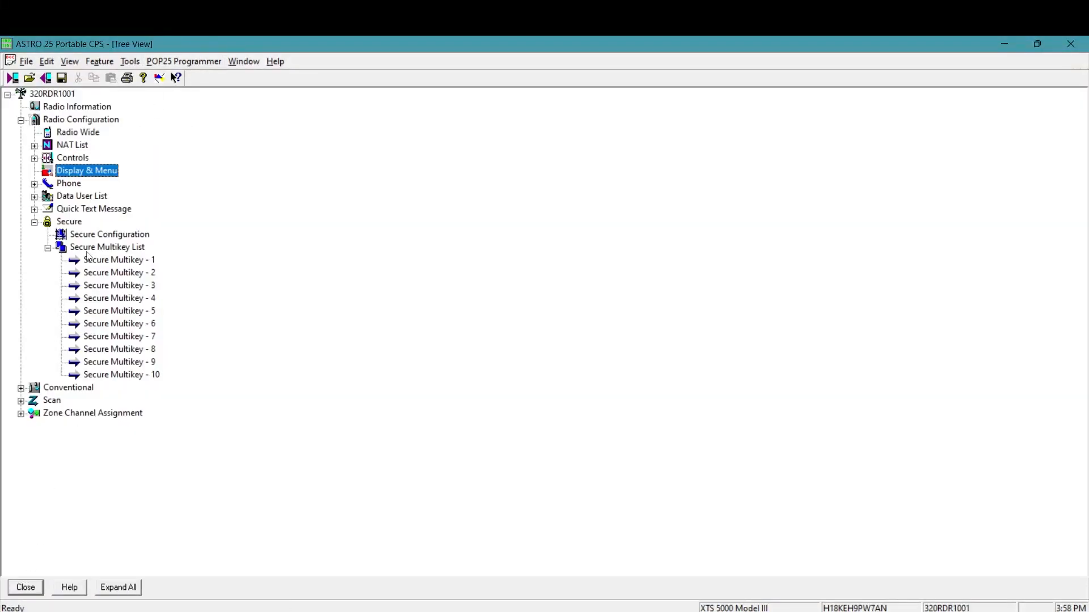
- Open Secure Multikey - 1 and compare it with Keys 1, 5 and 10 in KFDtool
{"action": "double_click", "coordinate": [118, 259]}
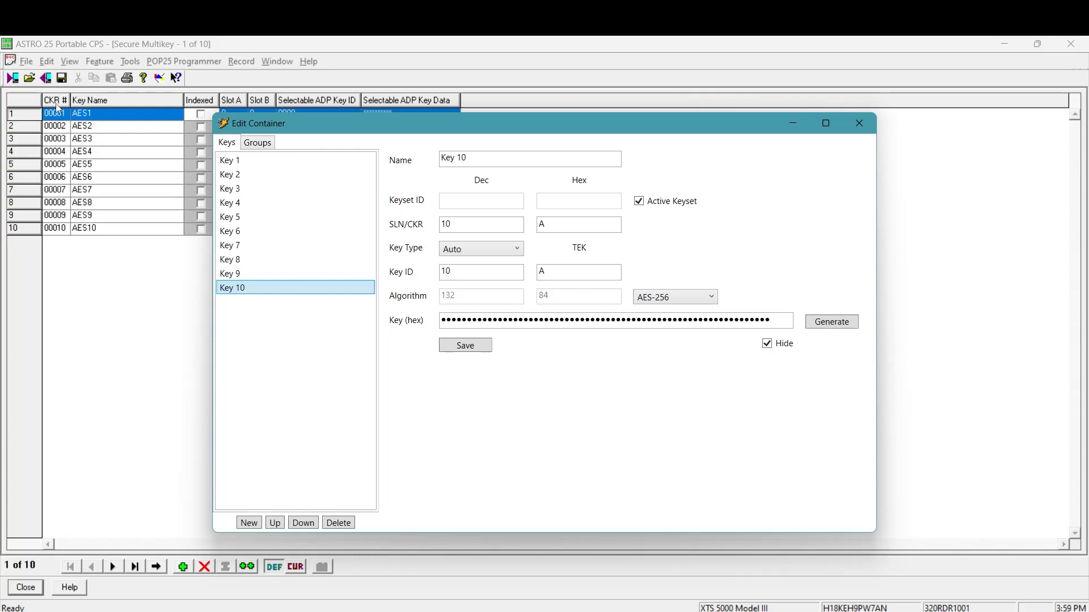
{"action": "mouse_move", "coordinate": [59, 191]}
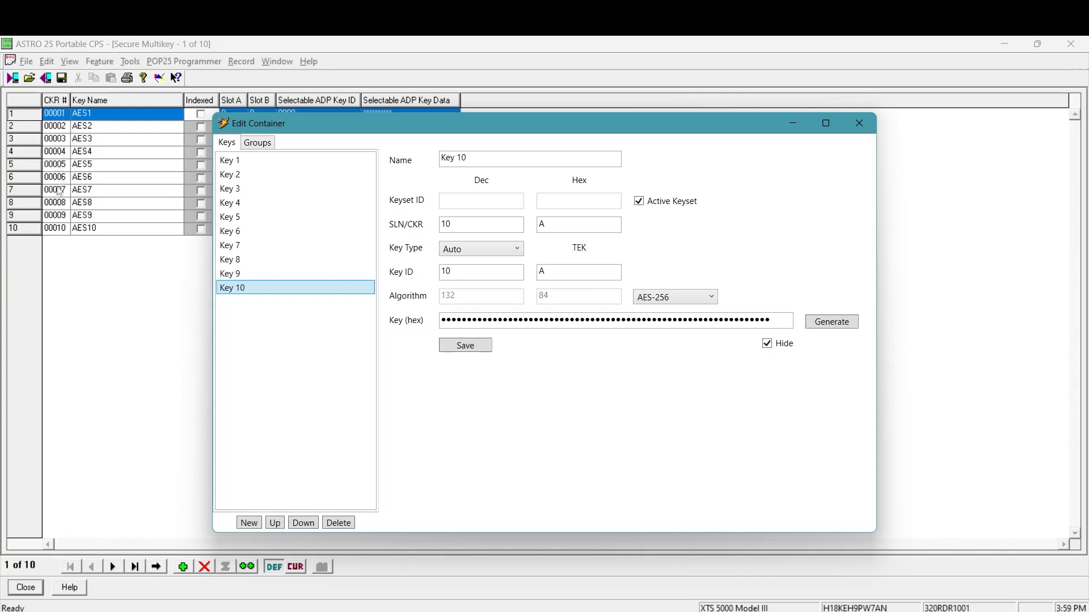
{"action": "mouse_move", "coordinate": [59, 202]}
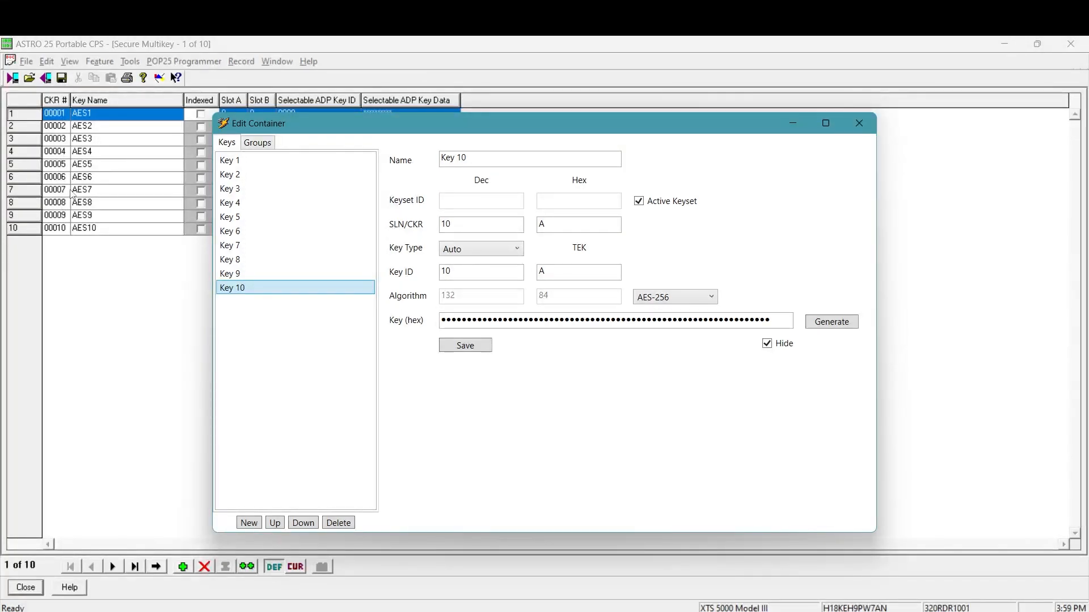
{"action": "left_click", "coordinate": [229, 160]}
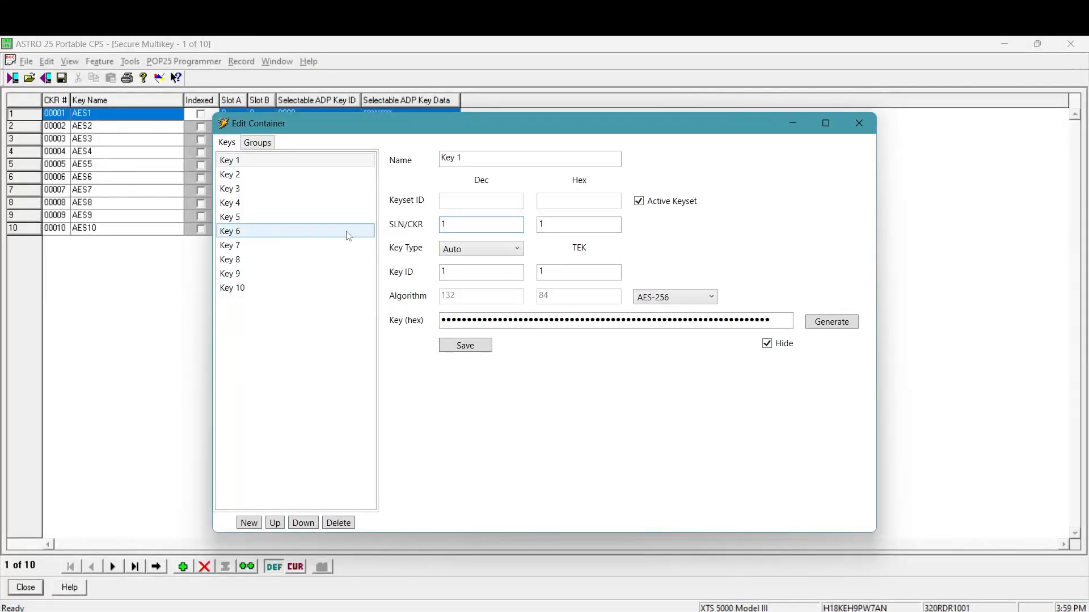
{"action": "left_click", "coordinate": [857, 123]}
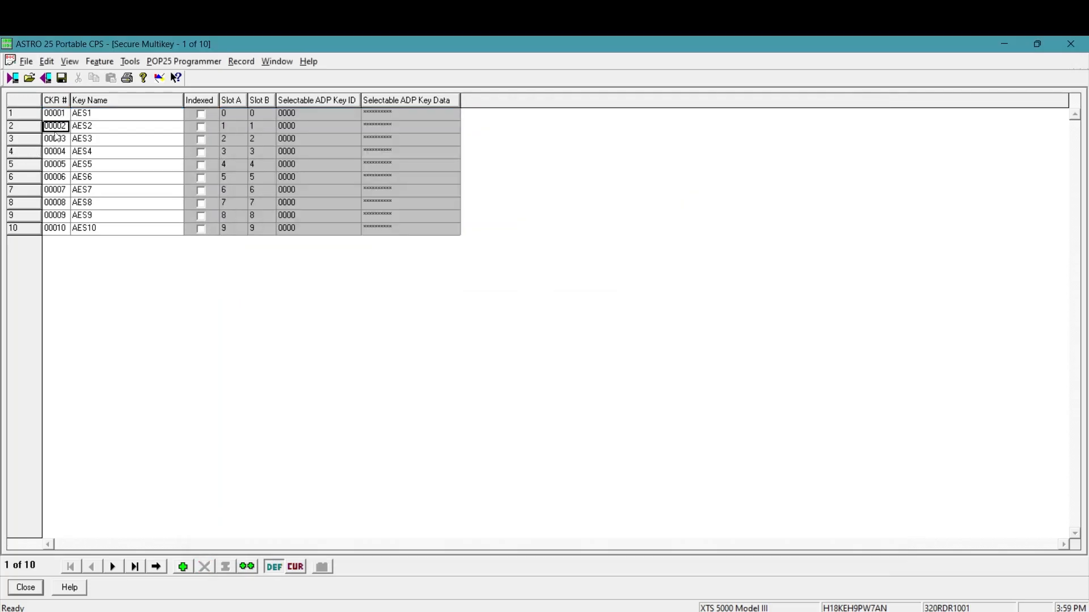
{"action": "left_click", "coordinate": [55, 112]}
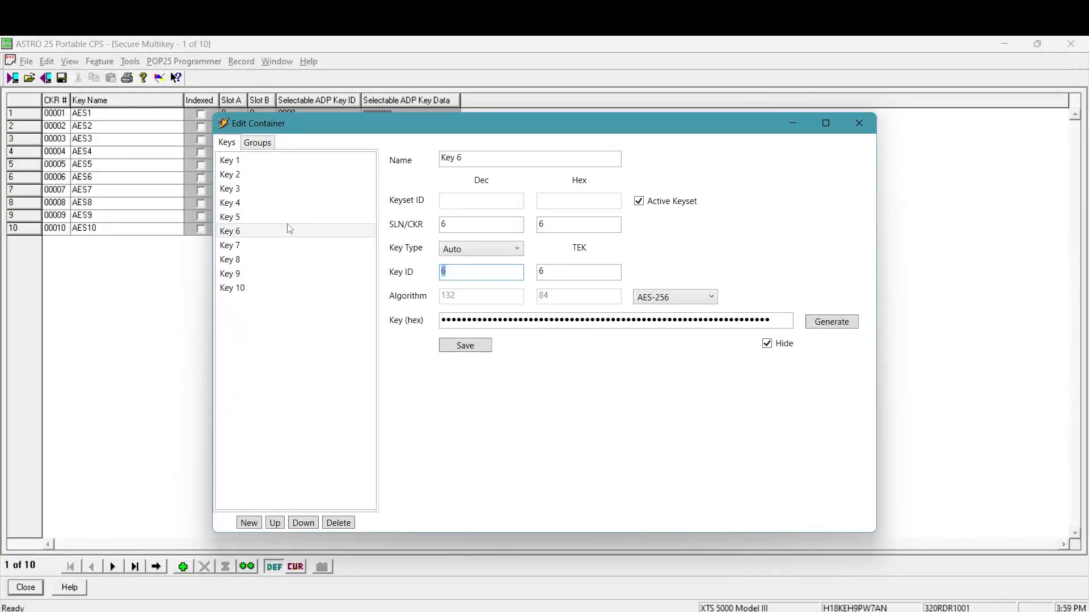
{"action": "left_click", "coordinate": [229, 216]}
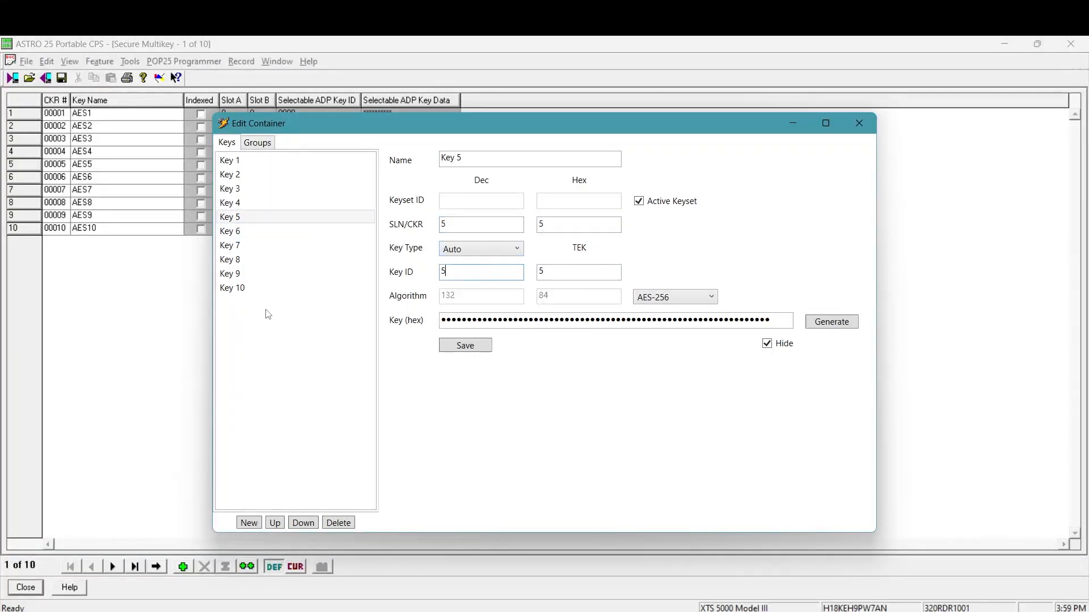
{"action": "left_click", "coordinate": [232, 287]}
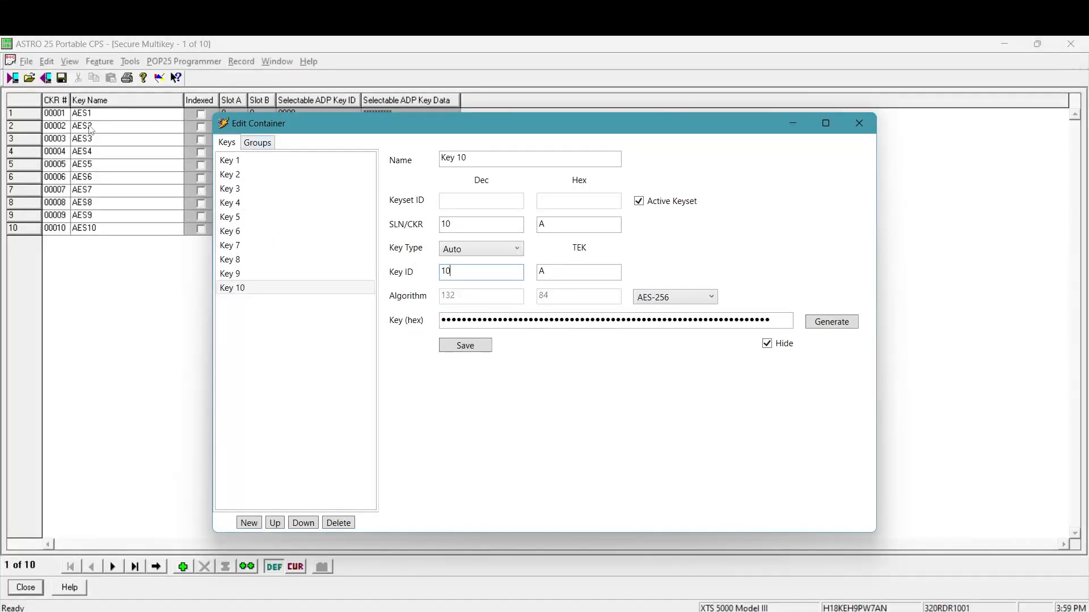
{"action": "left_click", "coordinate": [859, 123]}
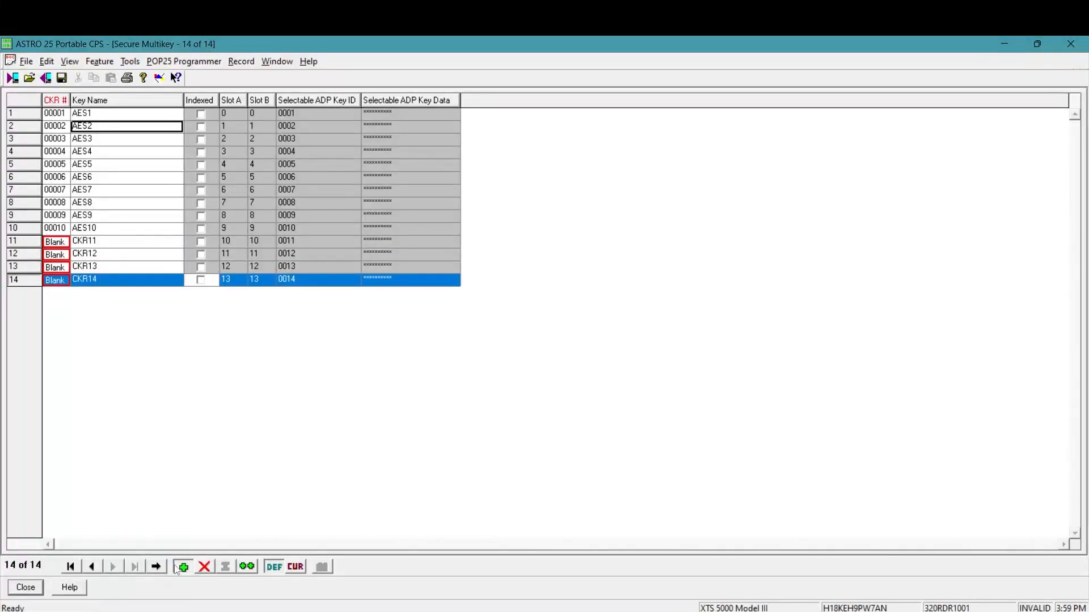
- Add Secure Multikey records until the table holds 24 entries
{"action": "left_click", "coordinate": [182, 567]}
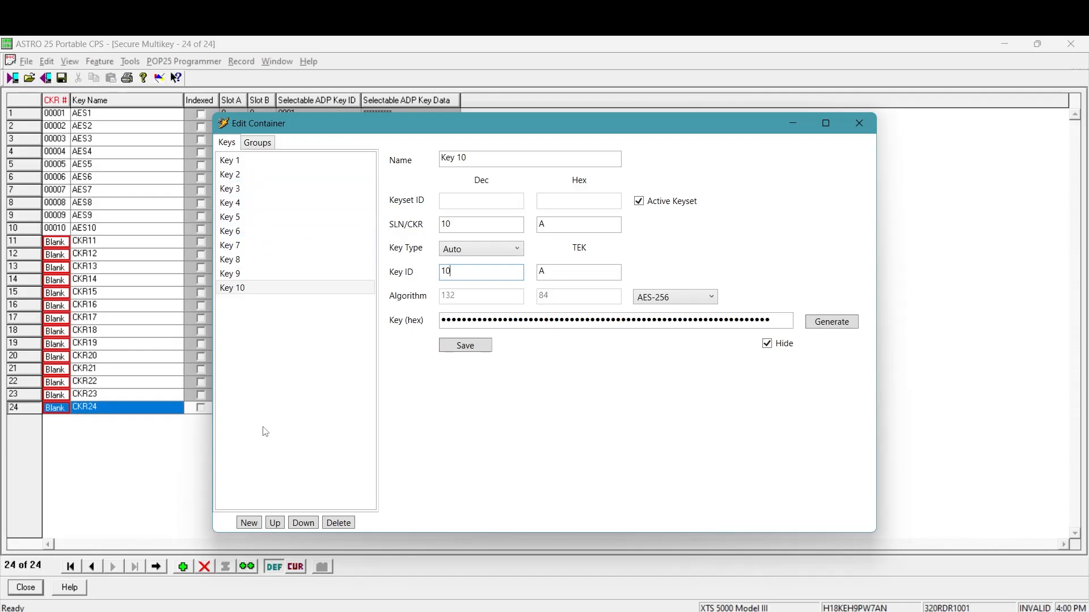
{"action": "left_click", "coordinate": [229, 273]}
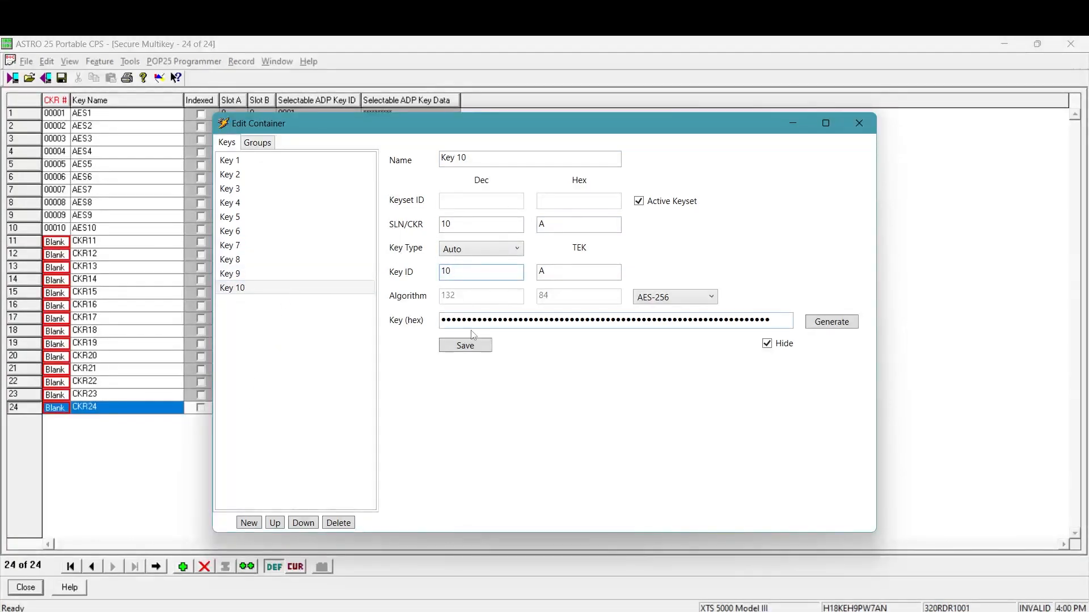
{"action": "left_click", "coordinate": [230, 174]}
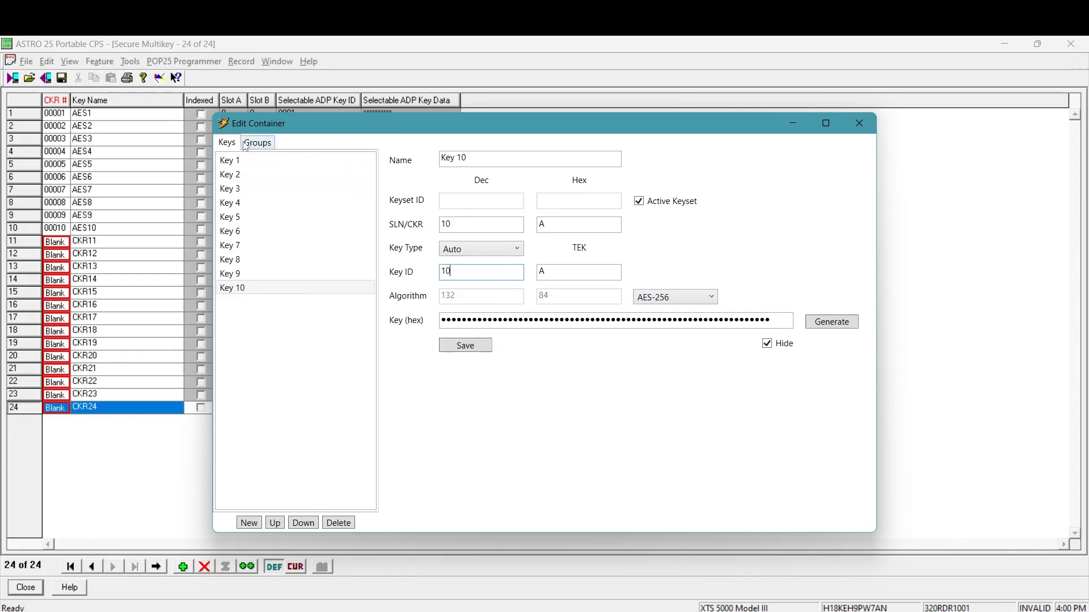
- In AES GROUP 1, remove Key 1 and add it back so it follows Key 10
{"action": "left_click", "coordinate": [257, 142]}
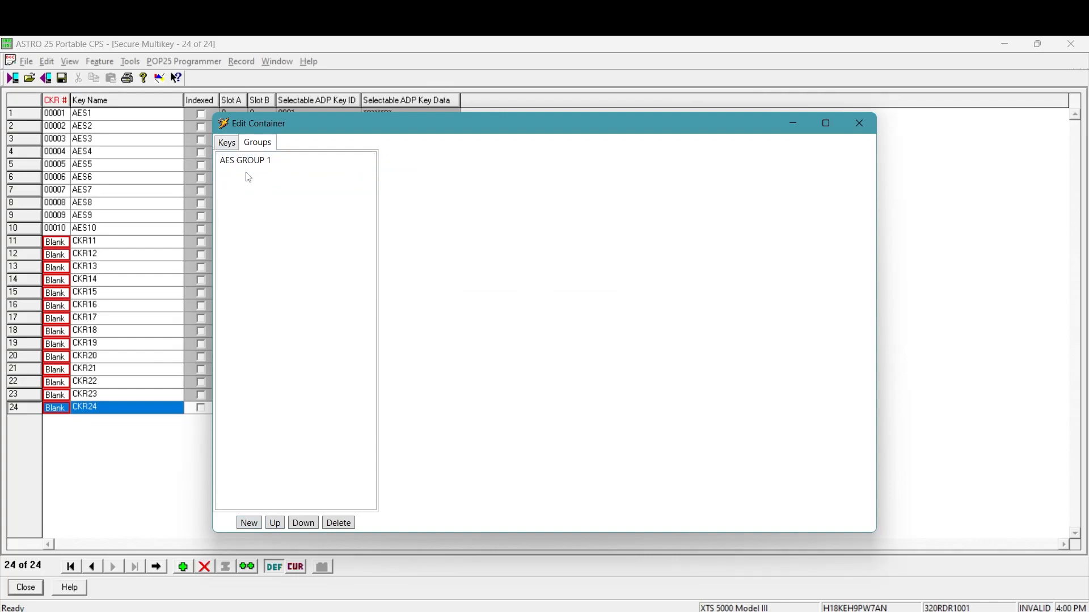
{"action": "left_click", "coordinate": [245, 160]}
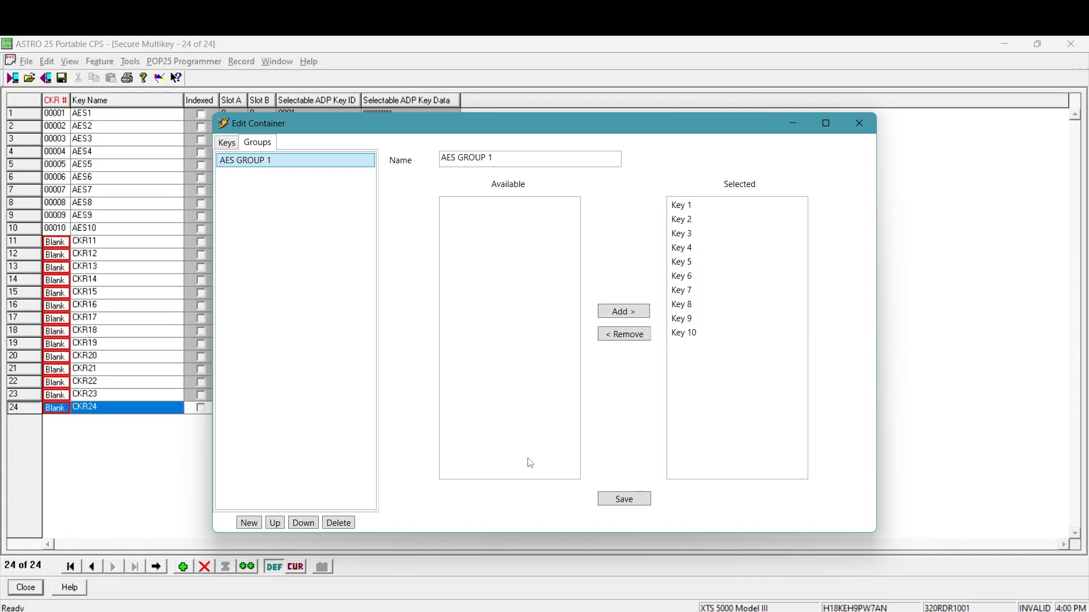
{"action": "left_click", "coordinate": [681, 205]}
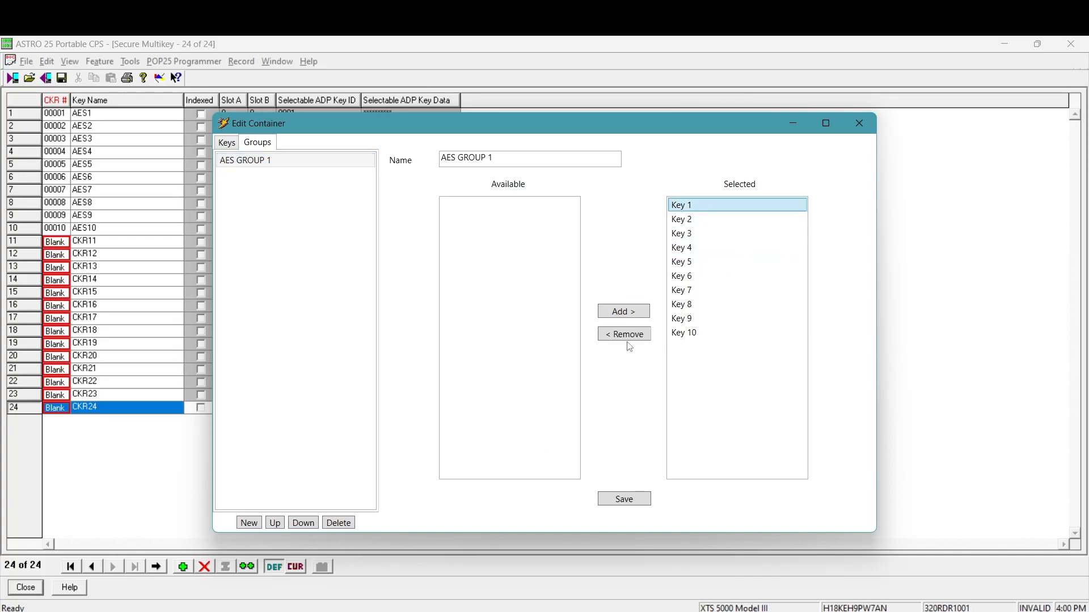
{"action": "left_click", "coordinate": [623, 334]}
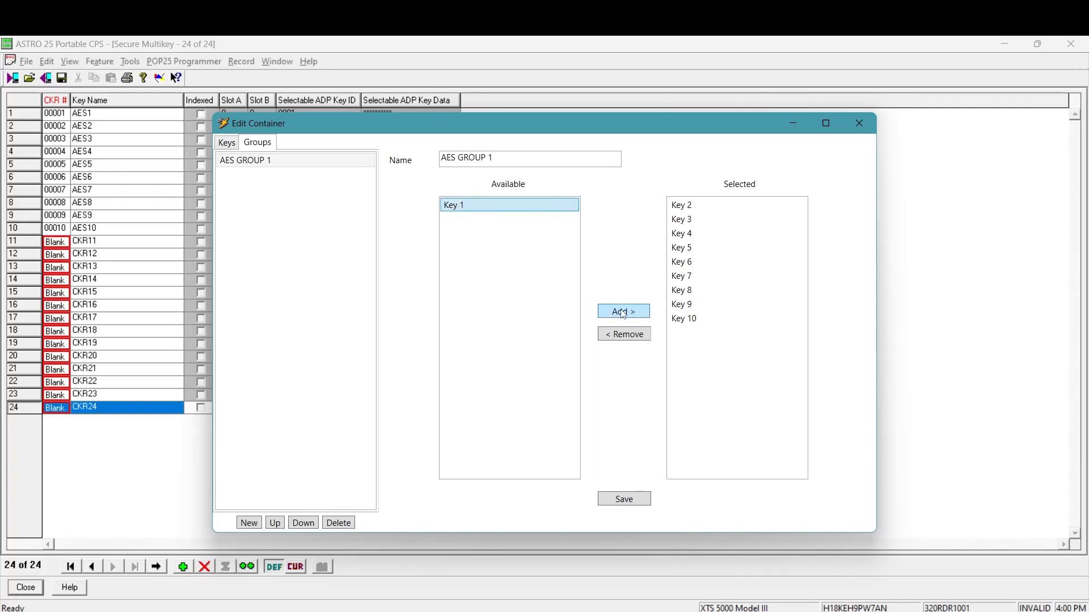
{"action": "left_click", "coordinate": [623, 311]}
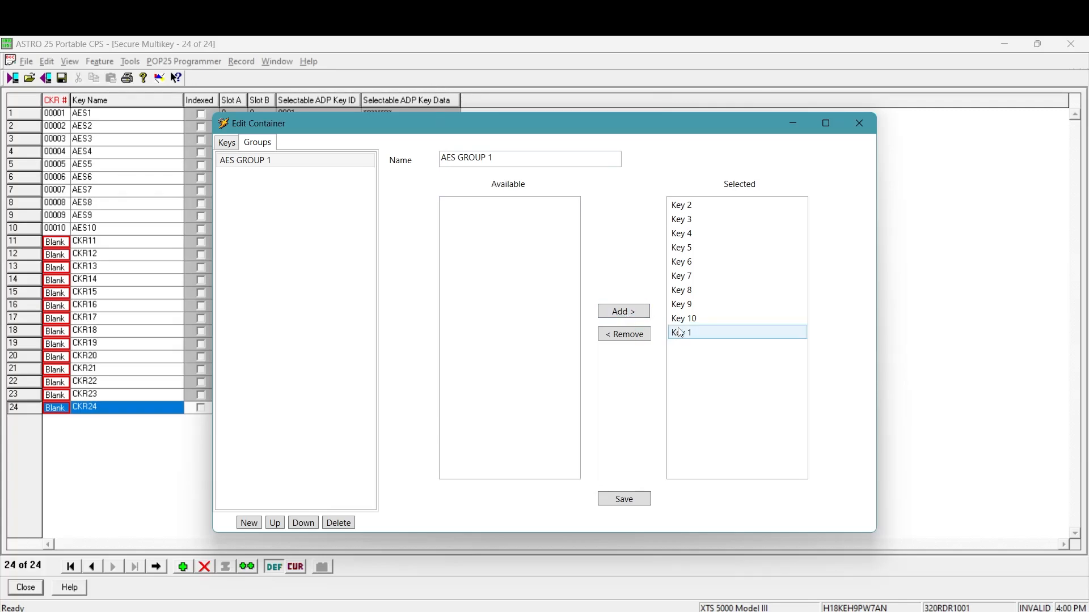
{"action": "left_click", "coordinate": [681, 219]}
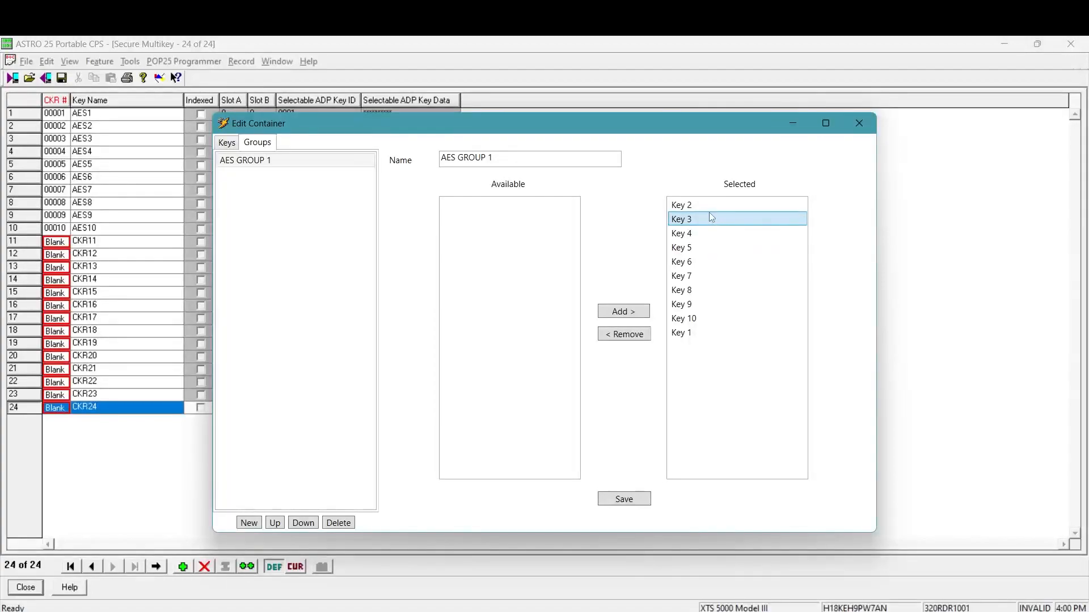
{"action": "left_click", "coordinate": [681, 205]}
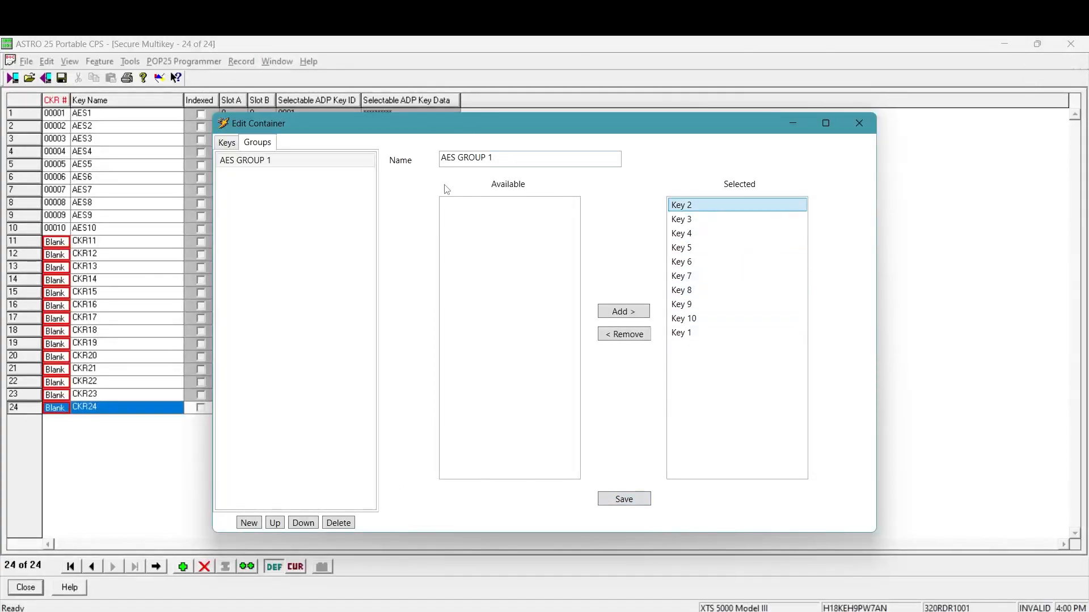
{"action": "left_click", "coordinate": [226, 142]}
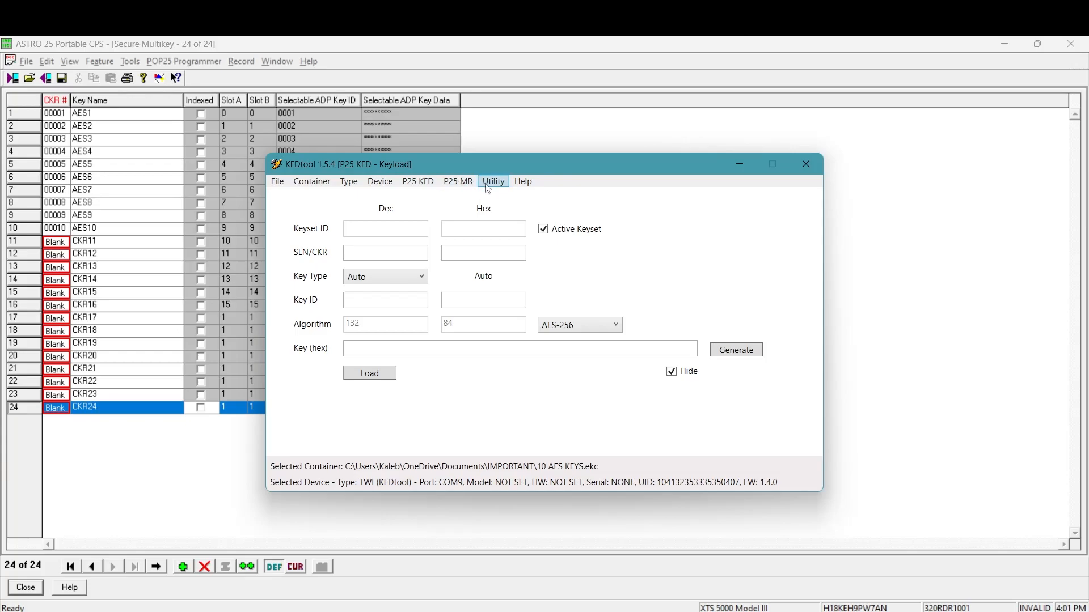
- Pass the Adapter Self Test, then run Detect MR to confirm the P25 radio
{"action": "left_click", "coordinate": [493, 182]}
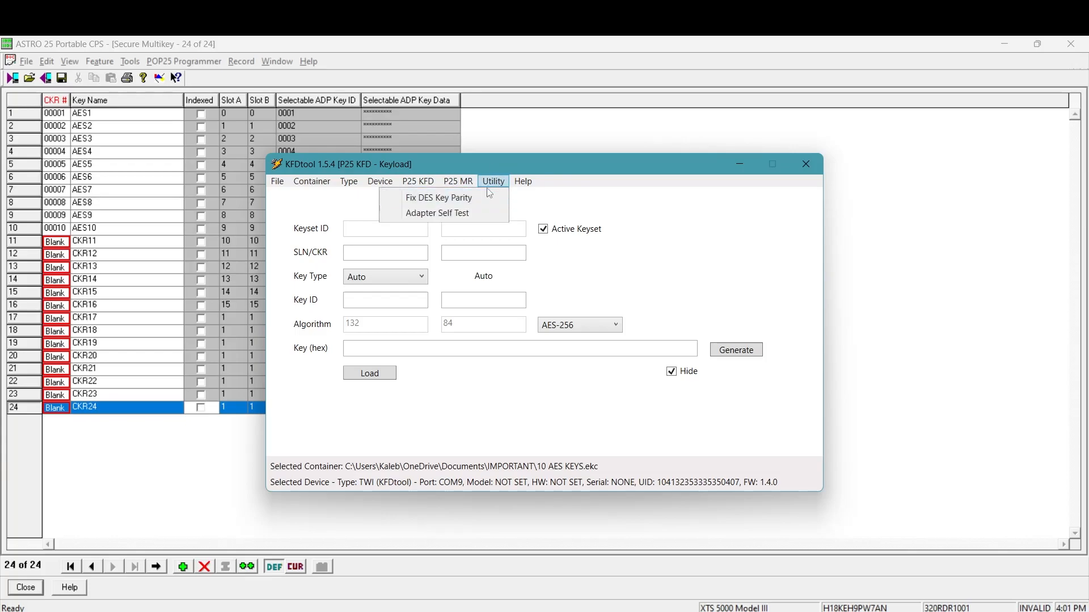
{"action": "left_click", "coordinate": [437, 213]}
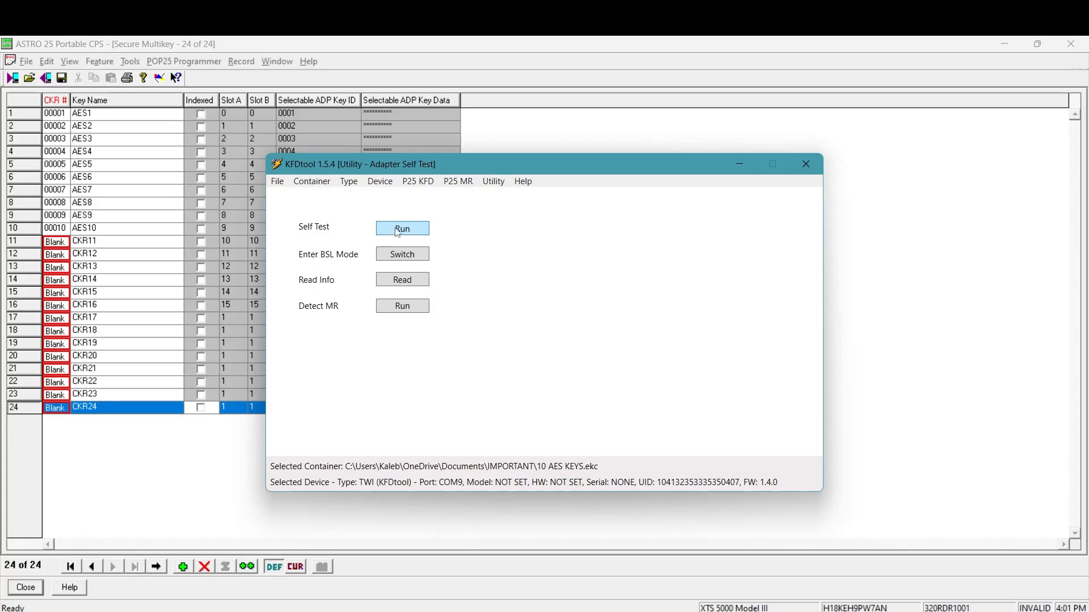
{"action": "left_click", "coordinate": [402, 229]}
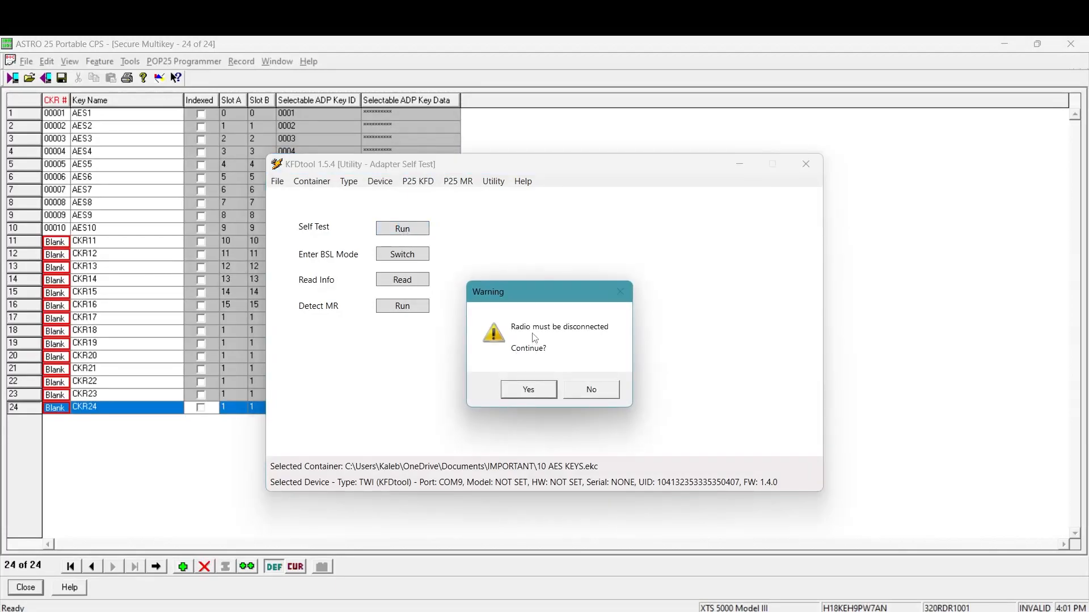
{"action": "left_click", "coordinate": [527, 389]}
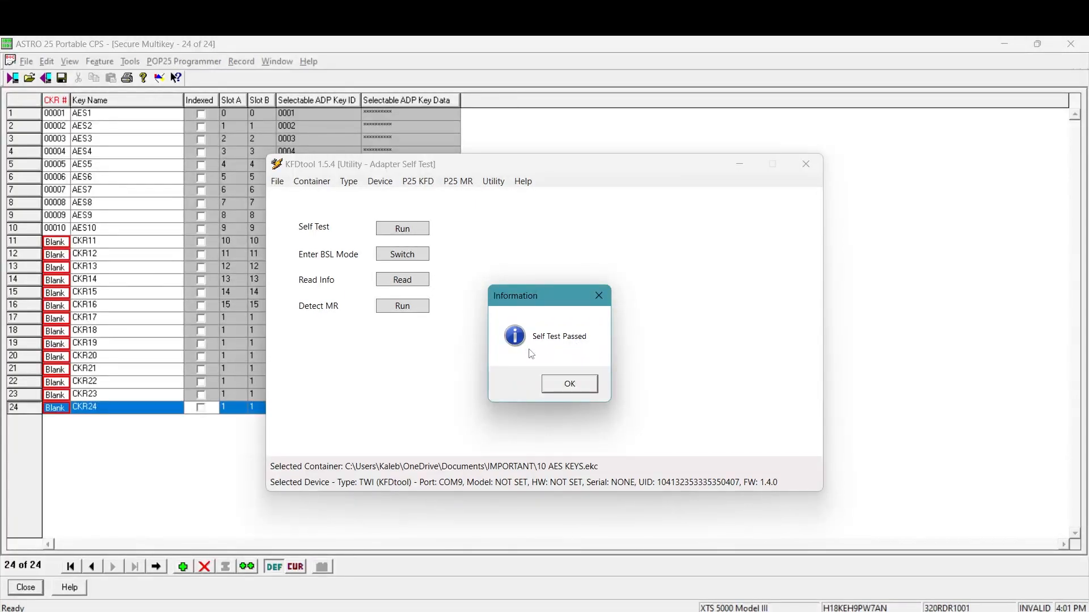
{"action": "left_click", "coordinate": [568, 383]}
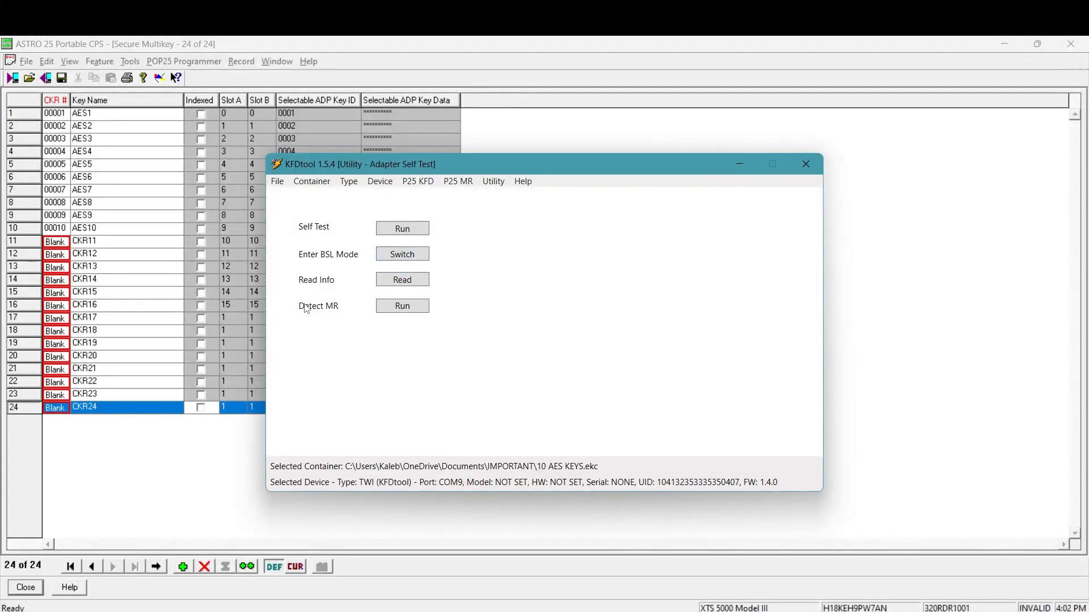
{"action": "mouse_move", "coordinate": [321, 309]}
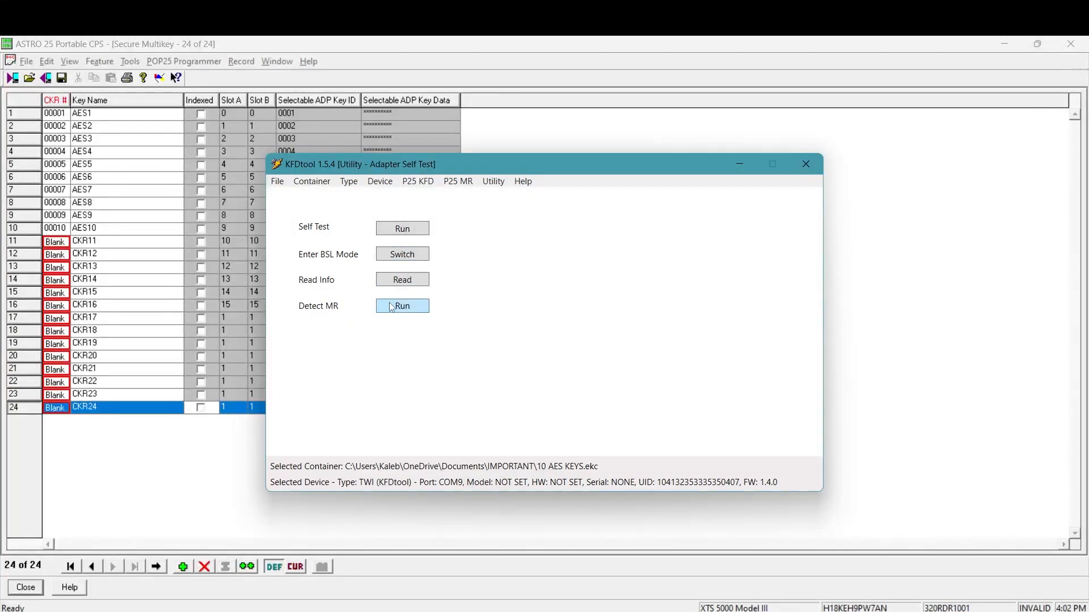
{"action": "left_click", "coordinate": [402, 306]}
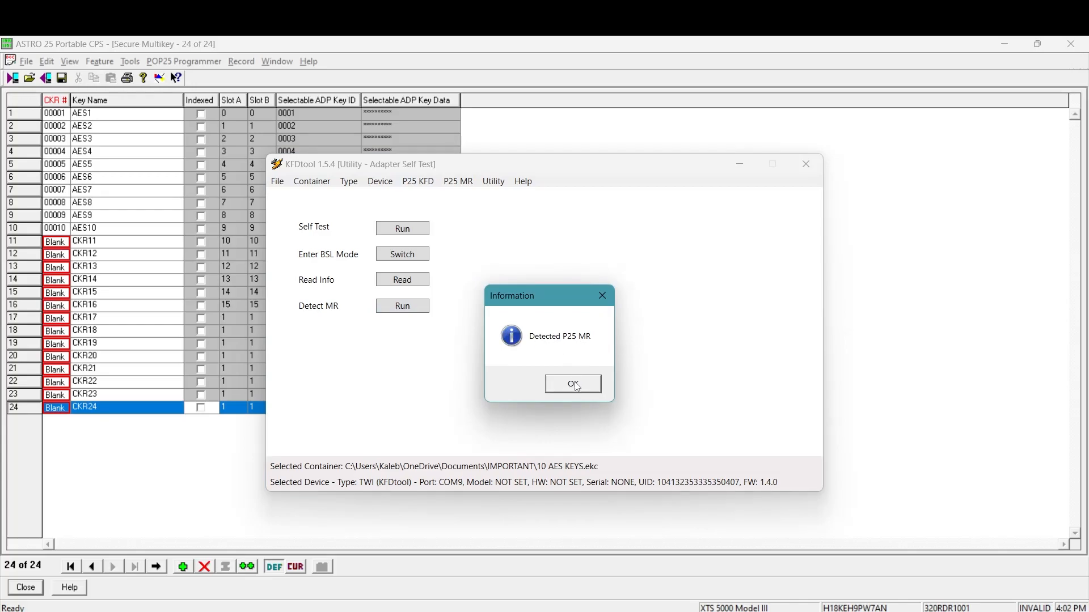
{"action": "left_click", "coordinate": [572, 384]}
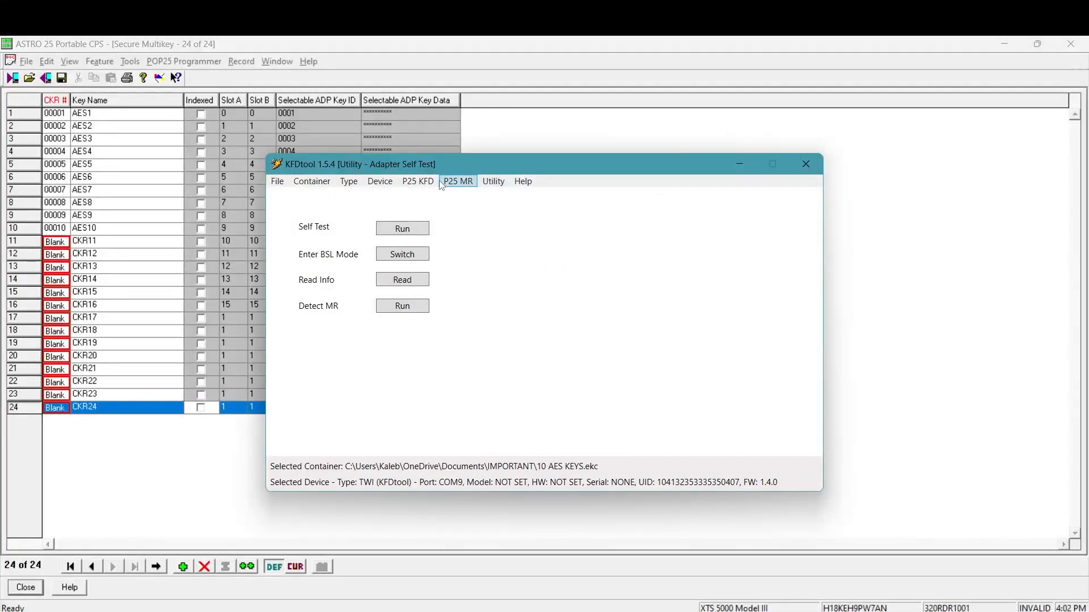
- In Multiple Keyload, add Keys 1–3 to the selection, then remove them again
{"action": "left_click", "coordinate": [417, 182]}
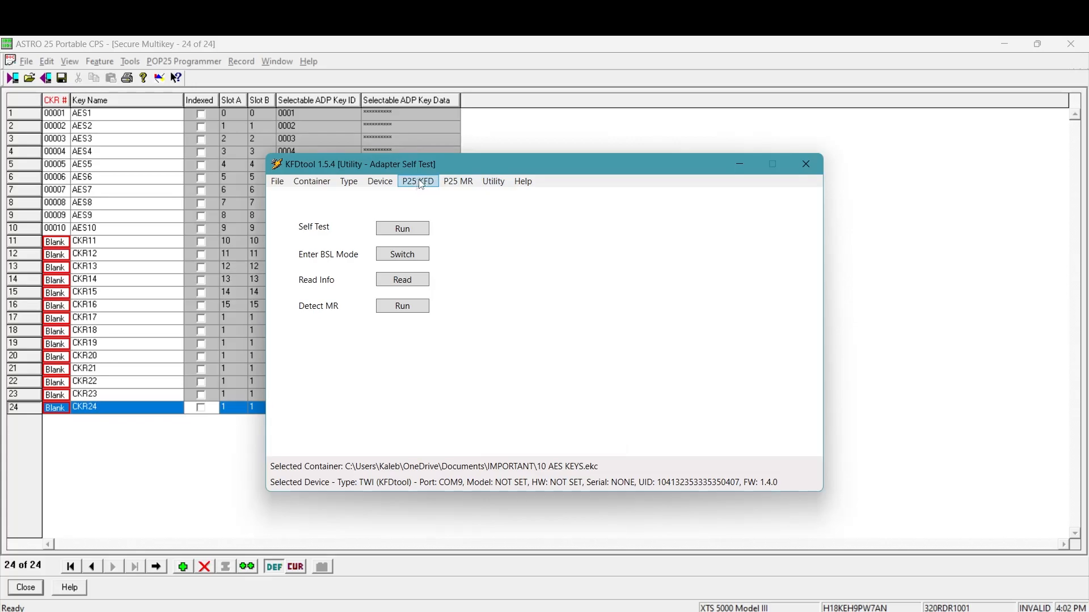
{"action": "left_click", "coordinate": [417, 181]}
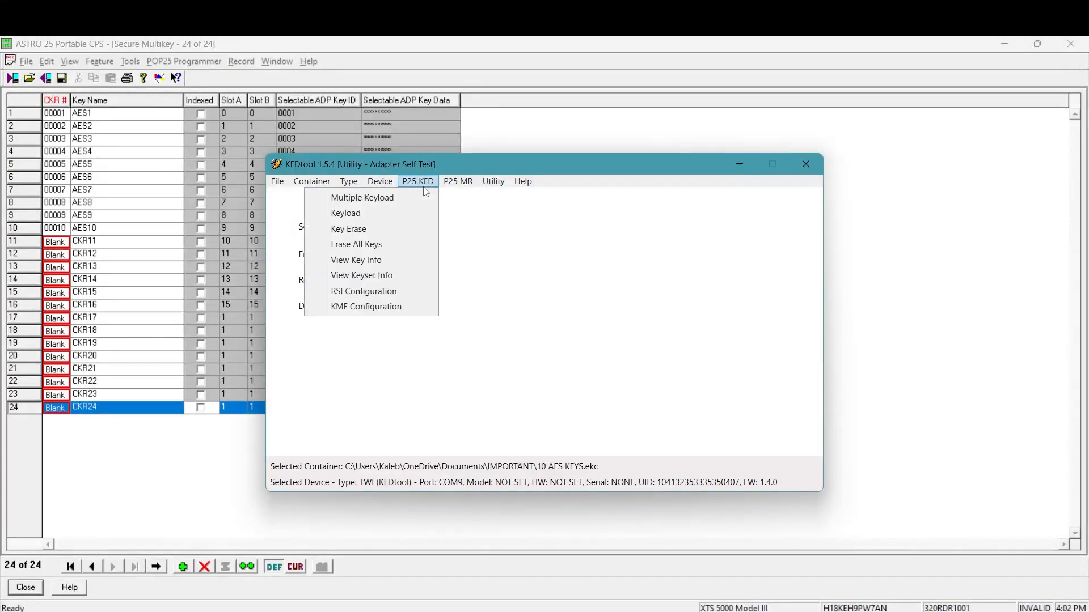
{"action": "left_click", "coordinate": [362, 198]}
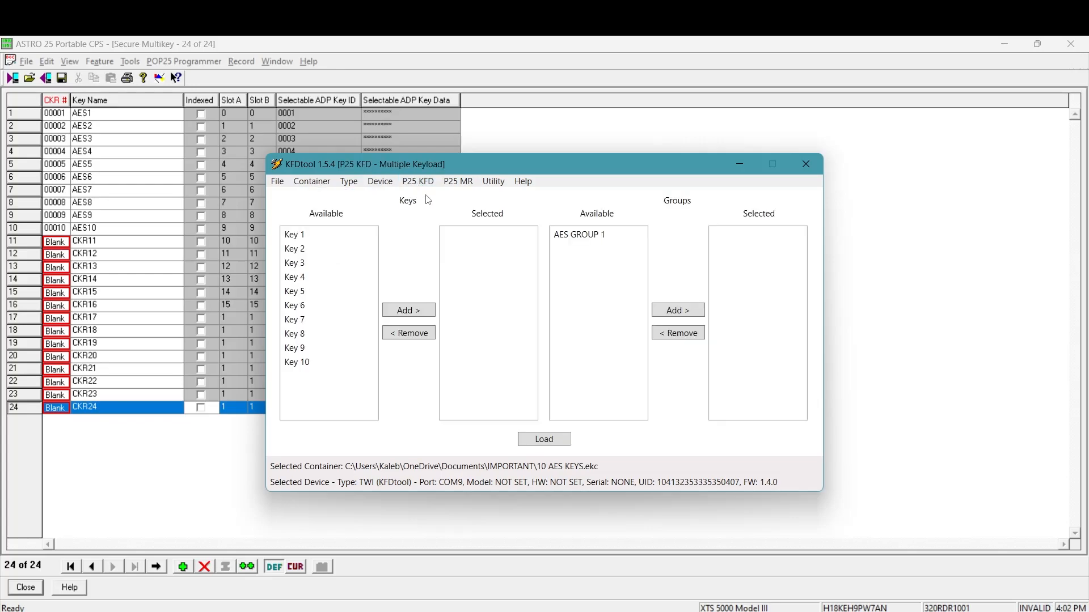
{"action": "left_click", "coordinate": [294, 235]}
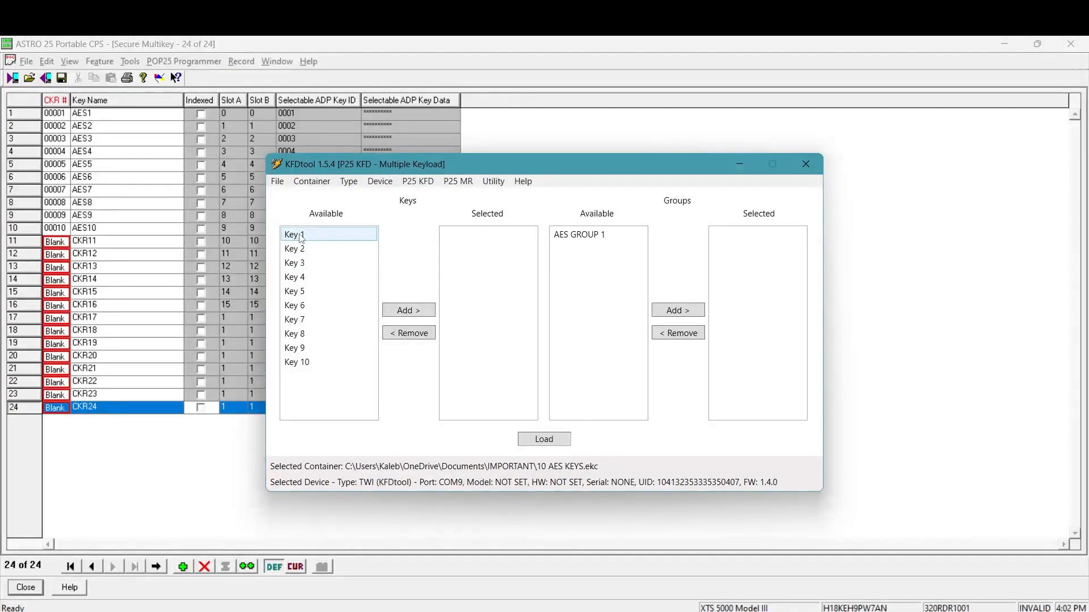
{"action": "left_click", "coordinate": [408, 309]}
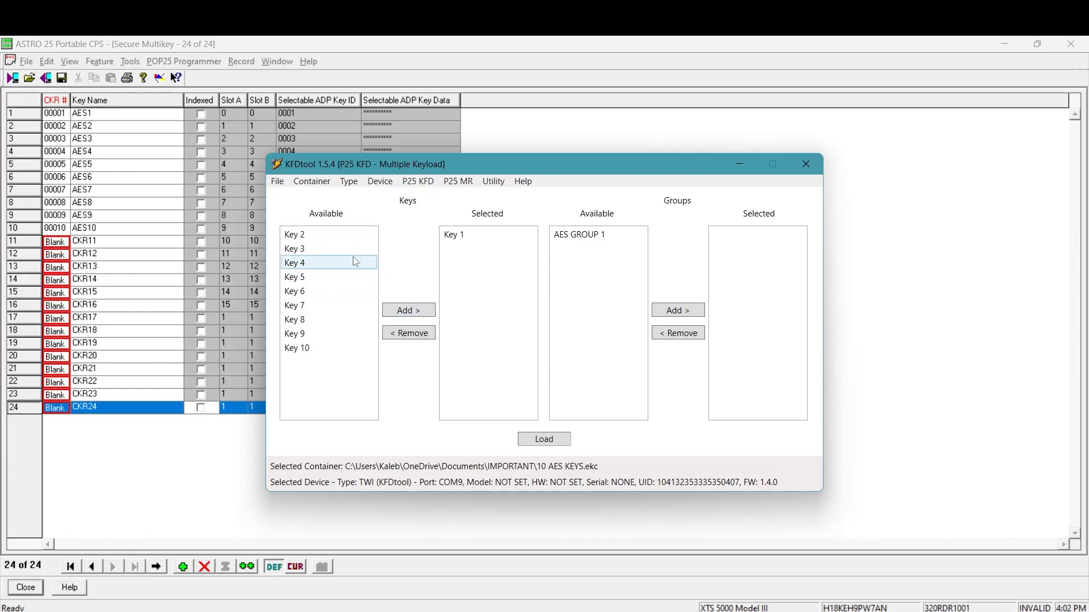
{"action": "left_click", "coordinate": [407, 309]}
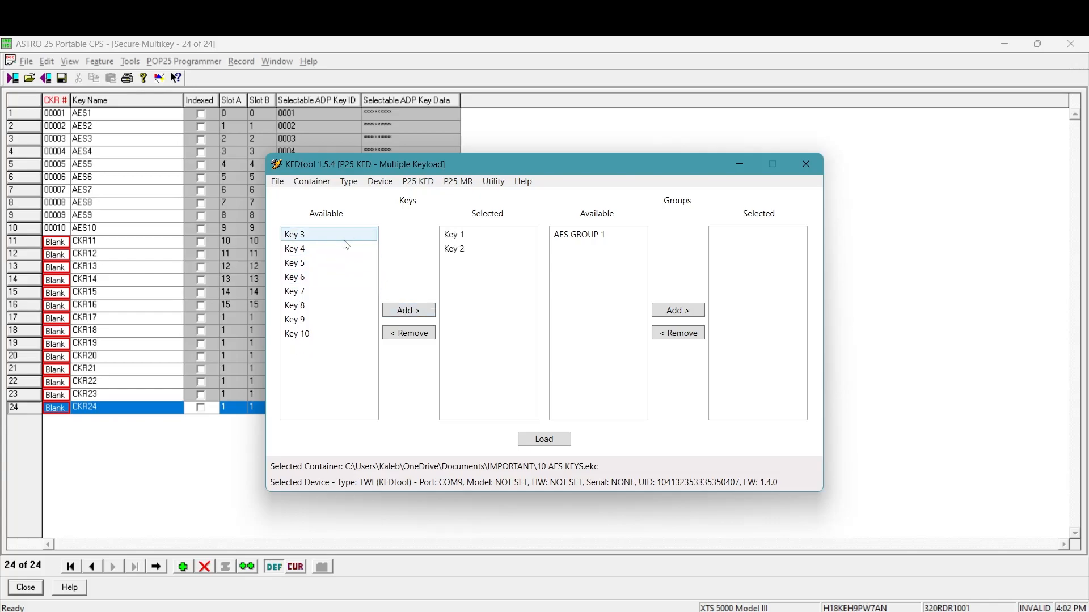
{"action": "left_click", "coordinate": [407, 310]}
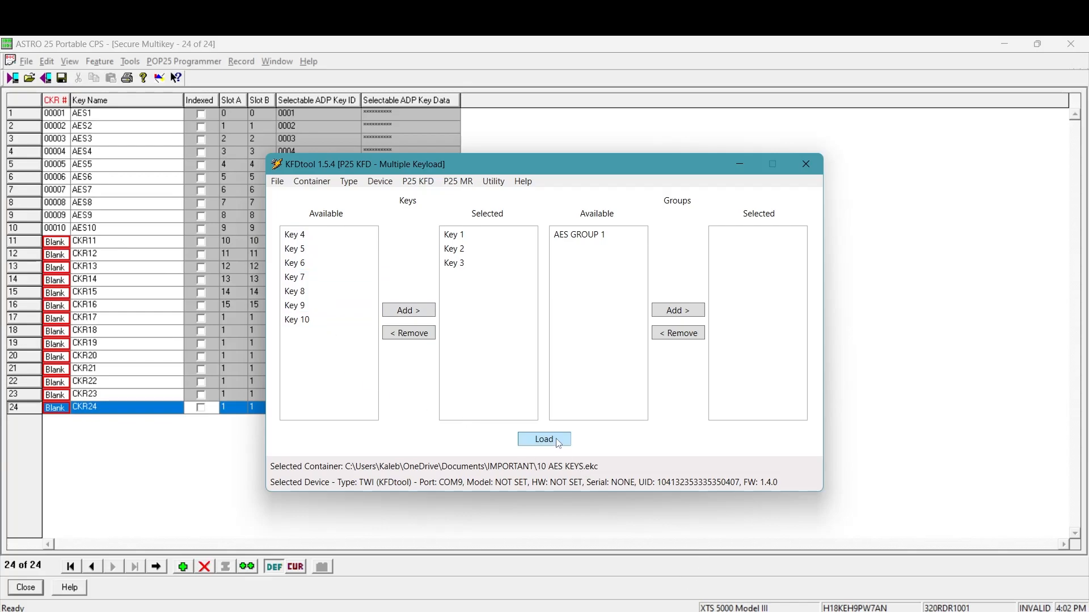
{"action": "left_click", "coordinate": [454, 263]}
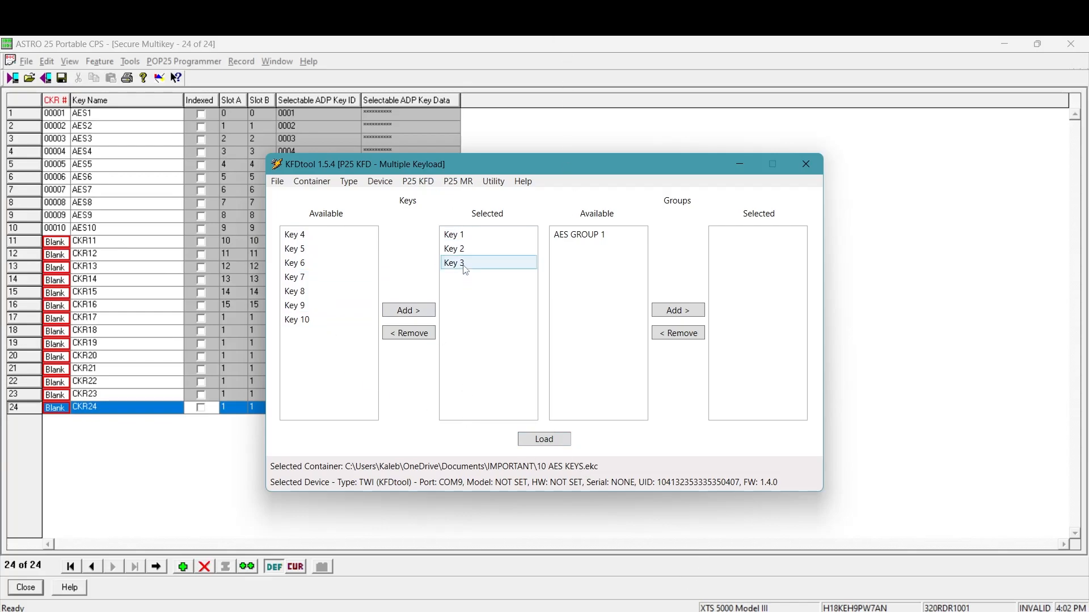
{"action": "left_click", "coordinate": [408, 333]}
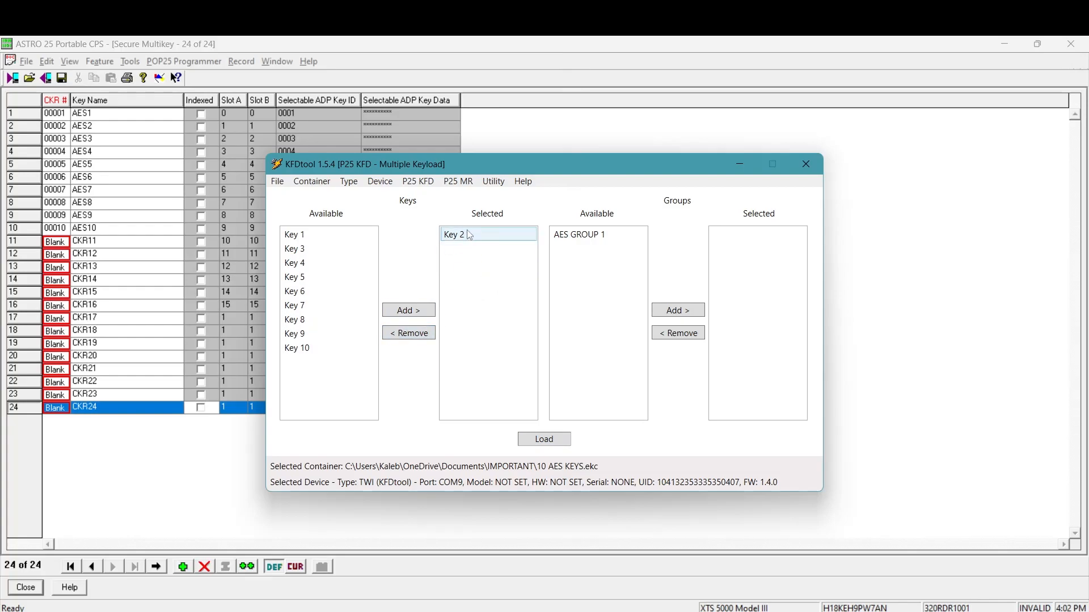
{"action": "left_click", "coordinate": [408, 333]}
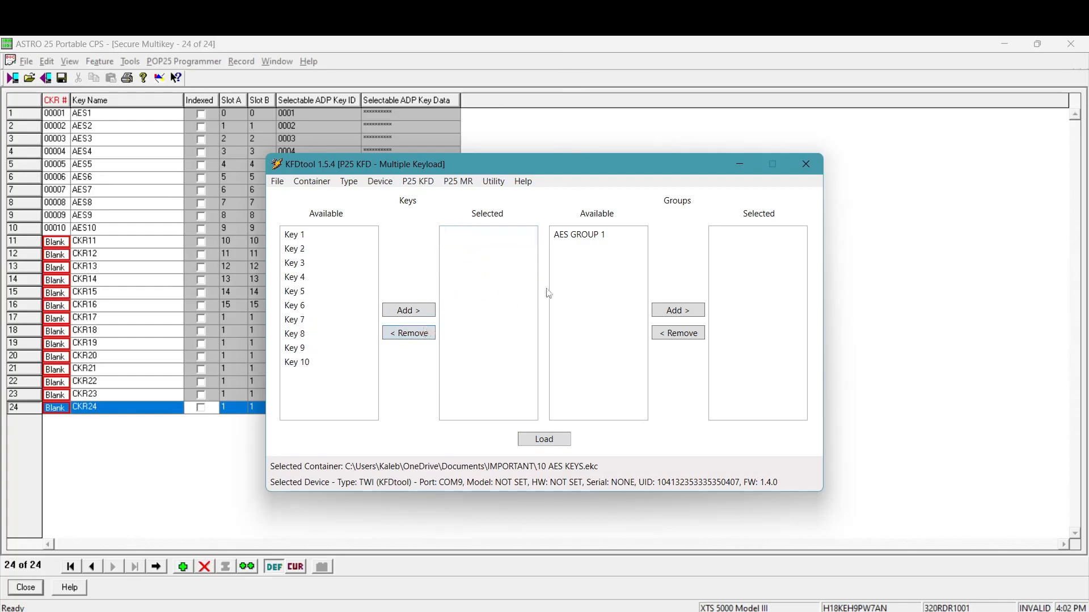
- Move AES GROUP 1 into Selected groups and load it into the radio
{"action": "left_click", "coordinate": [596, 235]}
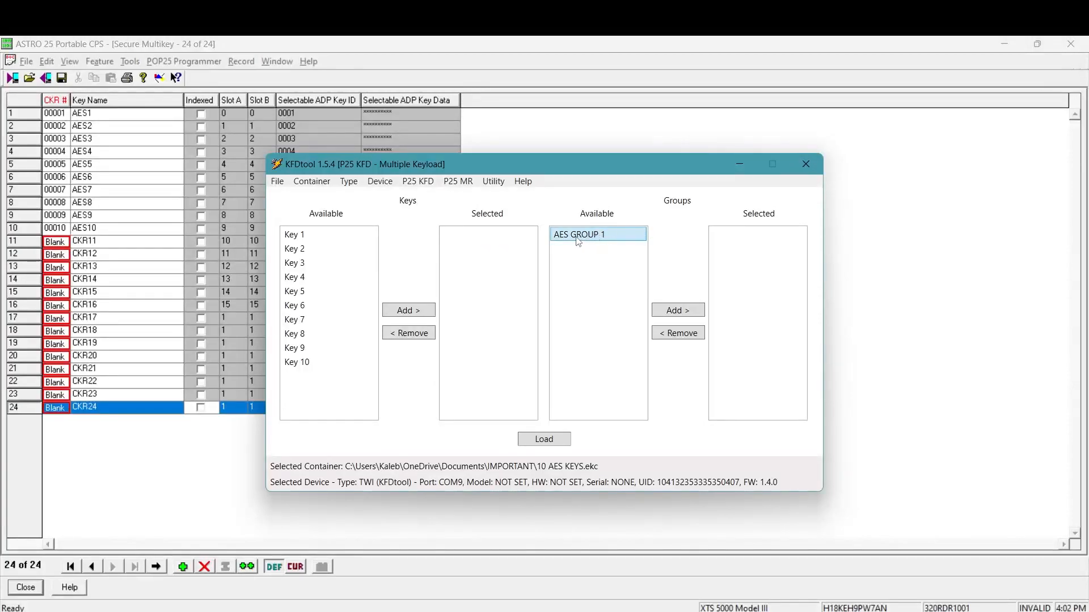
{"action": "left_click", "coordinate": [677, 309]}
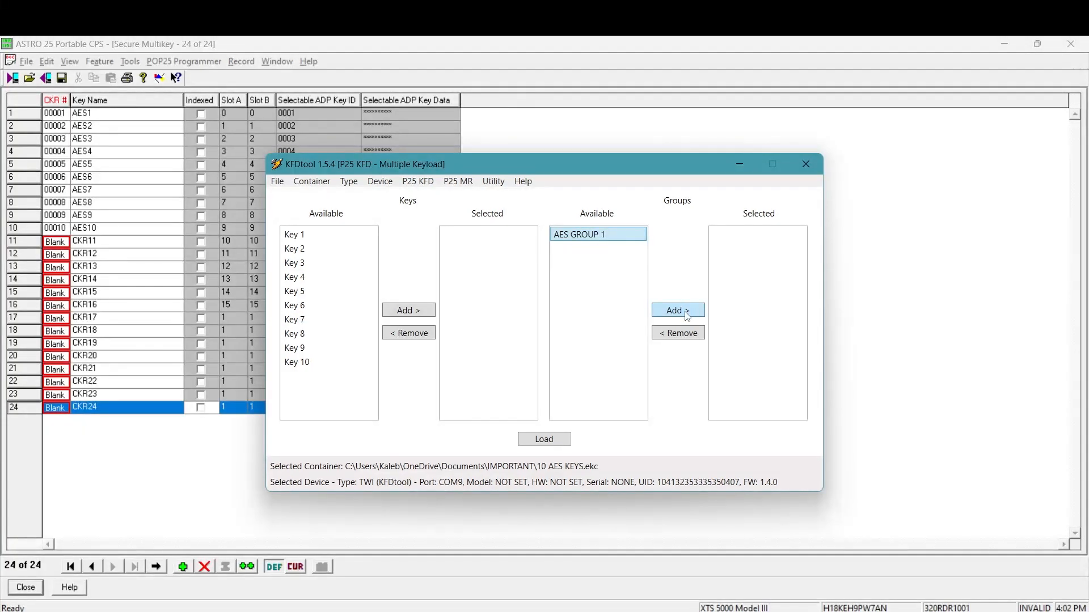
{"action": "left_click", "coordinate": [677, 309]}
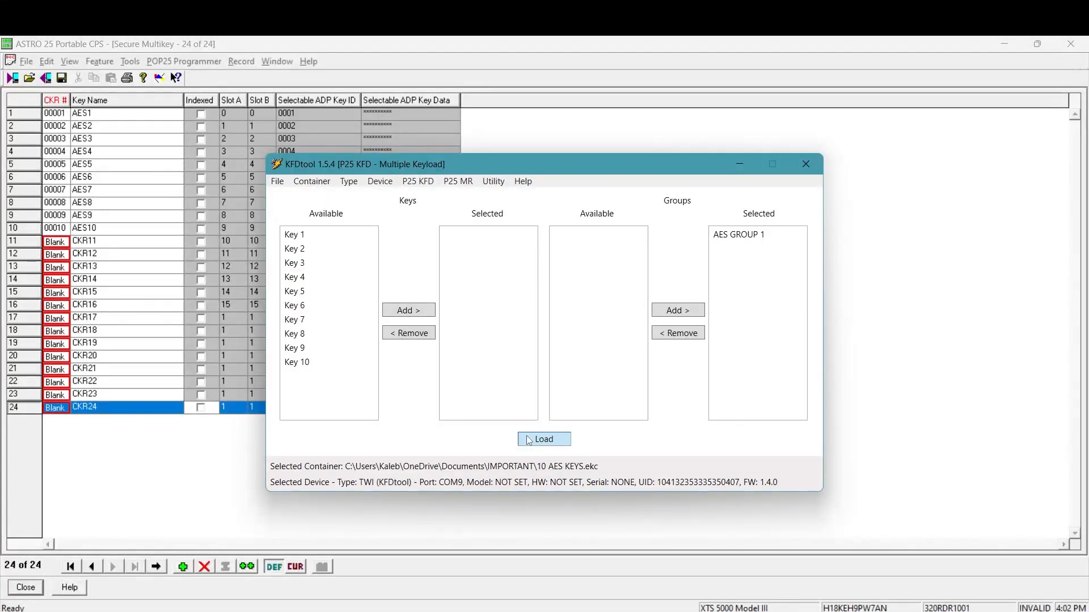
{"action": "left_click", "coordinate": [544, 439]}
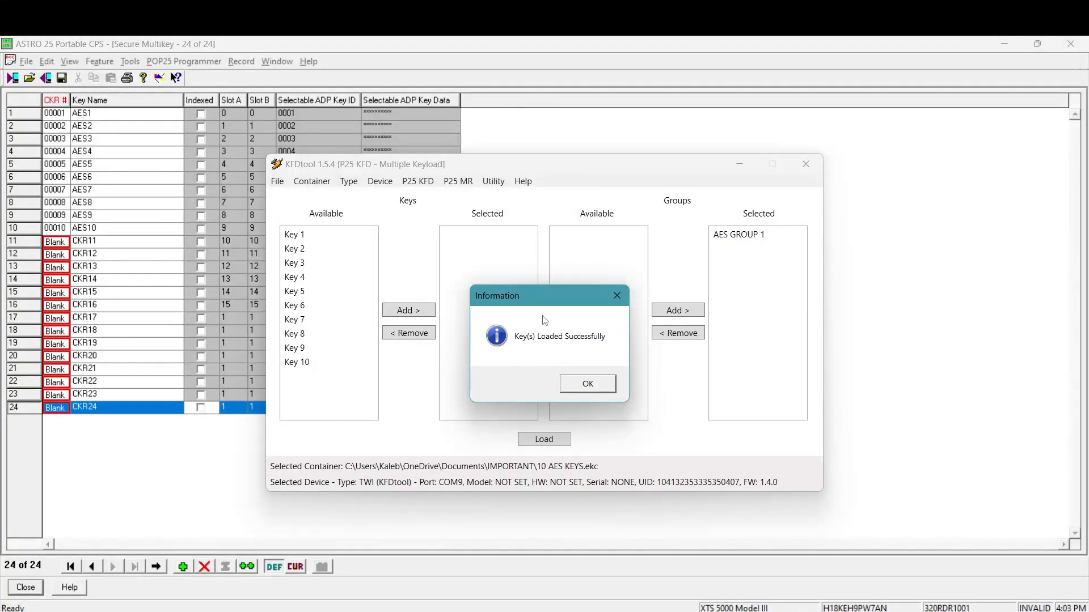
{"action": "mouse_move", "coordinate": [593, 394]}
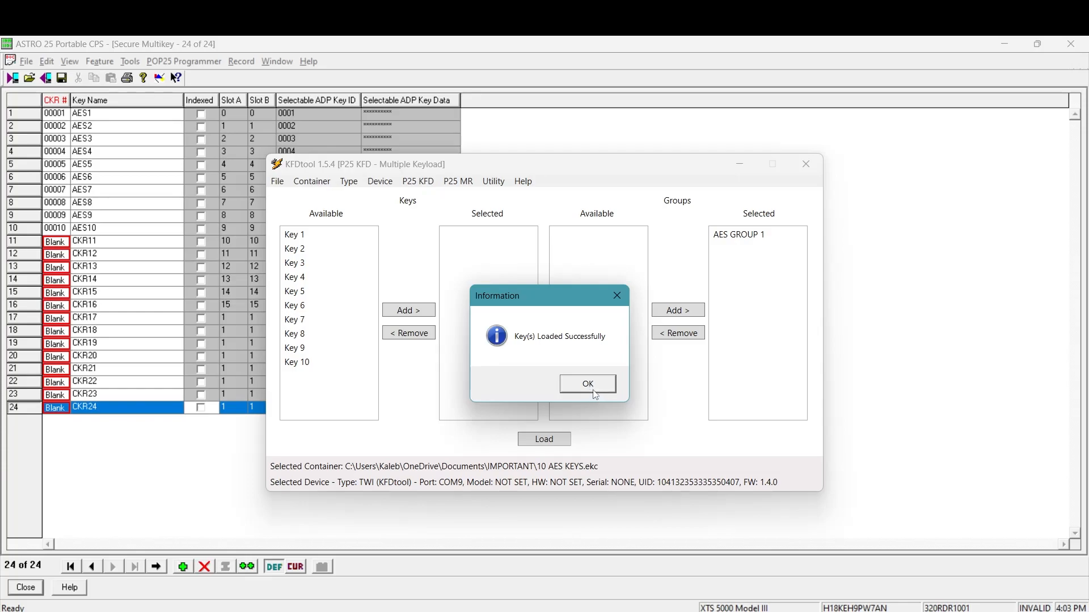
- Dismiss the keys-loaded success message and close KFDtool
{"action": "left_click", "coordinate": [587, 383]}
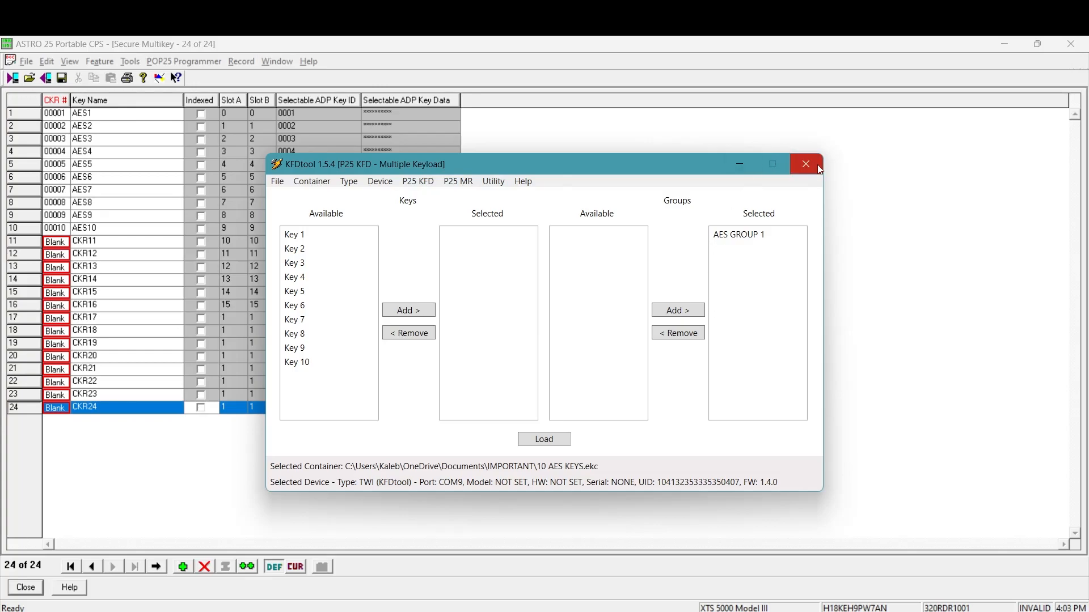
{"action": "mouse_move", "coordinate": [805, 164]}
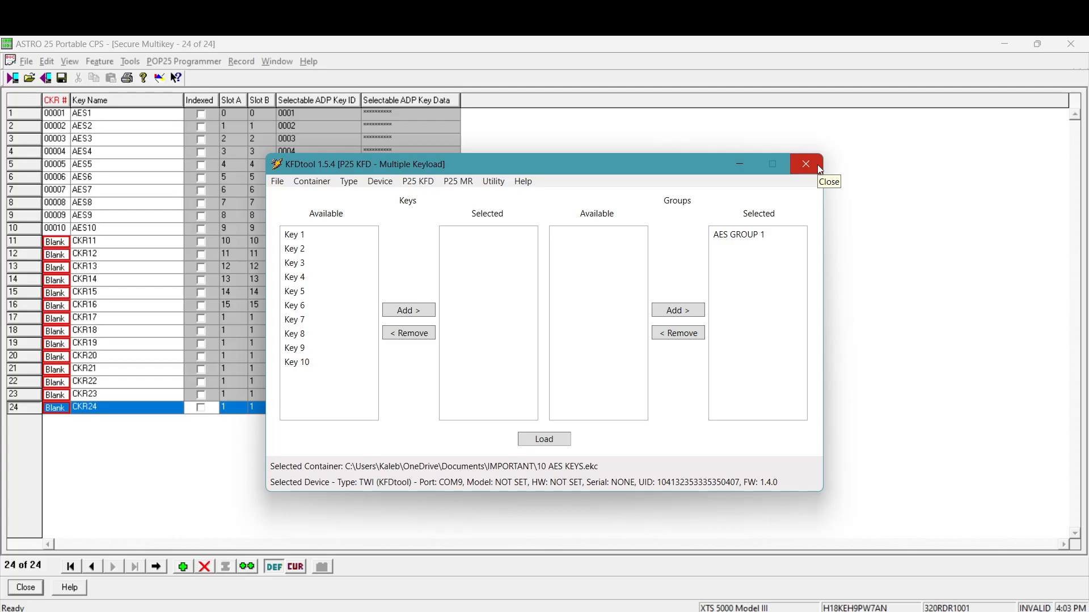
{"action": "mouse_move", "coordinate": [829, 167]}
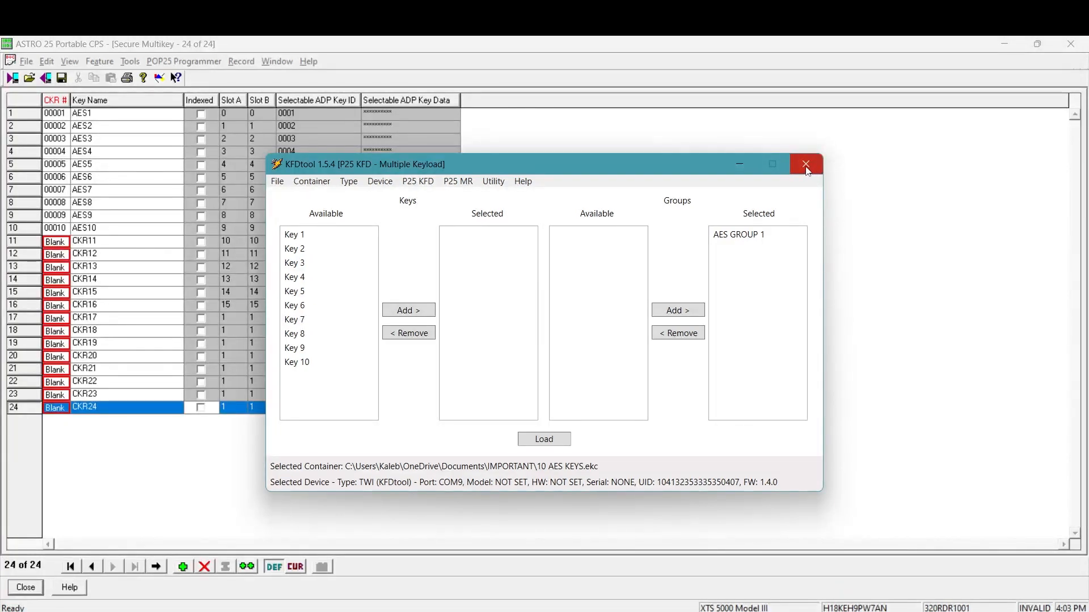
{"action": "left_click", "coordinate": [805, 163]}
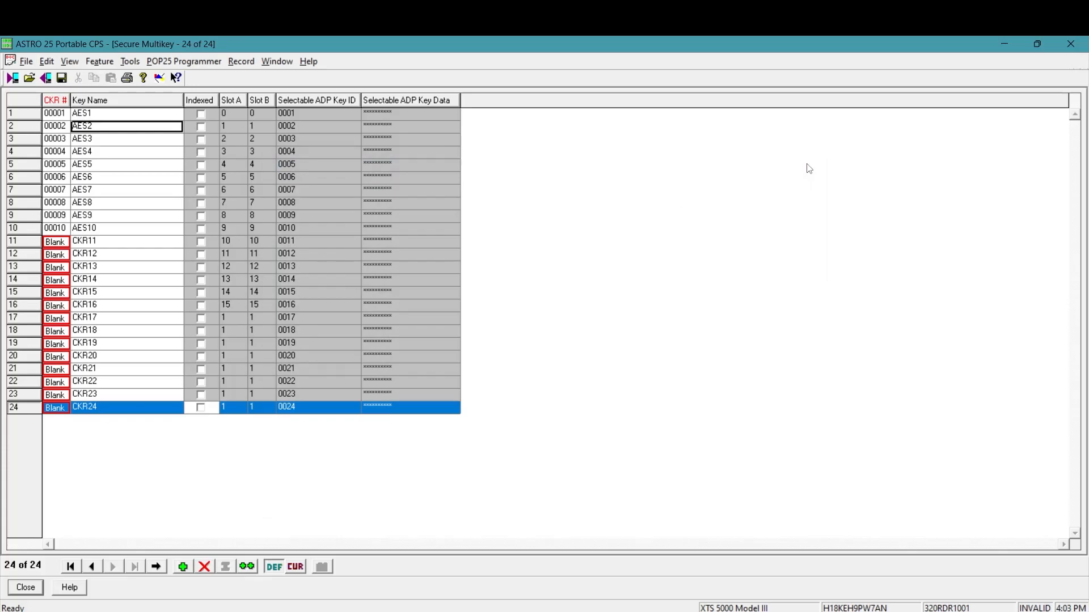
{"action": "mouse_move", "coordinate": [671, 182]}
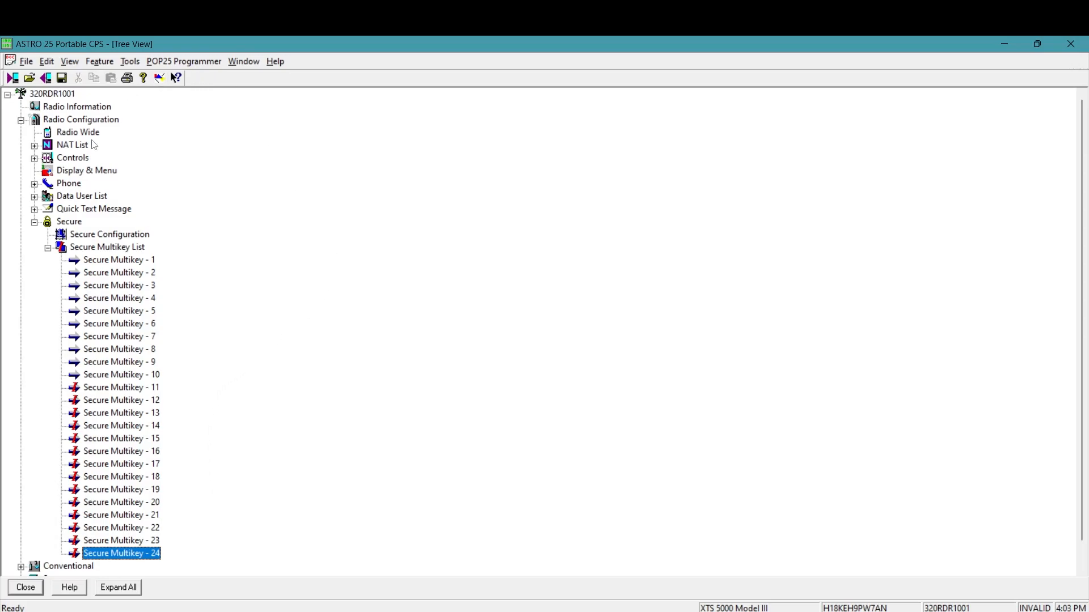
{"action": "left_click", "coordinate": [80, 118]}
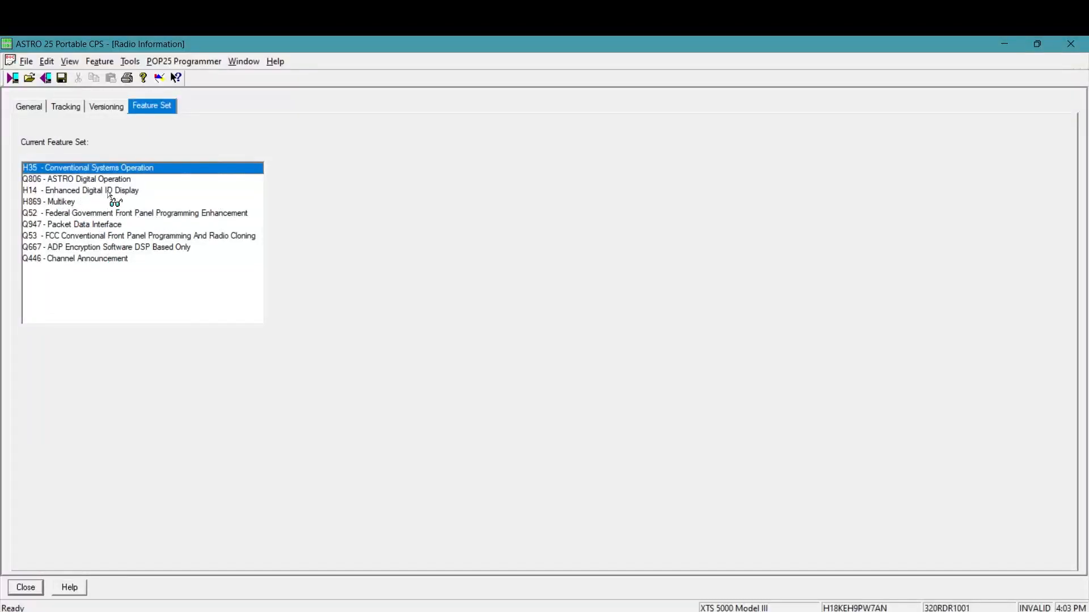
{"action": "mouse_move", "coordinate": [160, 216]}
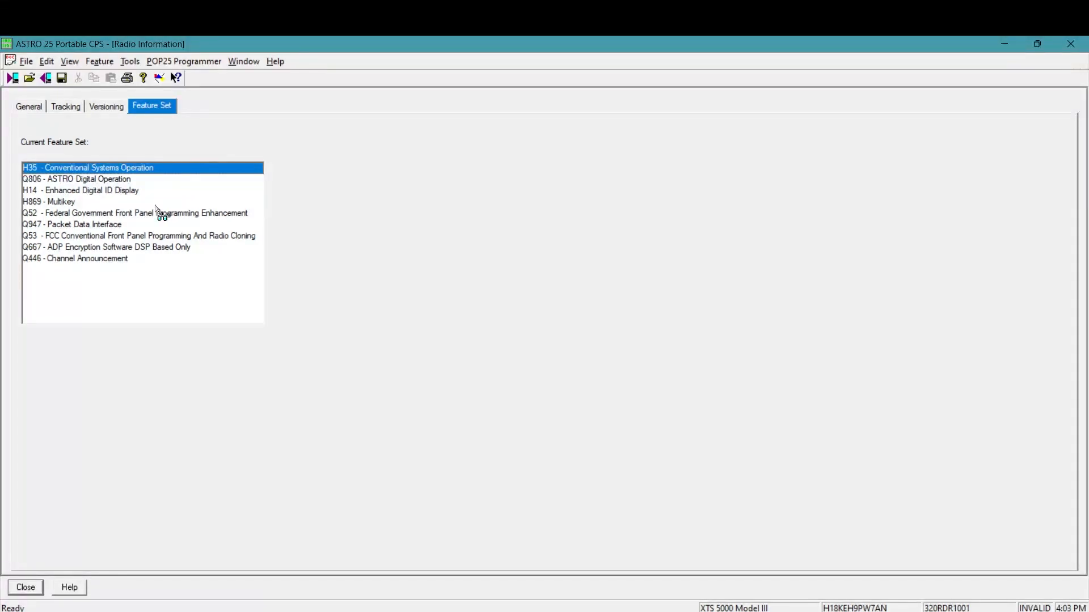
{"action": "mouse_move", "coordinate": [874, 129]}
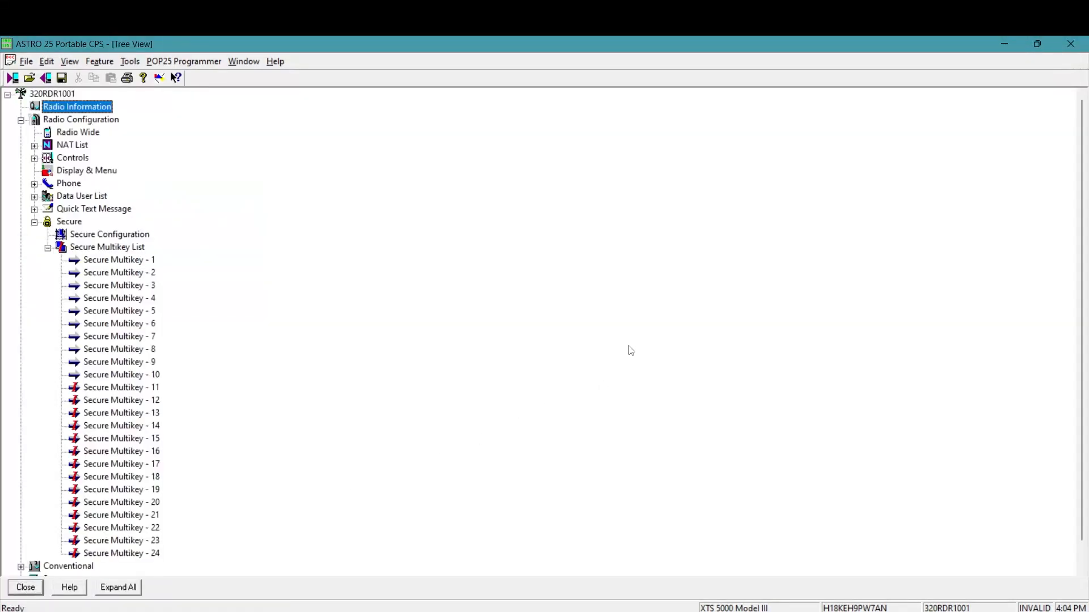
{"action": "mouse_move", "coordinate": [627, 346]}
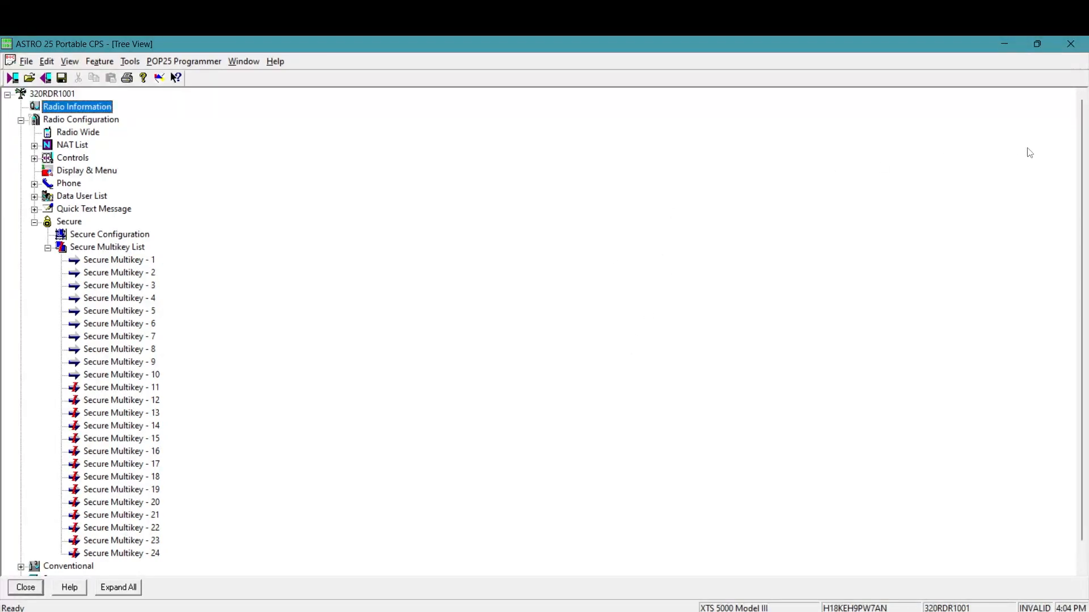
{"action": "mouse_move", "coordinate": [697, 344]}
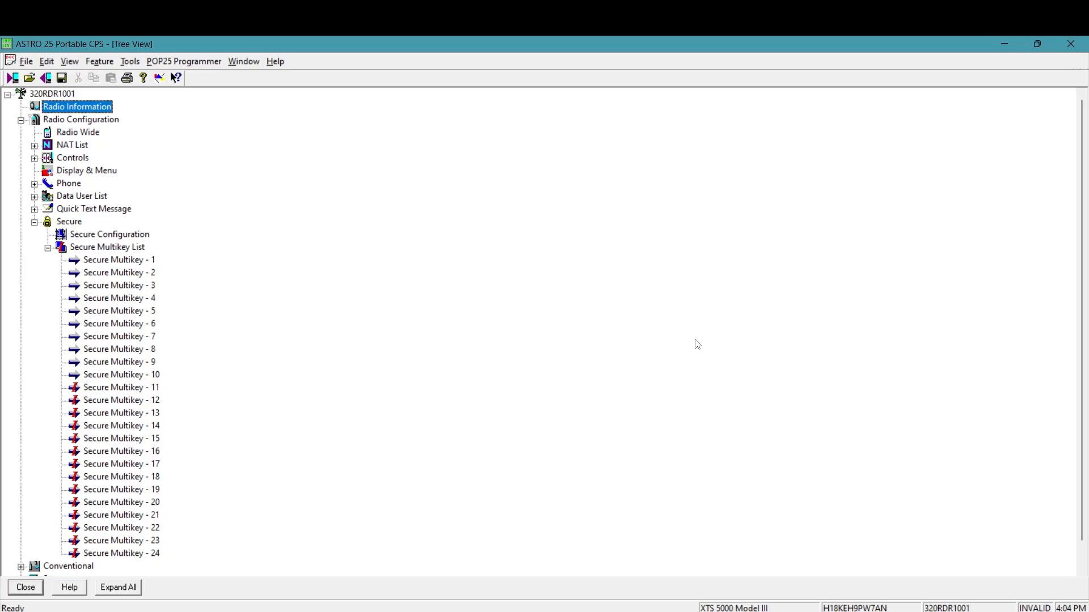